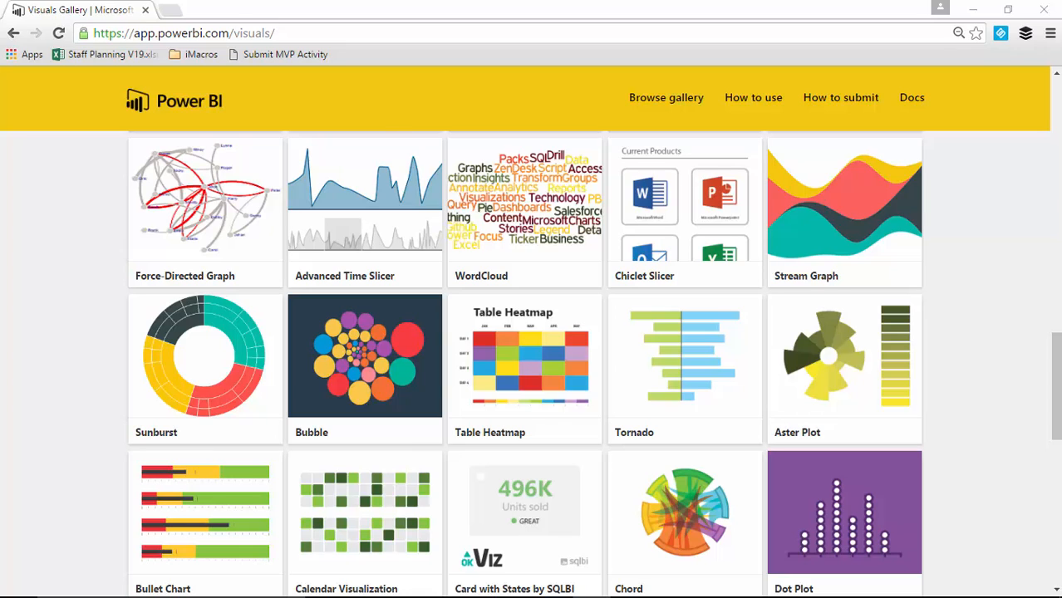
mouse_move(891, 304)
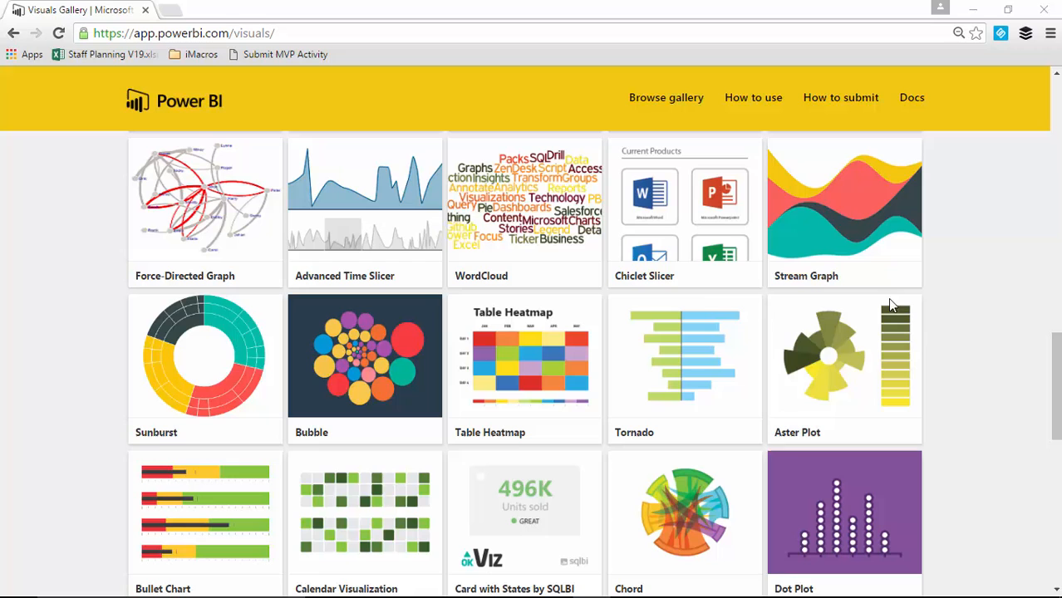
mouse_move(972, 308)
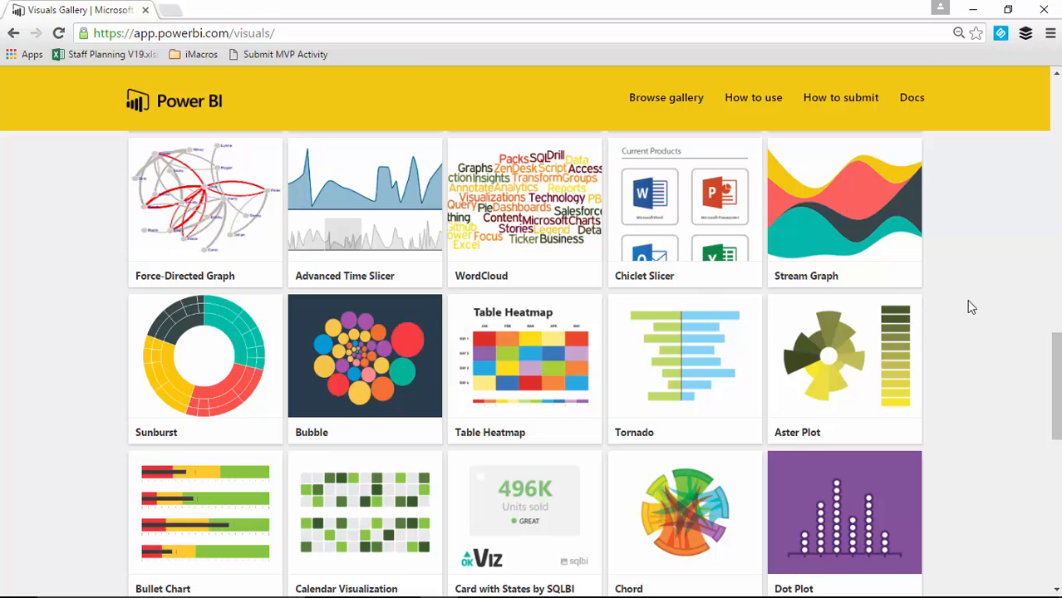
Locate the Bullet Chart tile in the gallery and bring up its details page
scroll("down", 3)
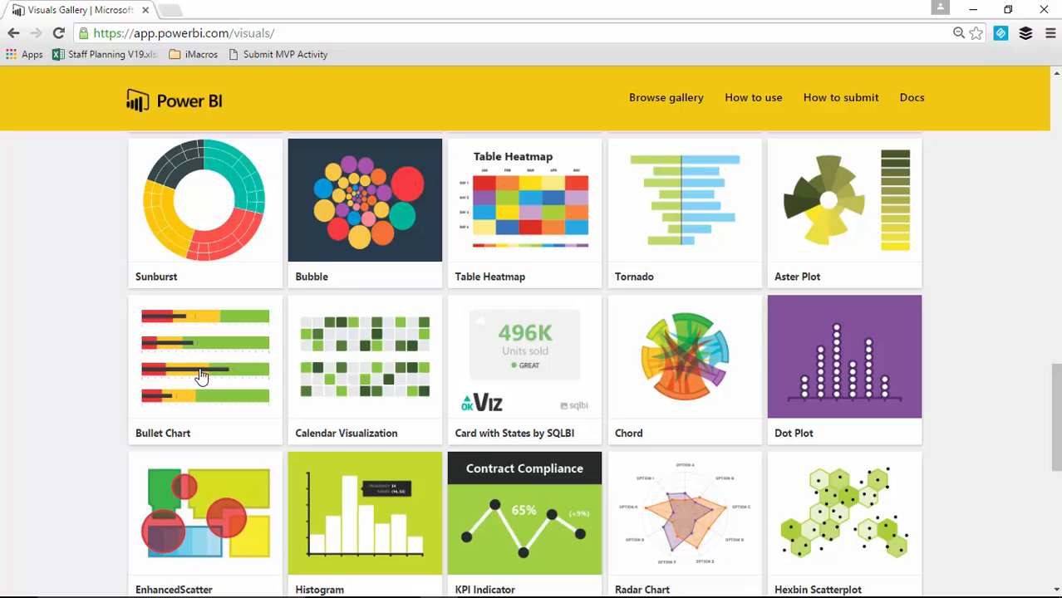
mouse_move(272, 400)
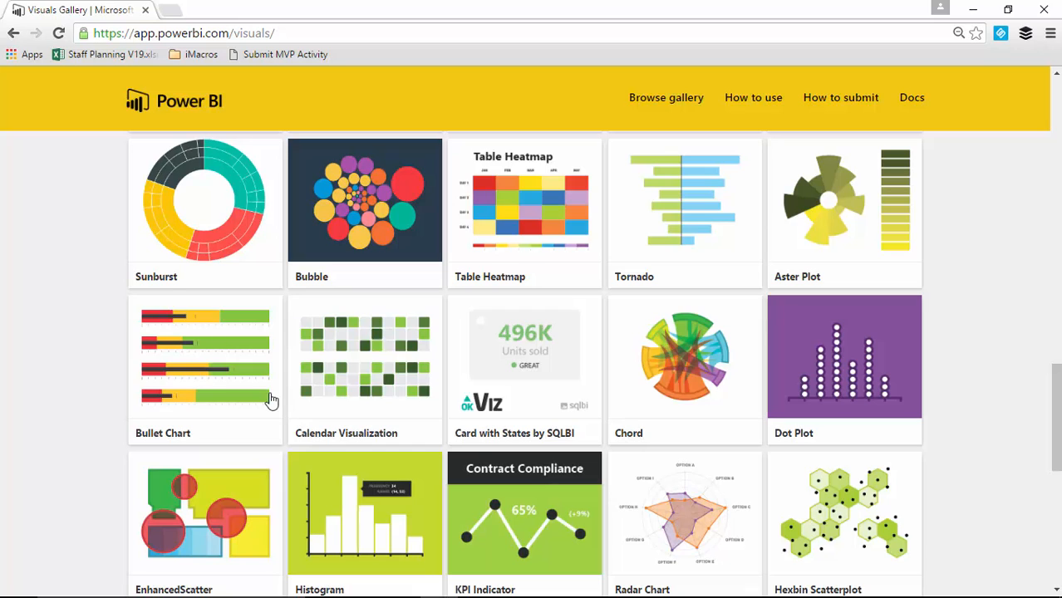
mouse_move(208, 412)
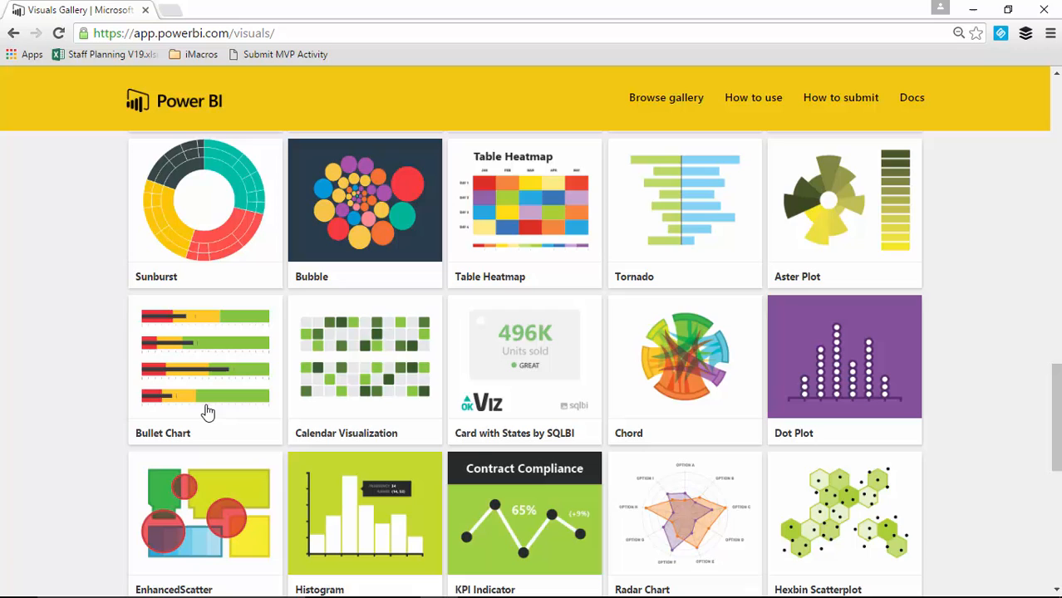
mouse_move(173, 395)
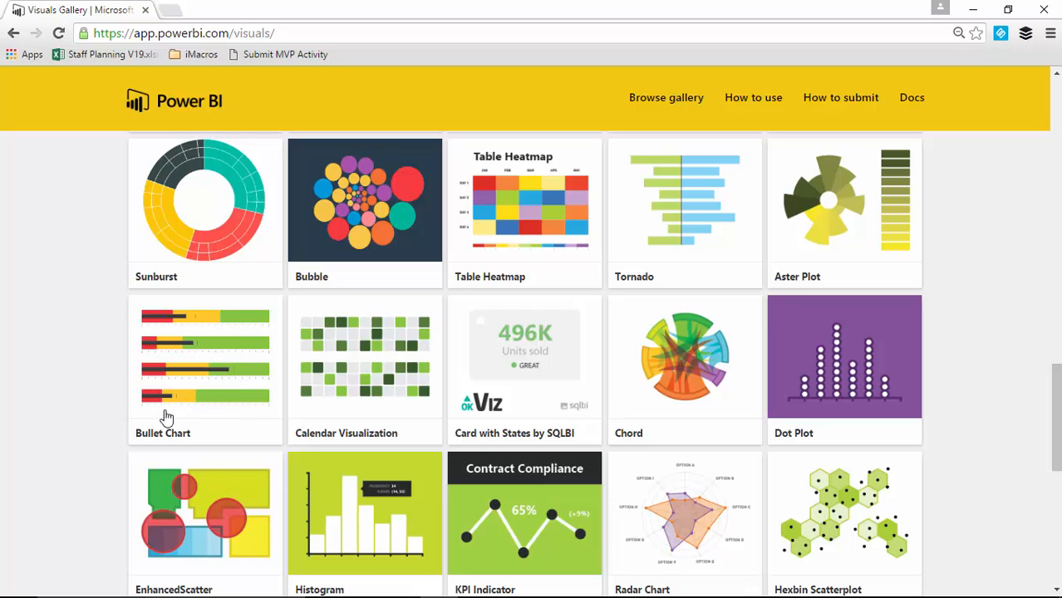
left_click(204, 357)
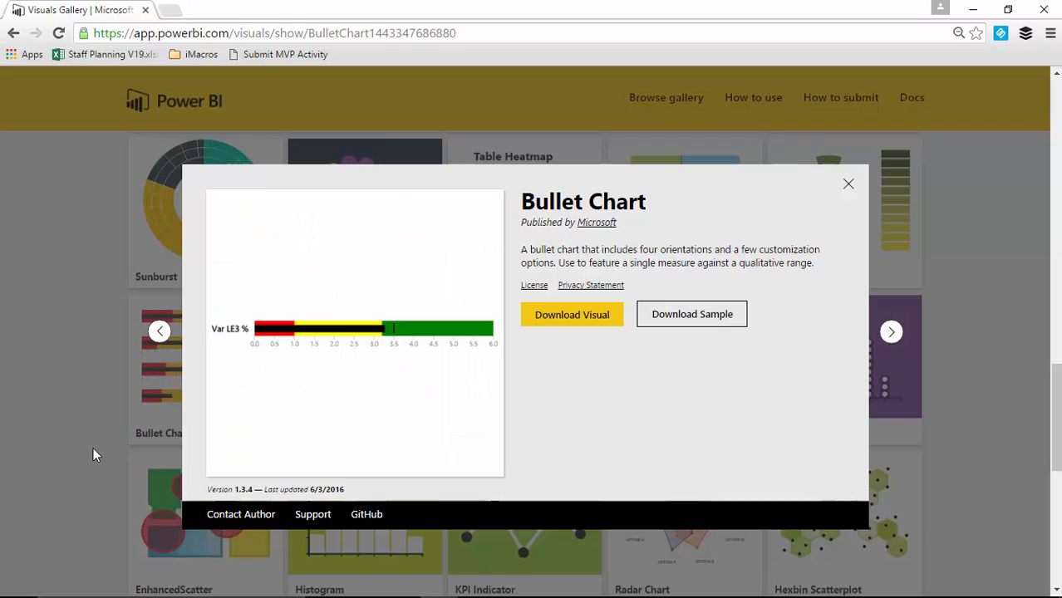
mouse_move(578, 324)
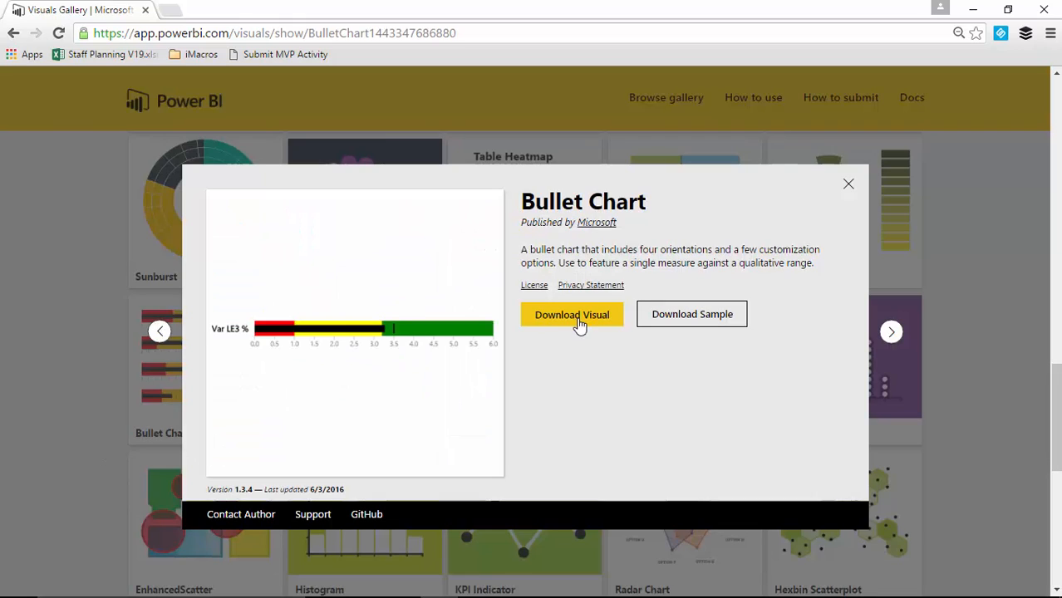
mouse_move(661, 432)
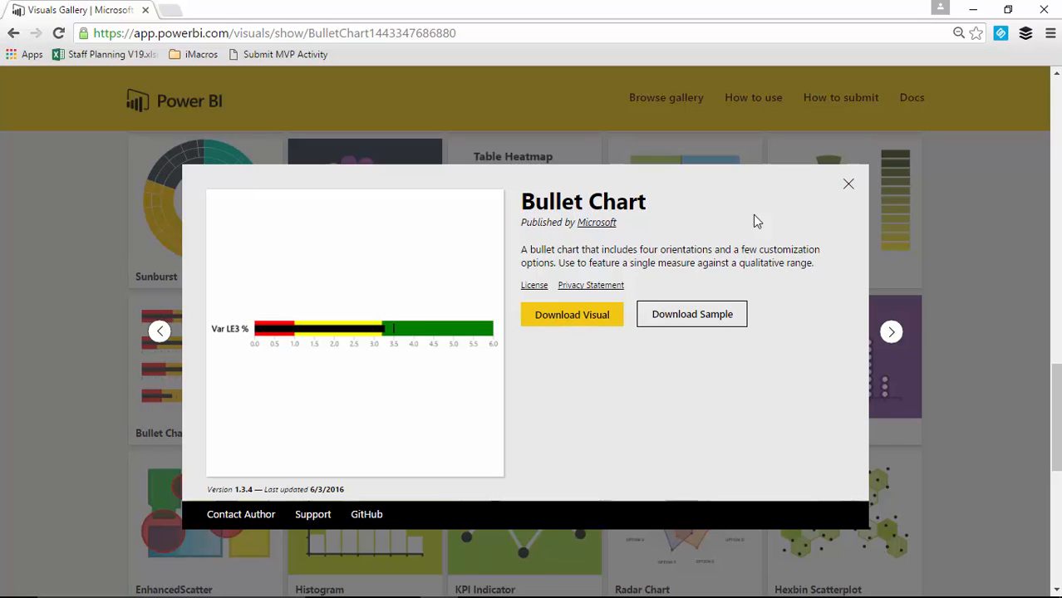
Switch to Power BI Desktop showing the blank untitled report
left_click(847, 183)
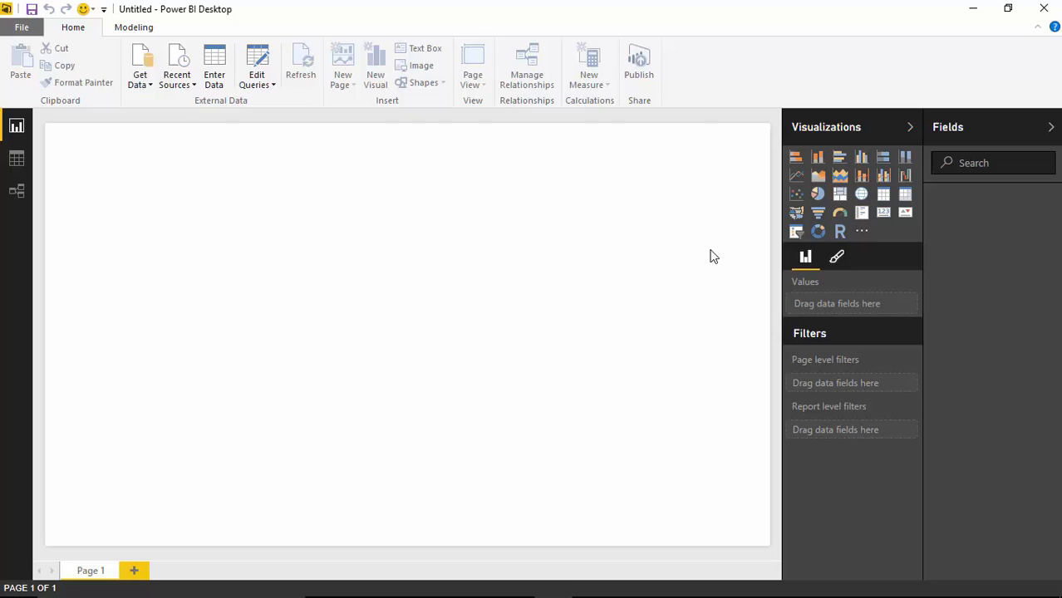
mouse_move(680, 291)
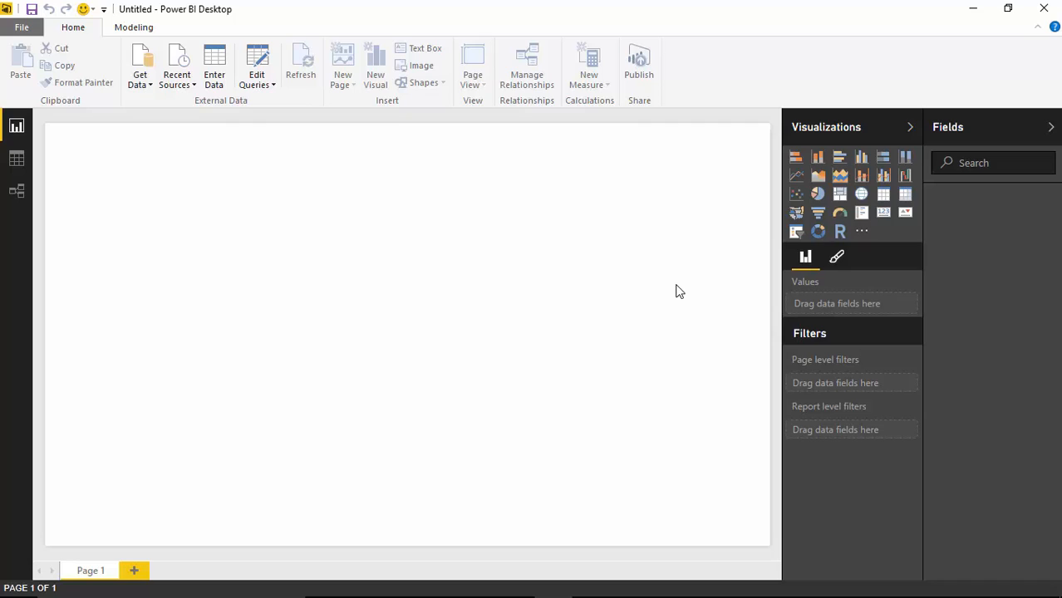
mouse_move(685, 299)
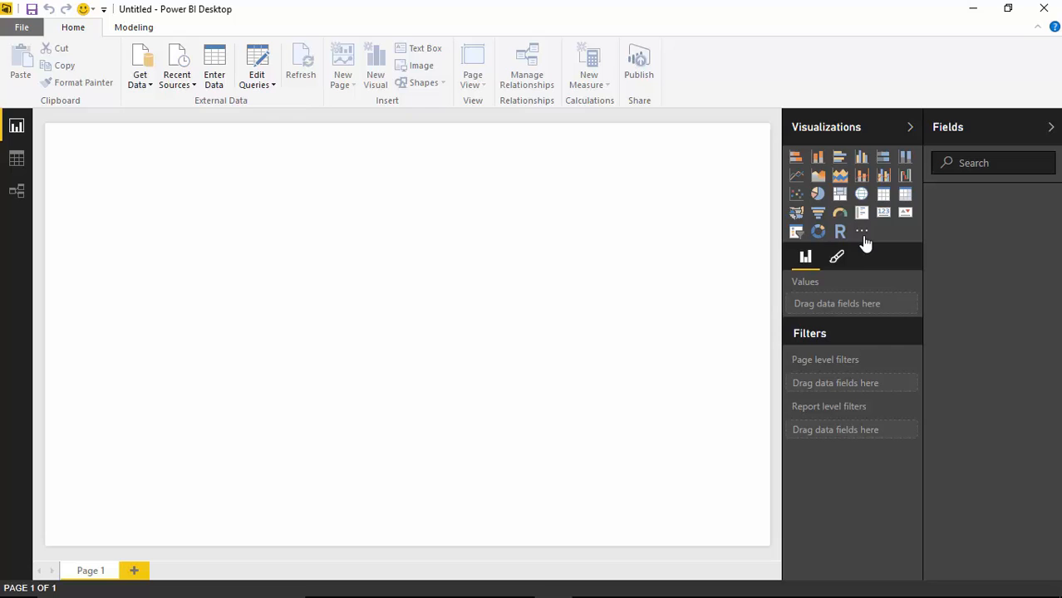
mouse_move(861, 231)
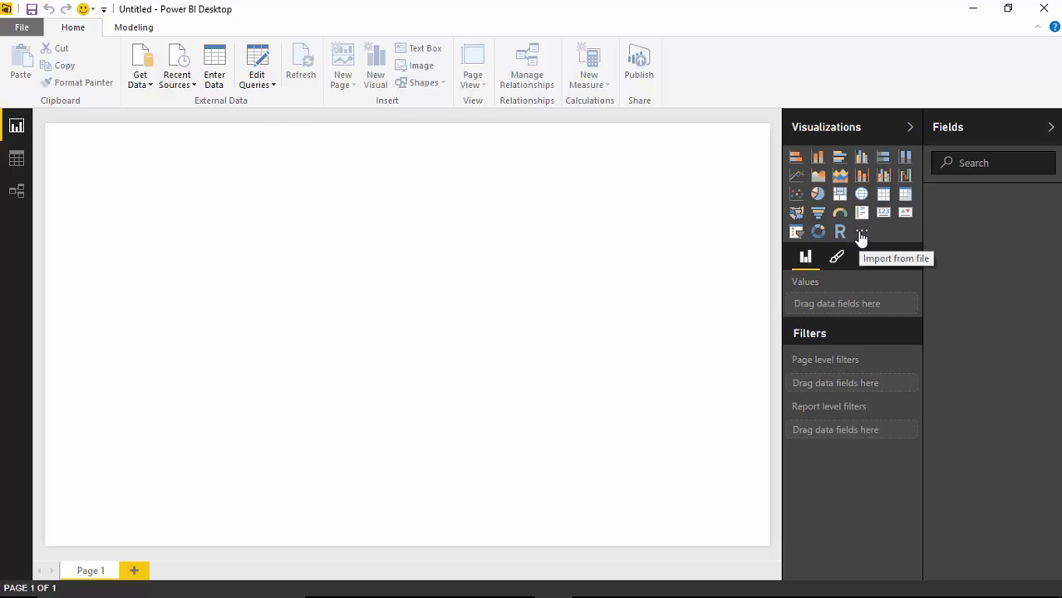
Import the BulletChart.1.3.4.pbiviz custom visual from file and confirm the success message
left_click(861, 233)
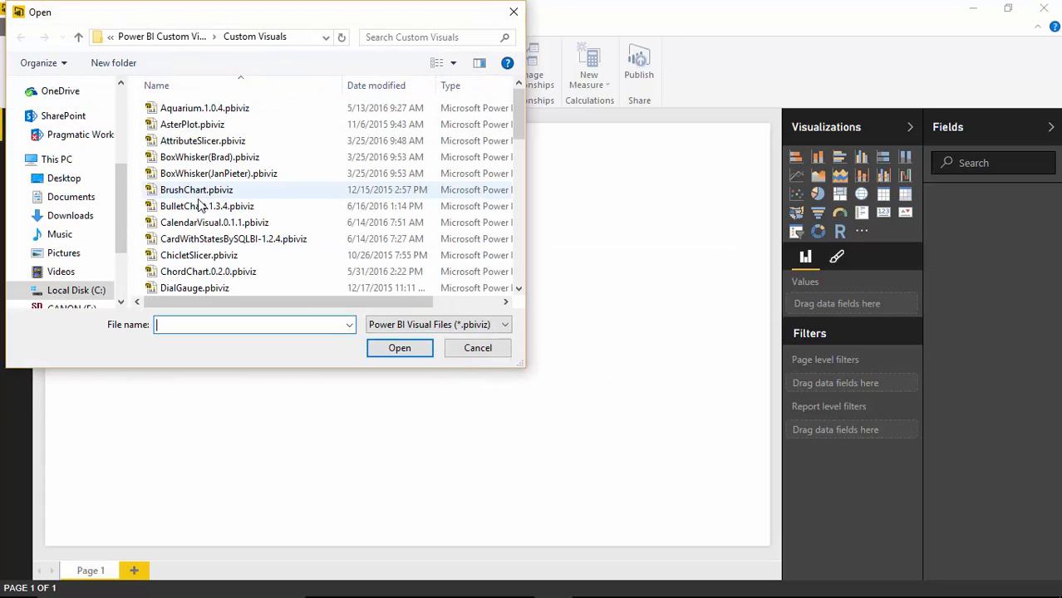
left_click(206, 206)
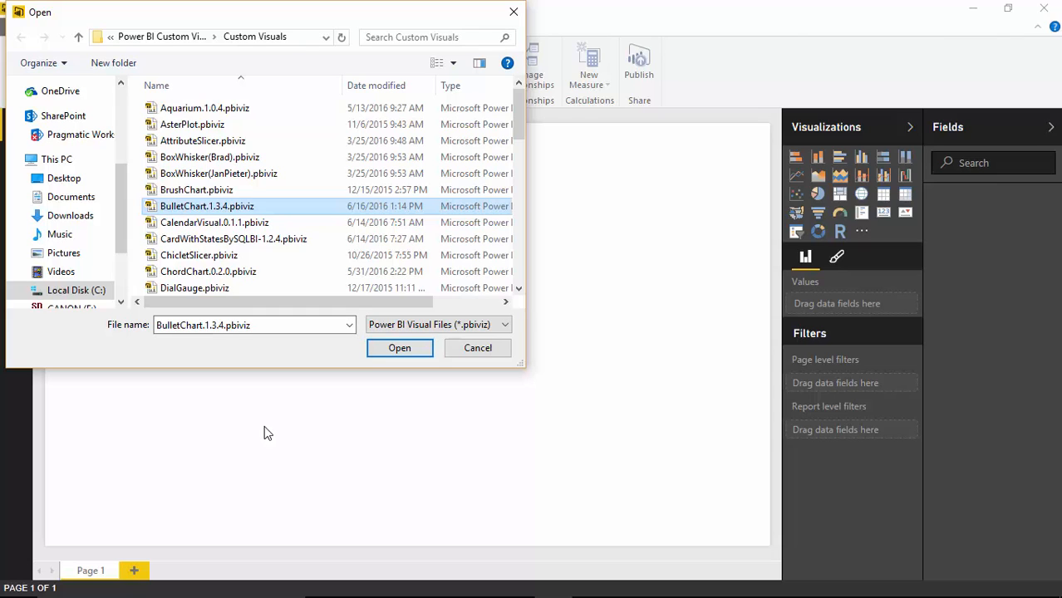
left_click(399, 347)
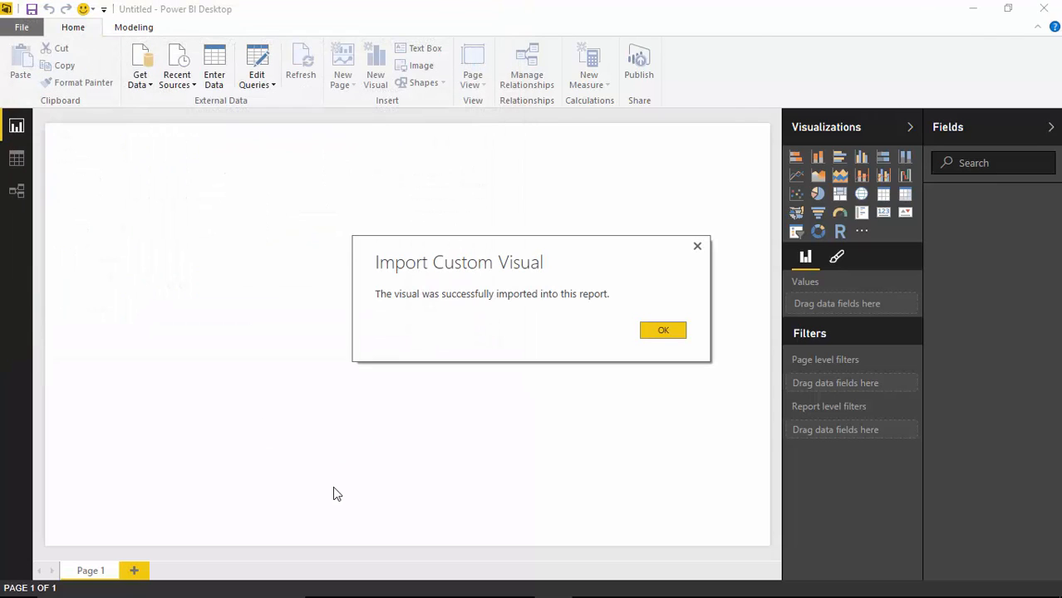
left_click(663, 328)
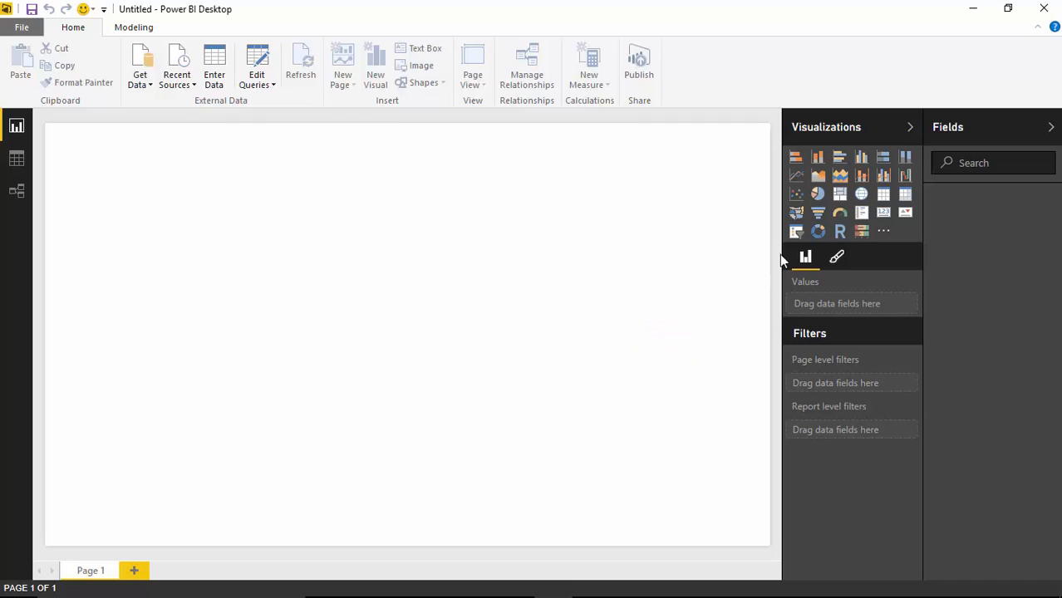
mouse_move(645, 291)
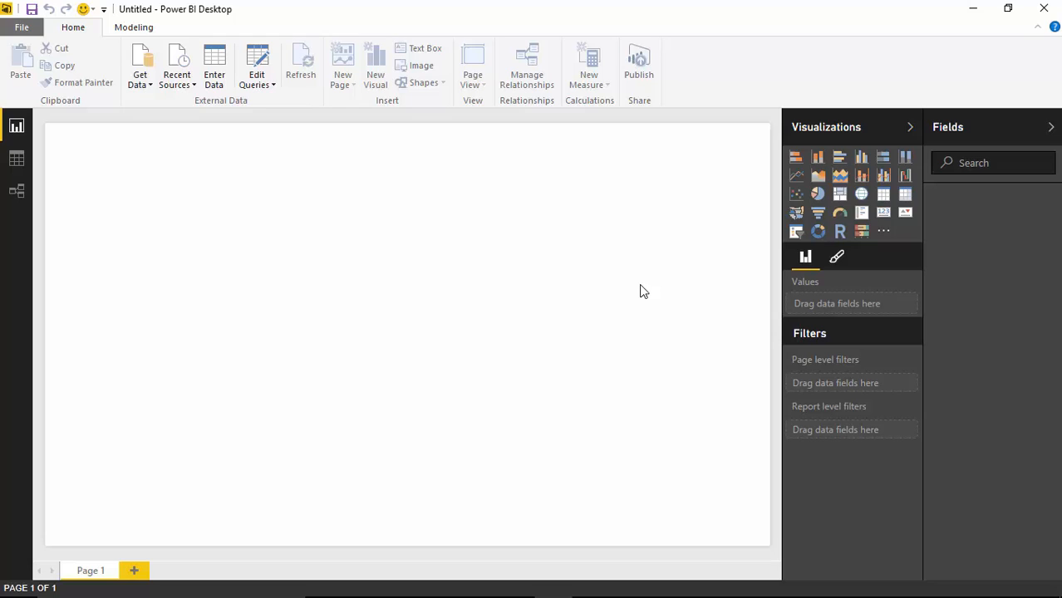
mouse_move(166, 133)
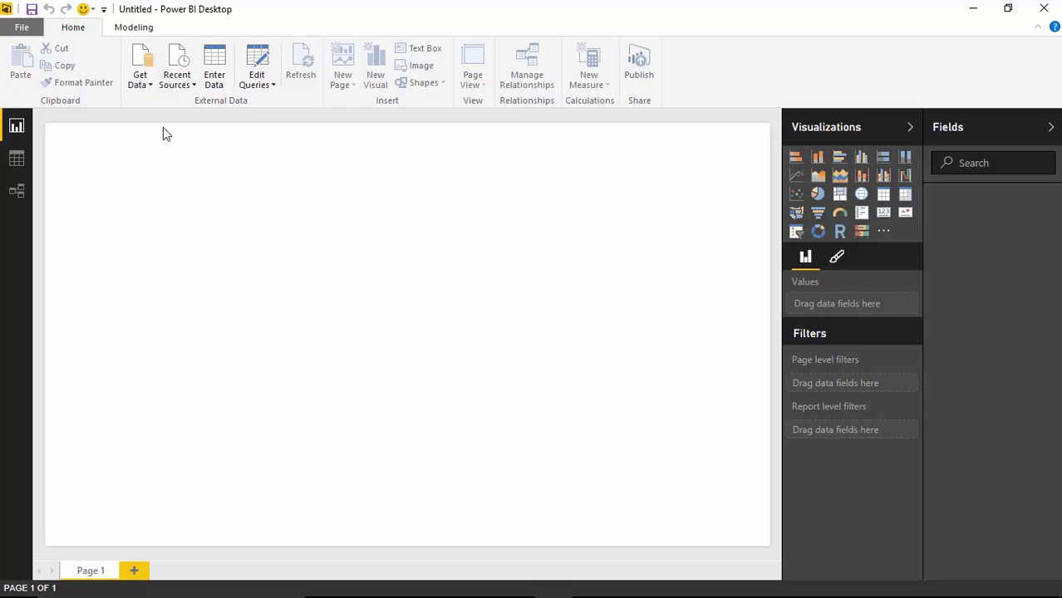
Choose Computer Hardware Sales.xlsx from the Data folder as an Excel data source
left_click(140, 66)
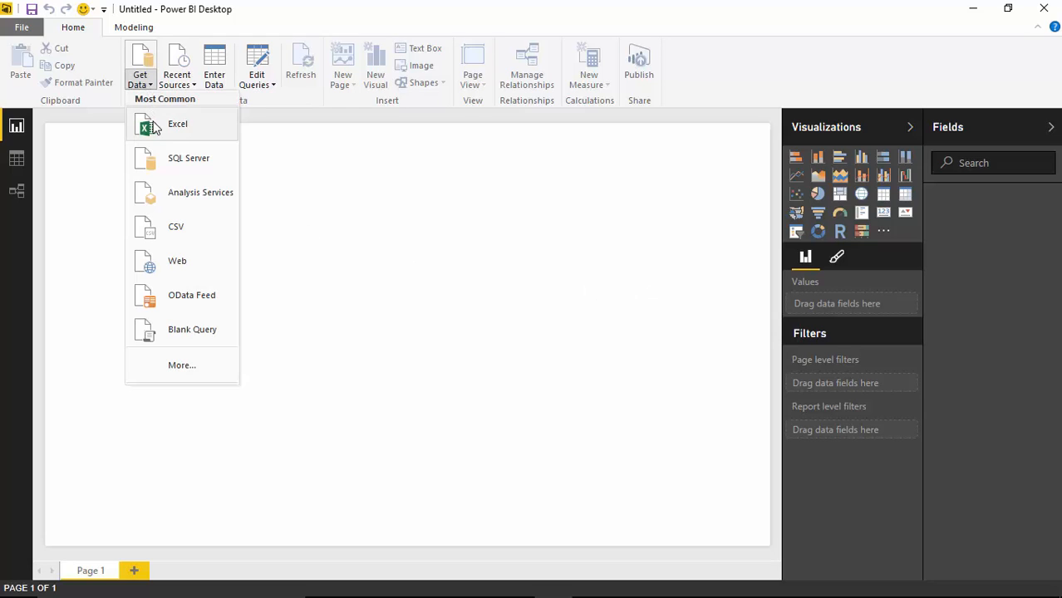
left_click(178, 123)
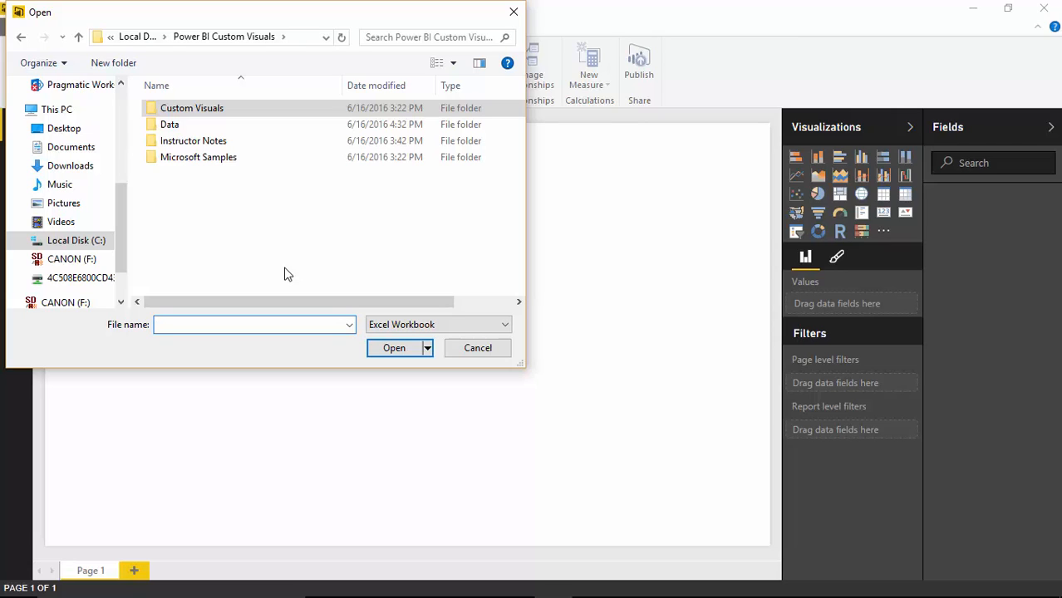
mouse_move(225, 183)
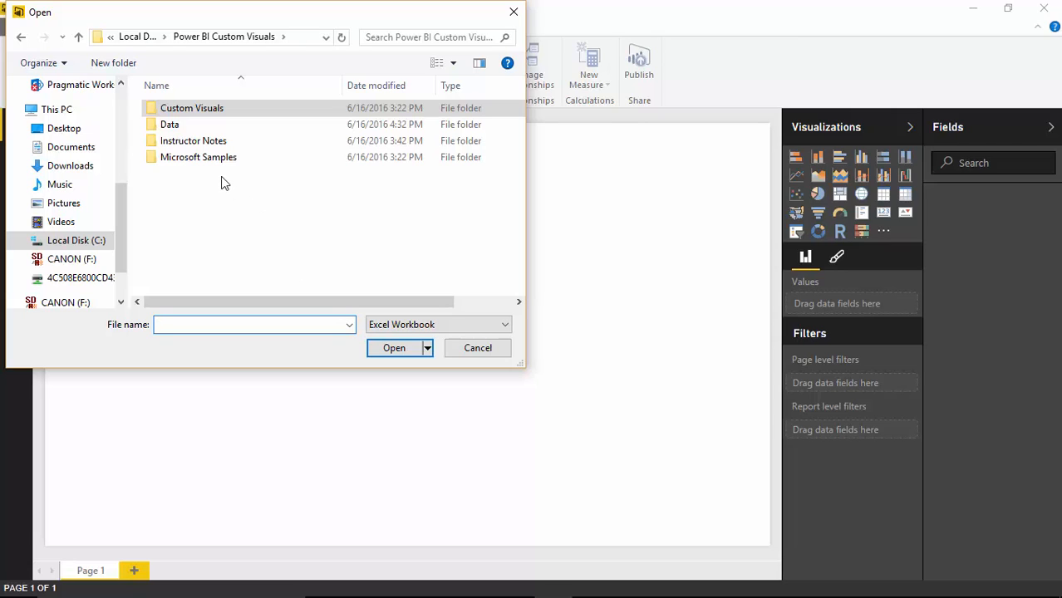
double_click(169, 123)
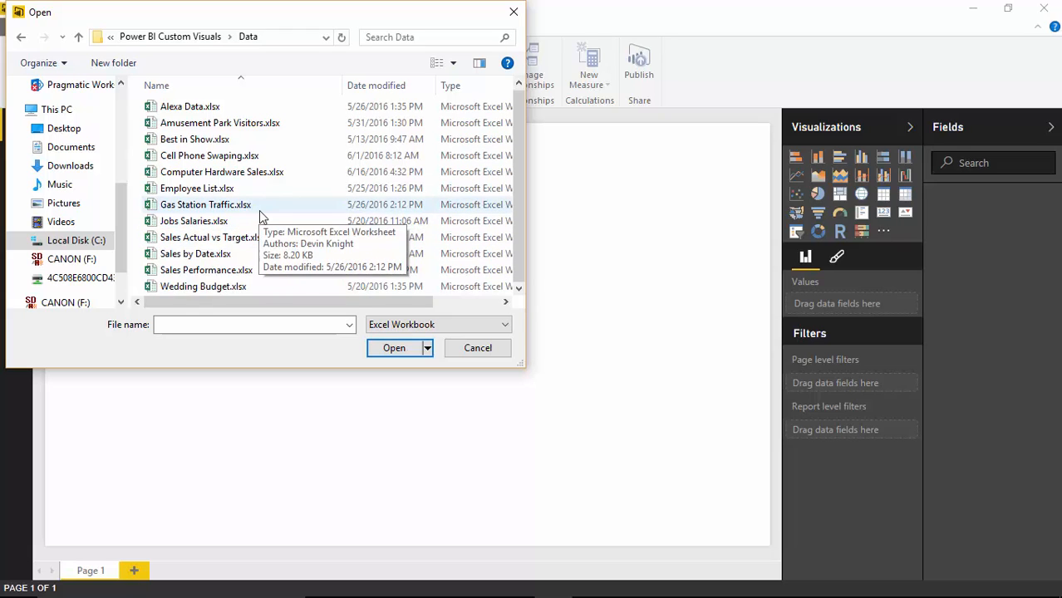
left_click(223, 171)
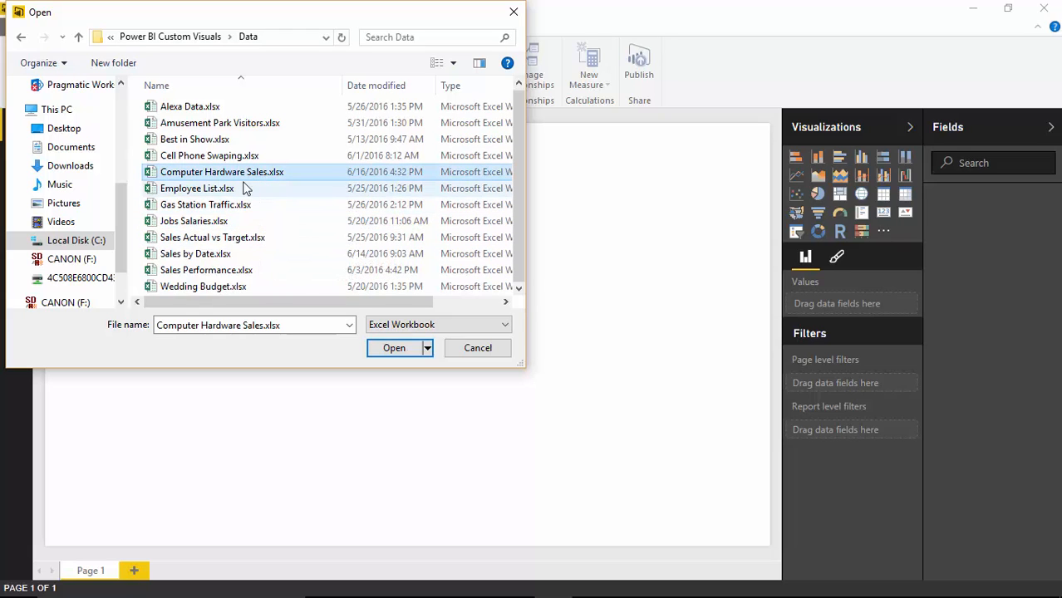
mouse_move(223, 172)
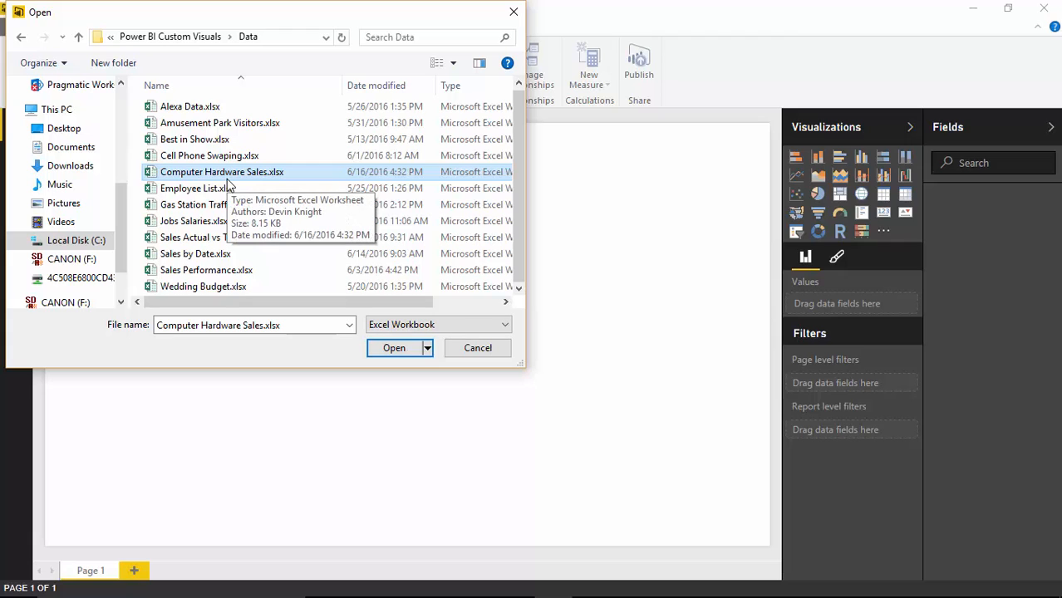
left_click(393, 347)
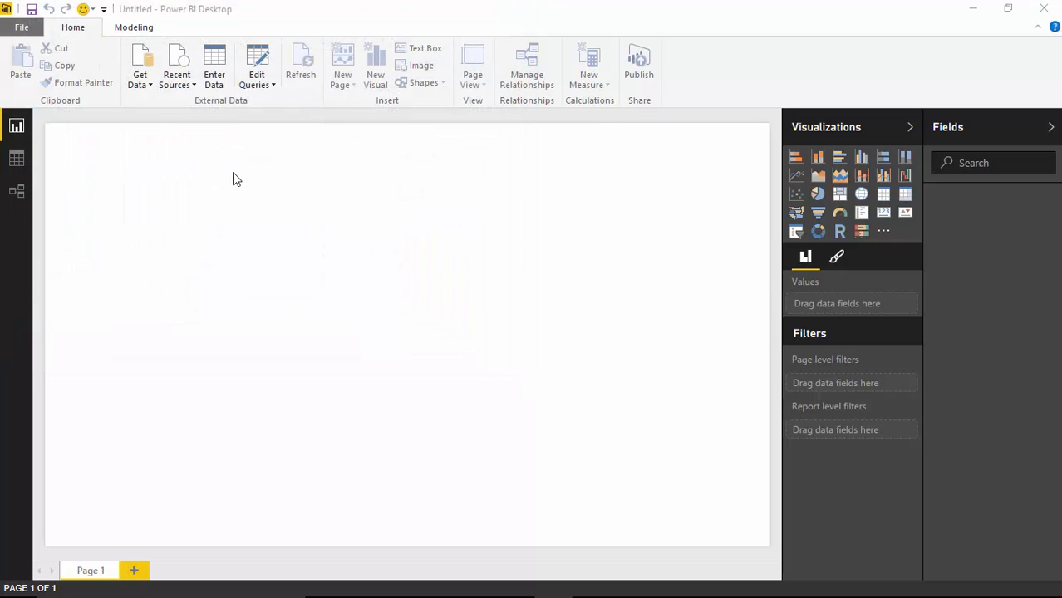
Select the Sales sheet in the Navigator and load it into the report
left_click(139, 66)
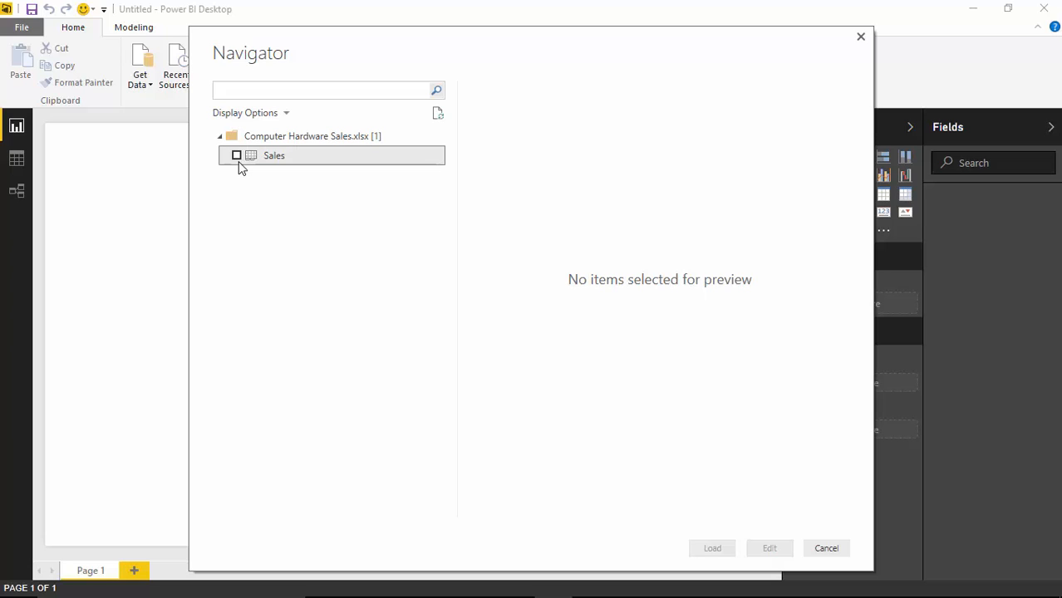
left_click(236, 156)
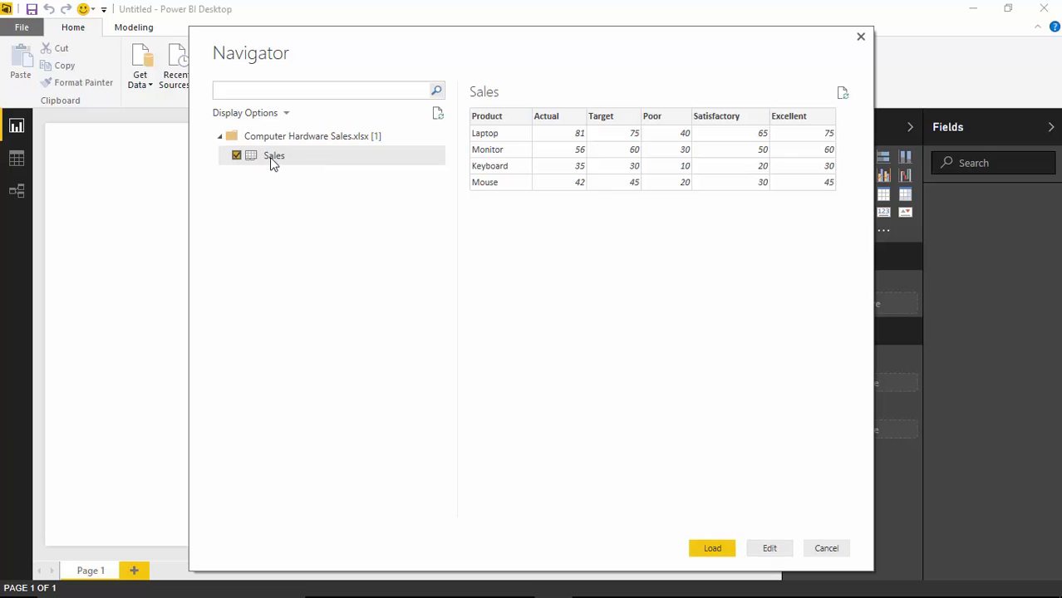
left_click(236, 157)
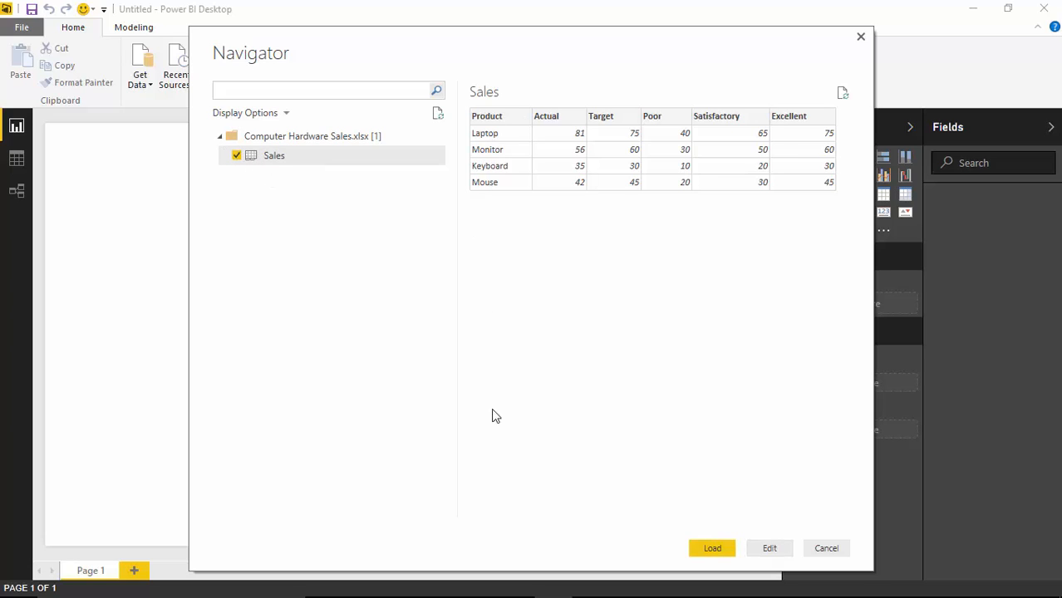
mouse_move(671, 343)
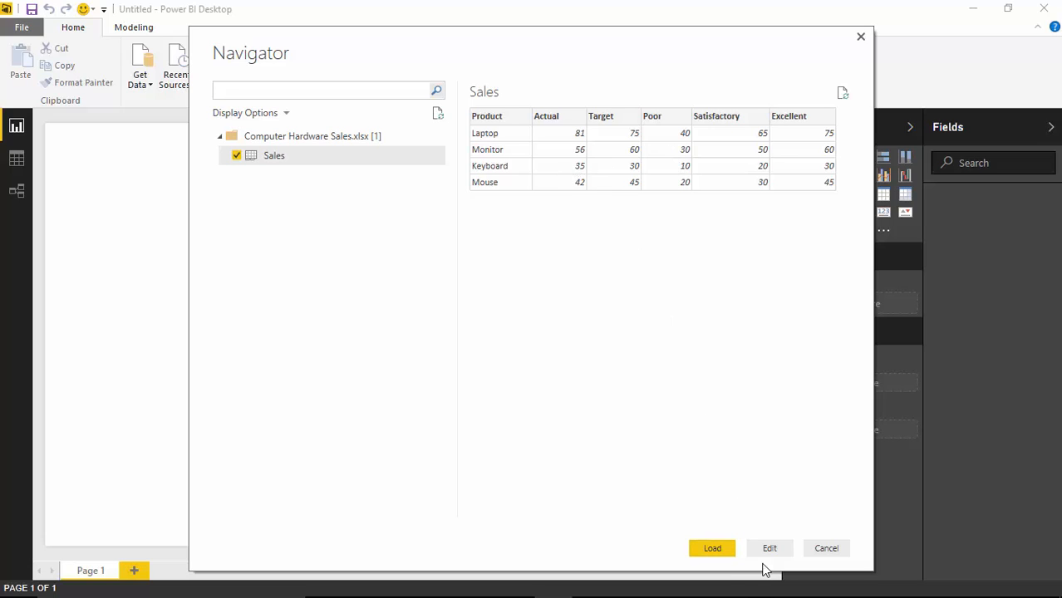
mouse_move(651, 419)
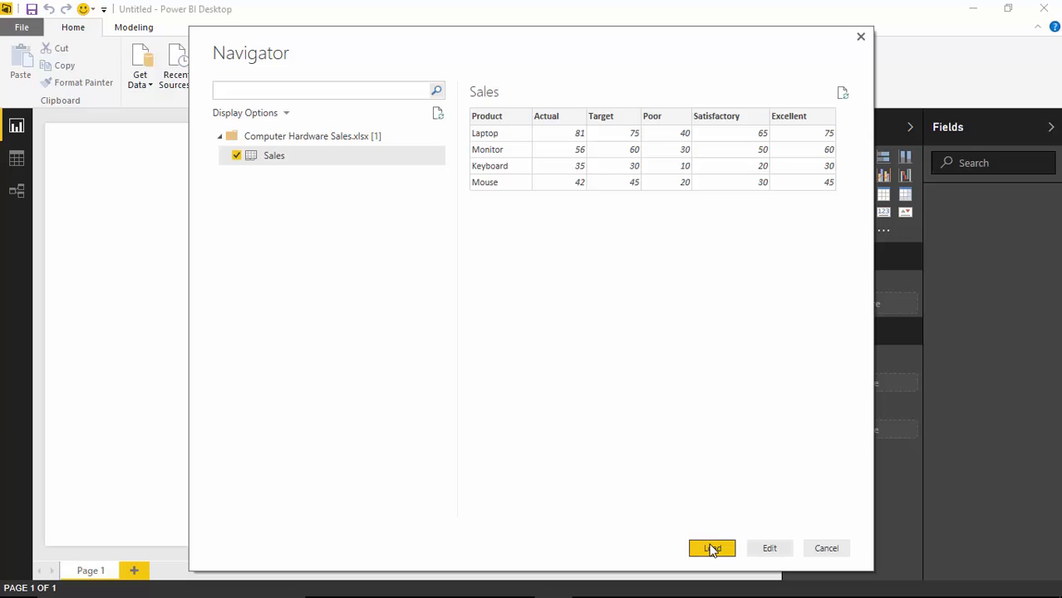
left_click(711, 549)
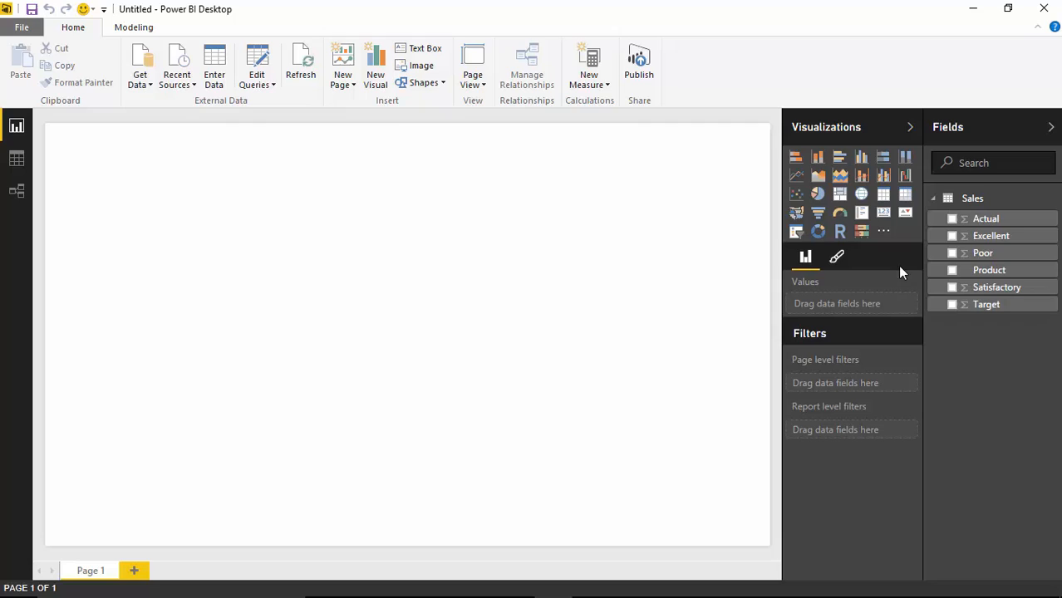
mouse_move(943, 361)
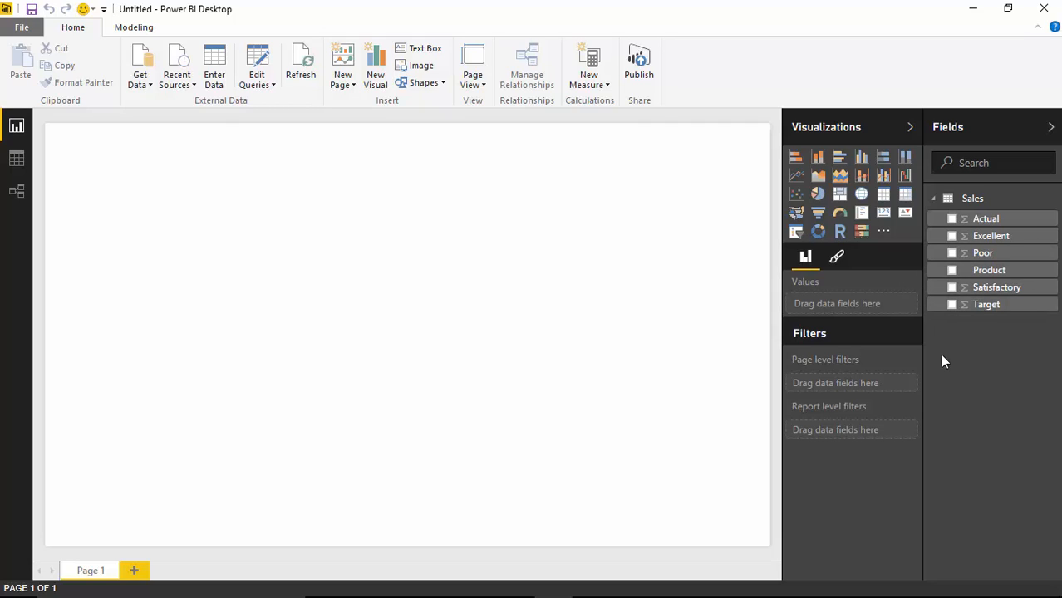
mouse_move(818, 358)
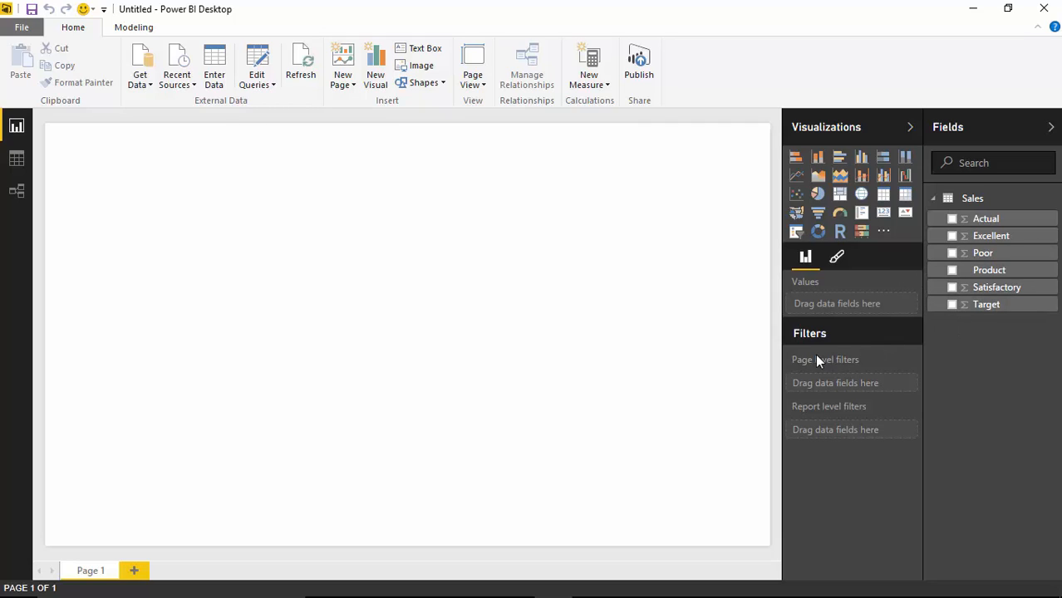
mouse_move(595, 306)
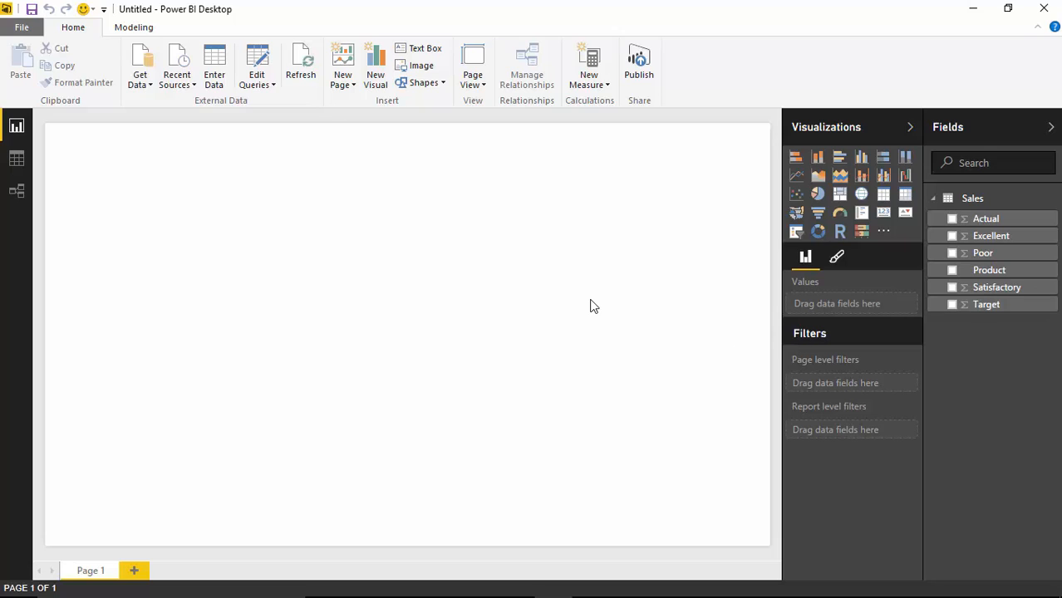
Add an empty Bullet Chart visual and enlarge it across the top of the page
left_click(861, 230)
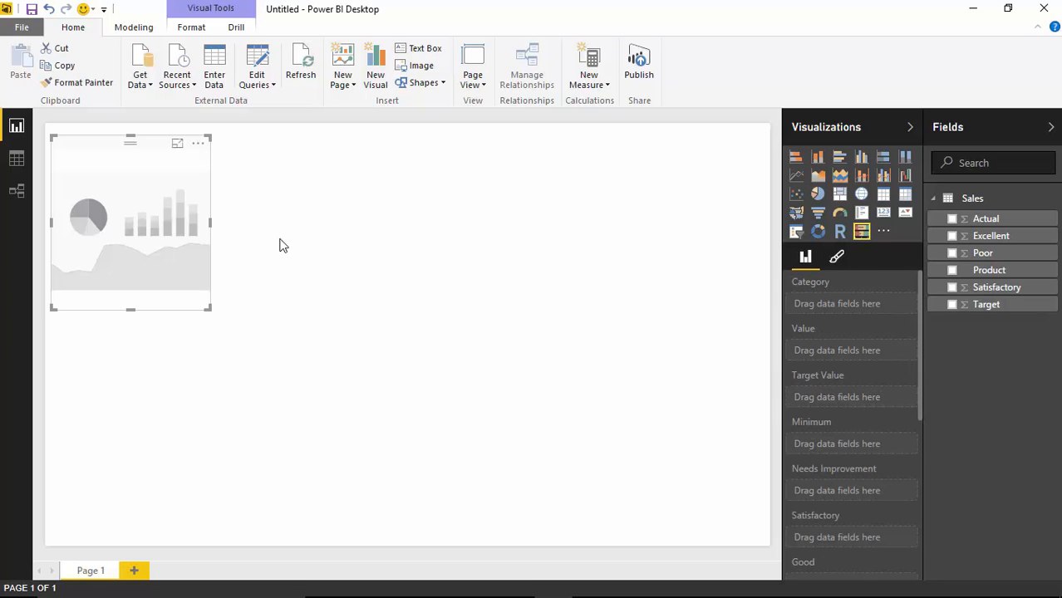
left_click_drag(212, 312, 615, 397)
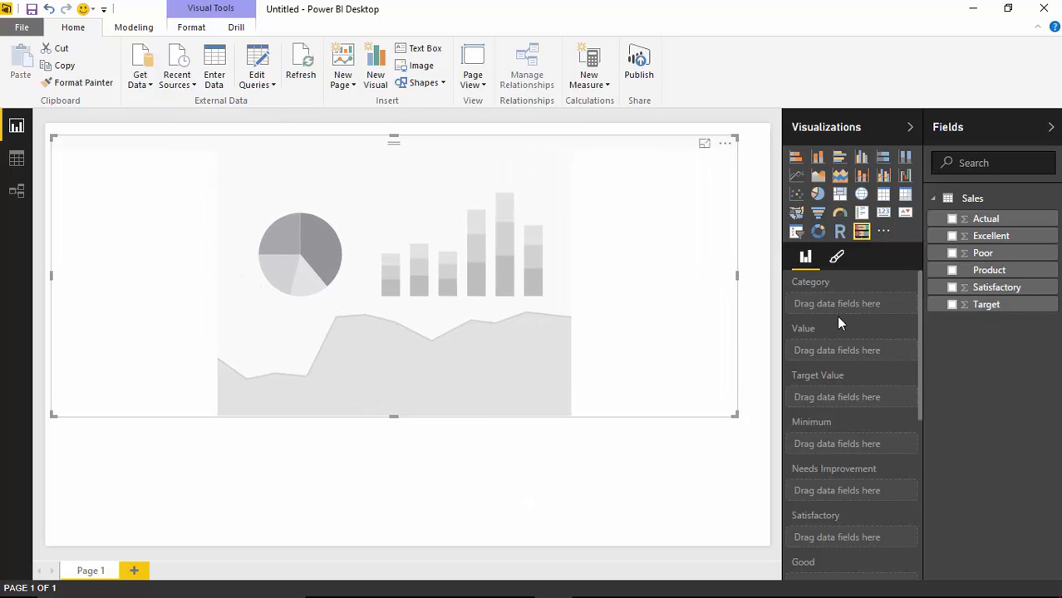
scroll("down", 3)
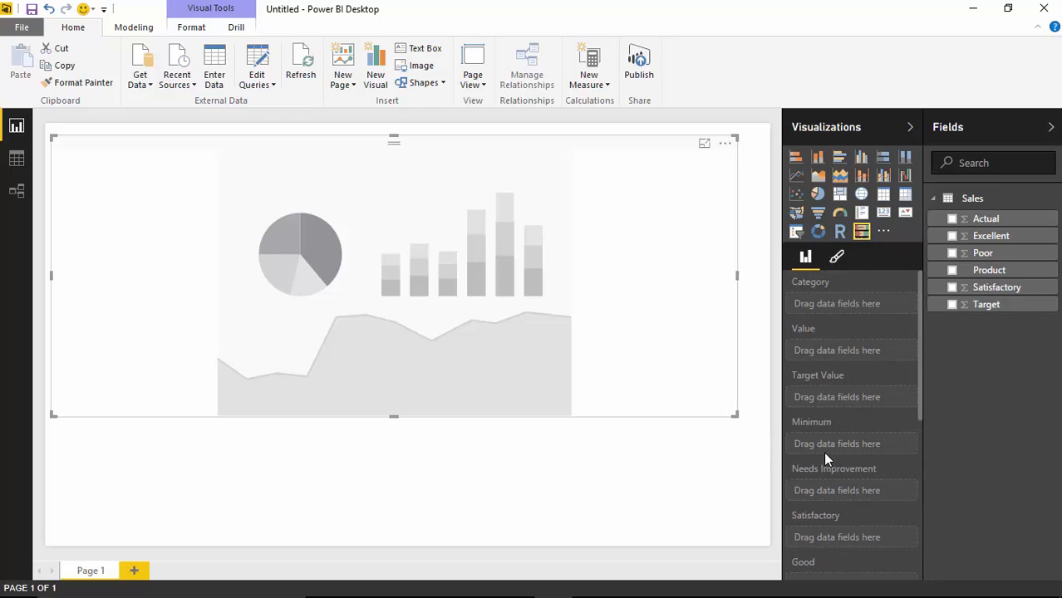
mouse_move(895, 471)
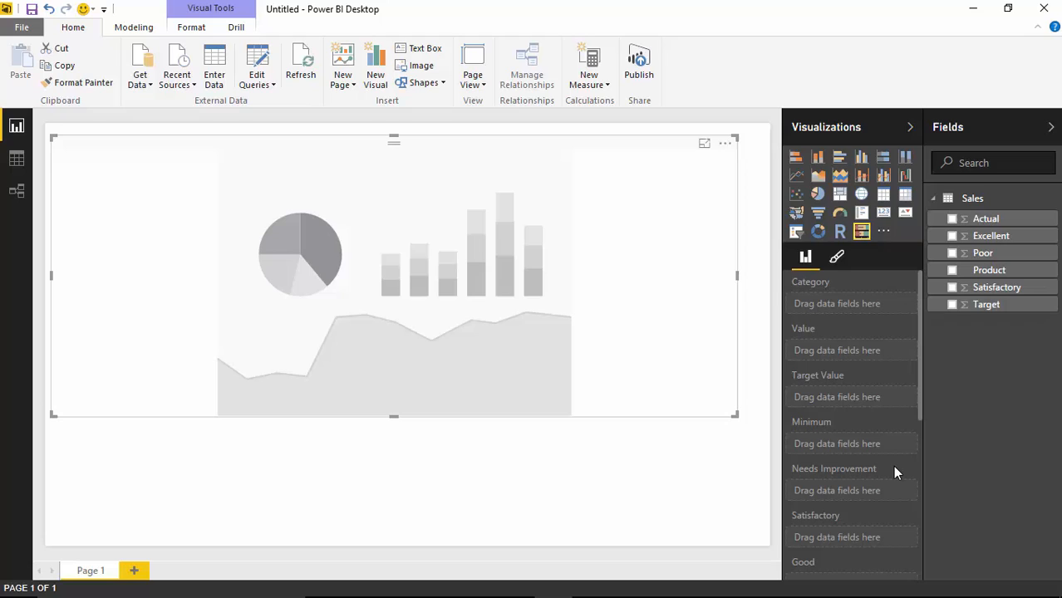
mouse_move(834, 468)
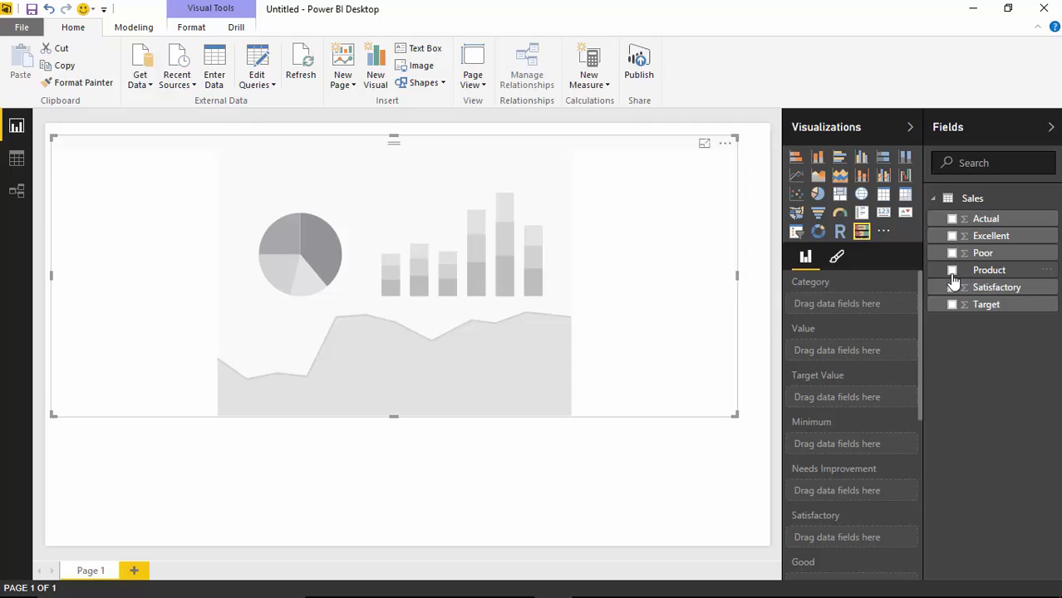
Use Product as the chart's categories and plot Actual sales for each product
left_click(952, 269)
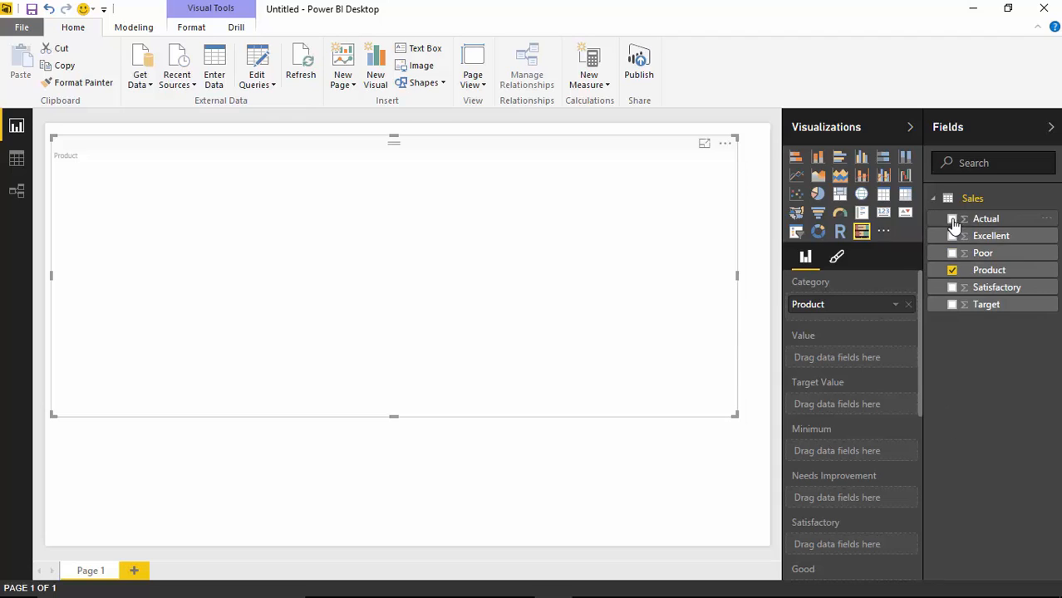
left_click(950, 220)
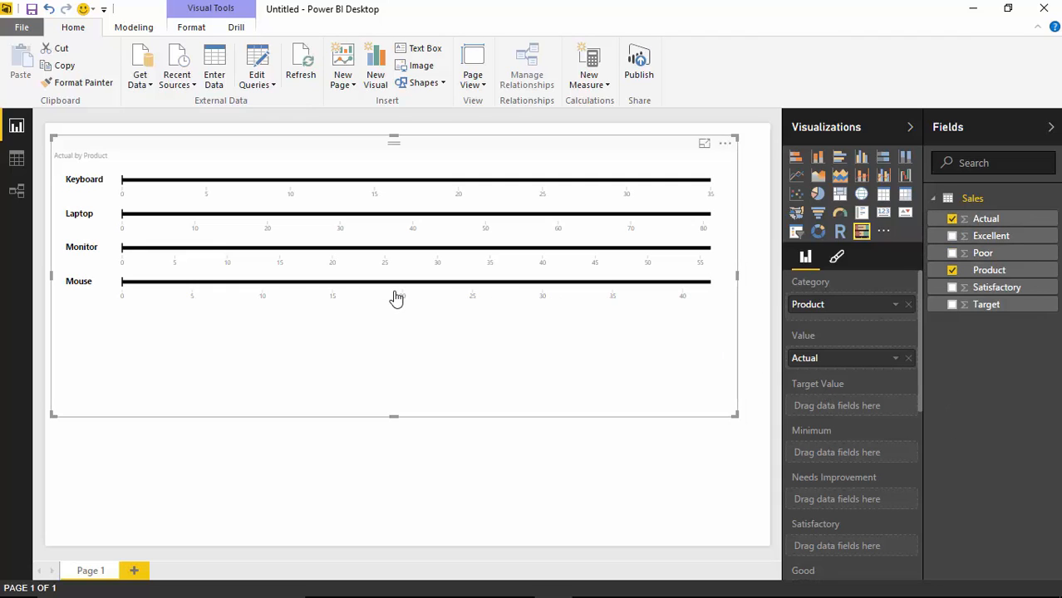
mouse_move(168, 279)
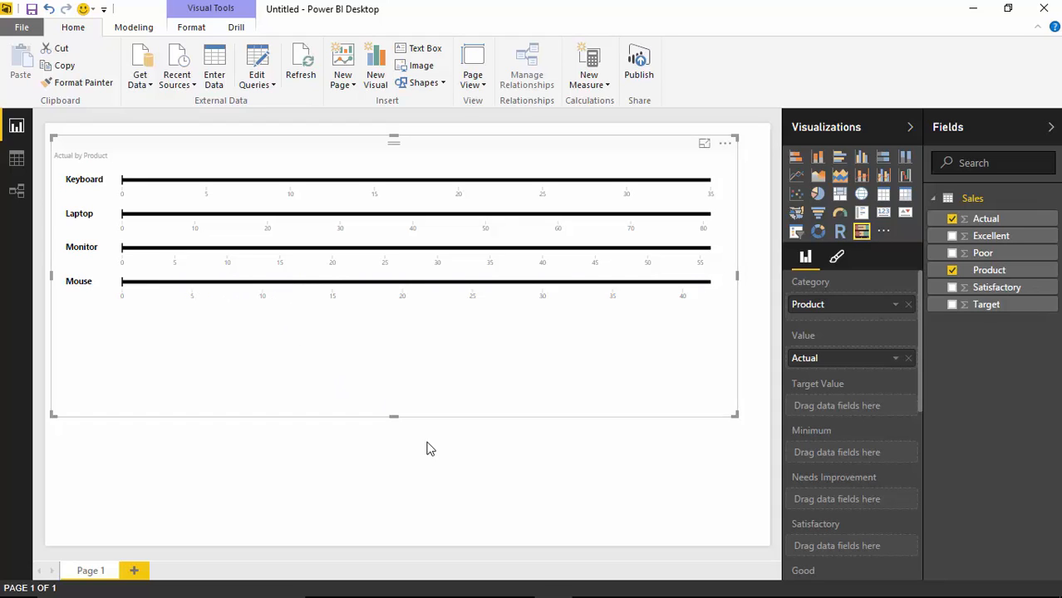
mouse_move(657, 508)
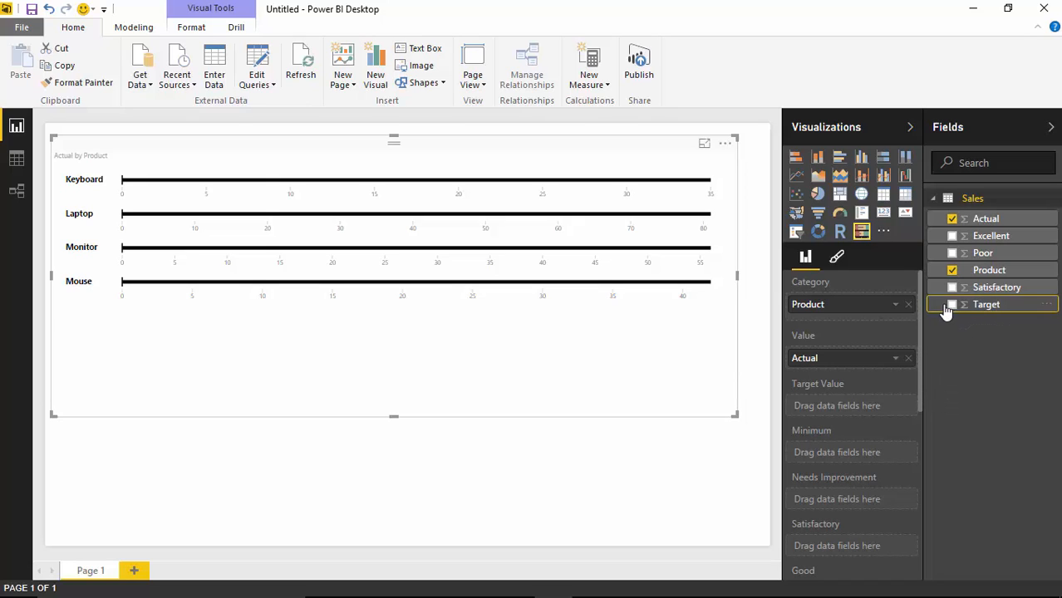
Assign Target as the chart's target value so each product shows its marker and bands
left_click(950, 304)
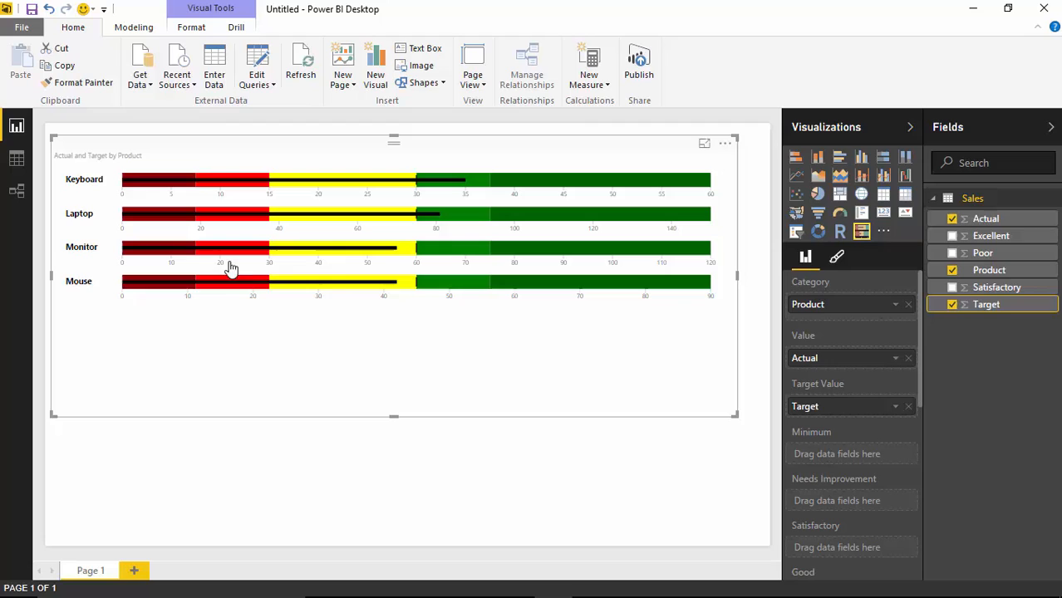
mouse_move(216, 281)
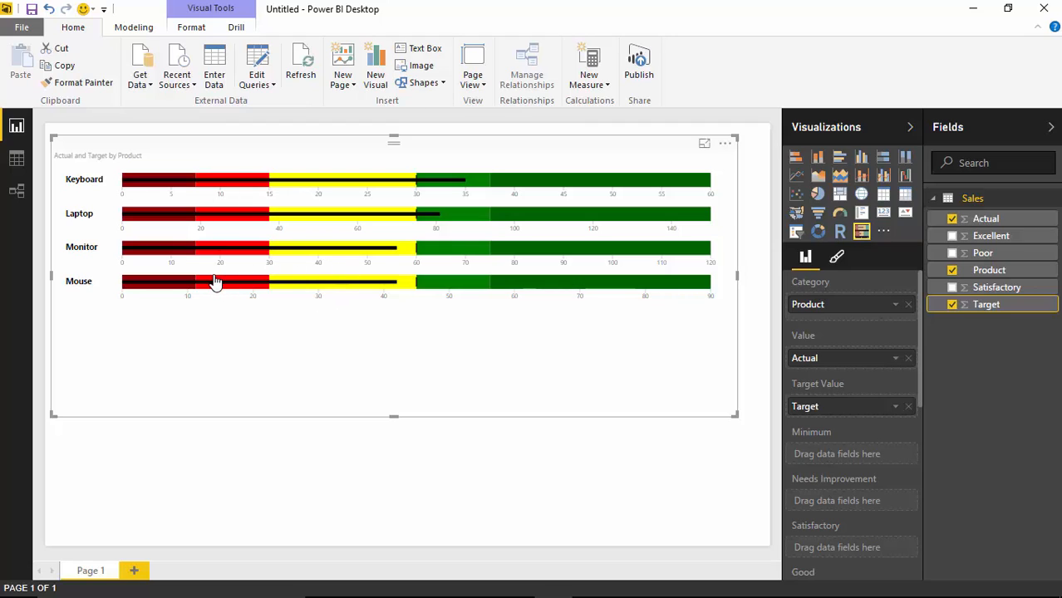
mouse_move(186, 202)
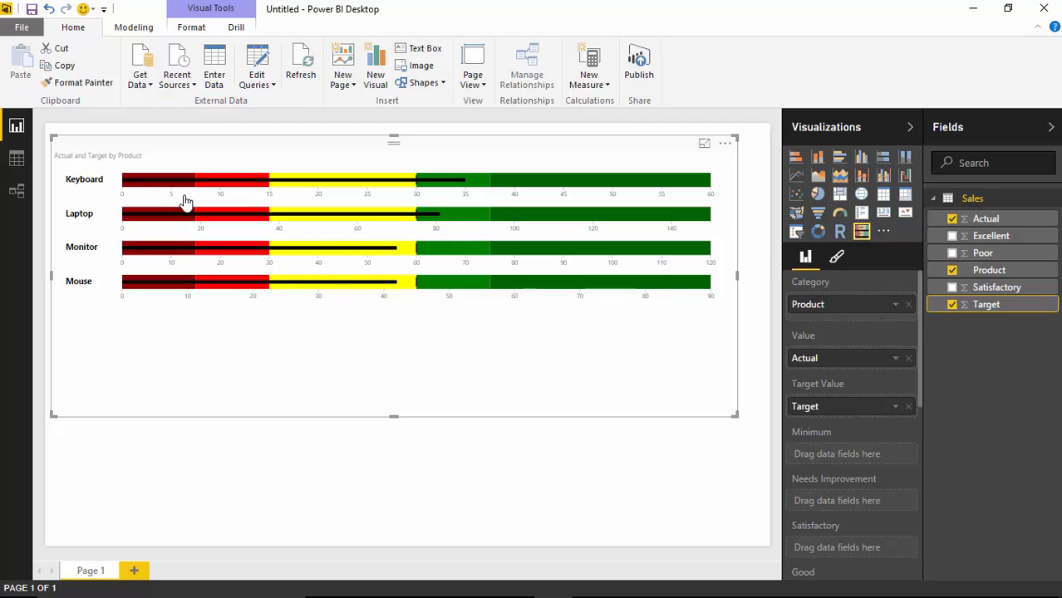
mouse_move(279, 238)
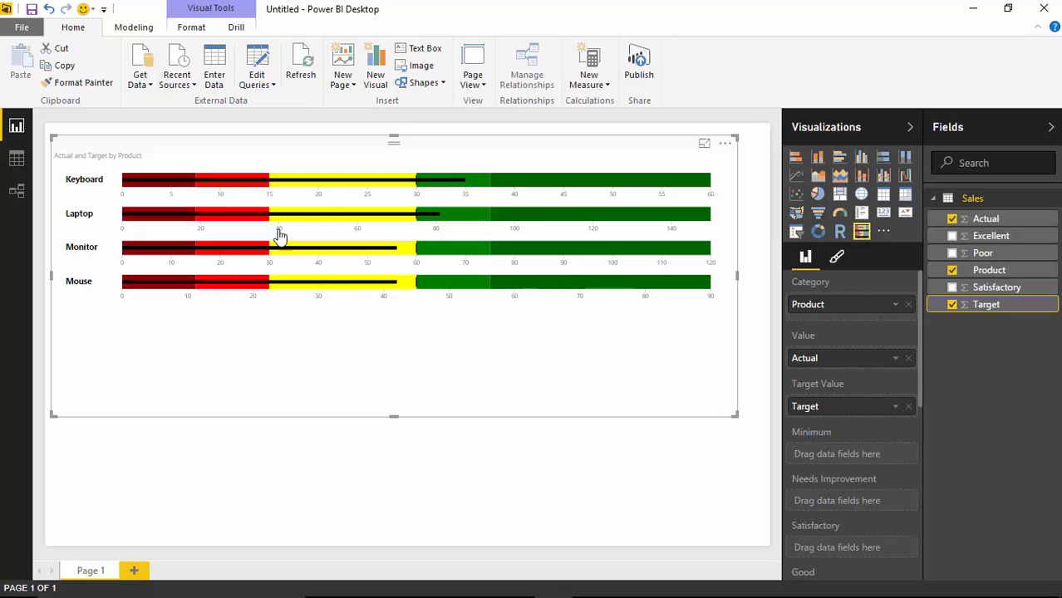
mouse_move(419, 312)
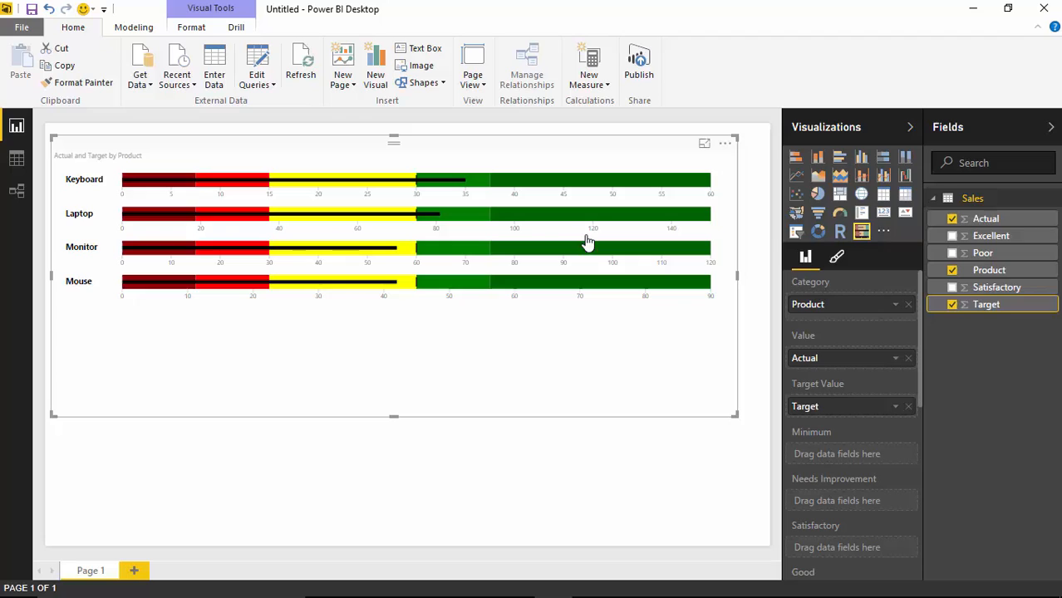
mouse_move(628, 192)
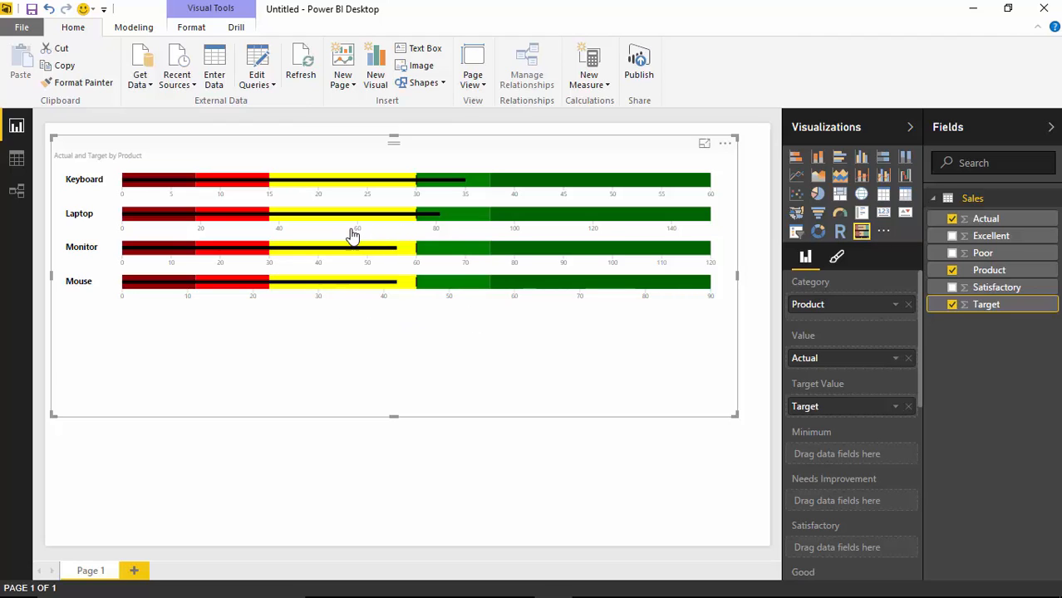
mouse_move(292, 349)
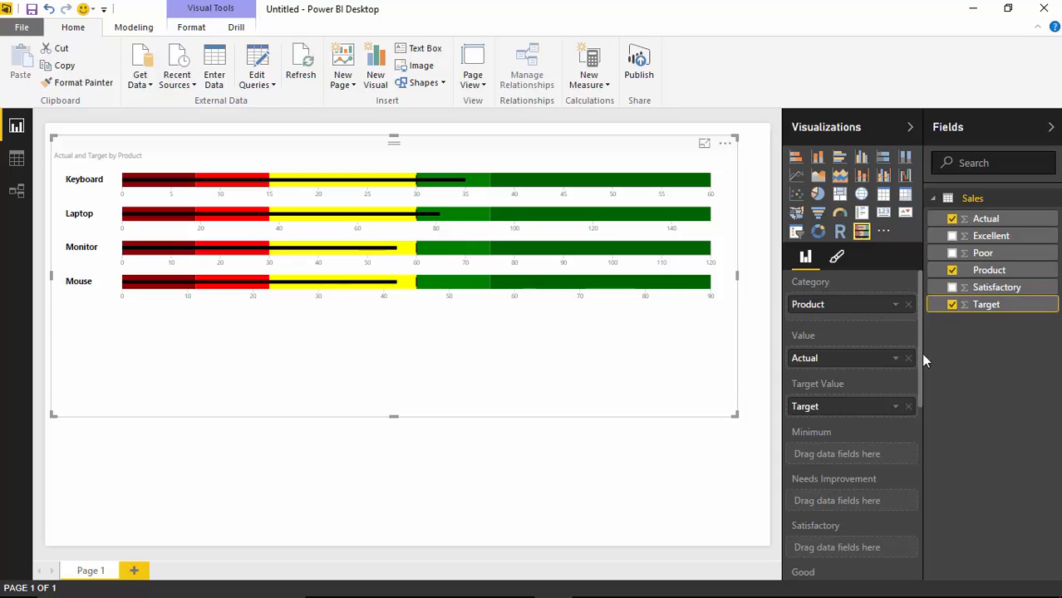
Add Satisfactory as a threshold band and place Excellent in the Good threshold well
scroll("down", 3)
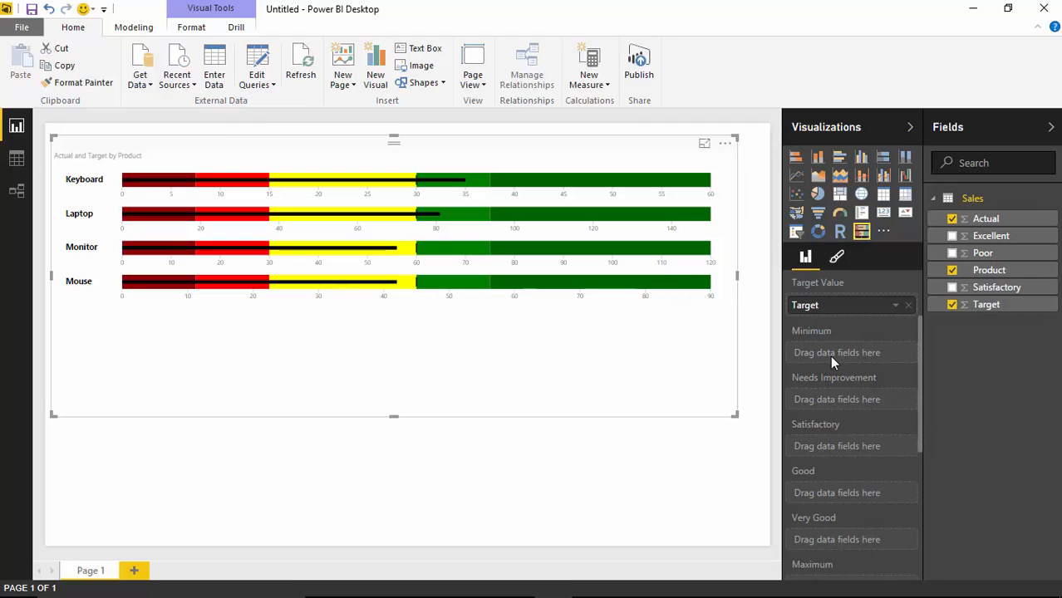
mouse_move(844, 464)
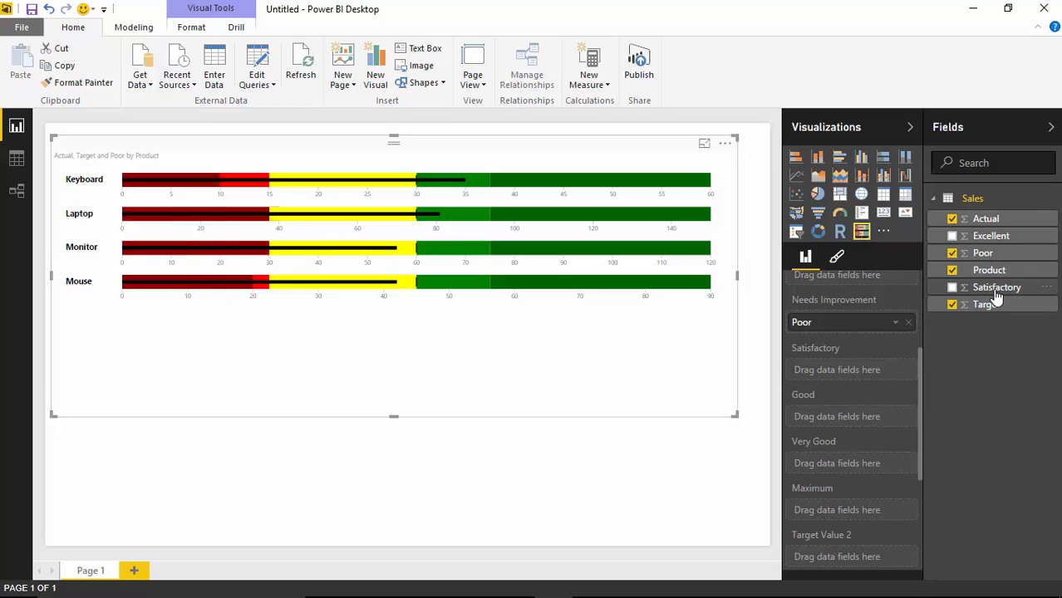
left_click(952, 285)
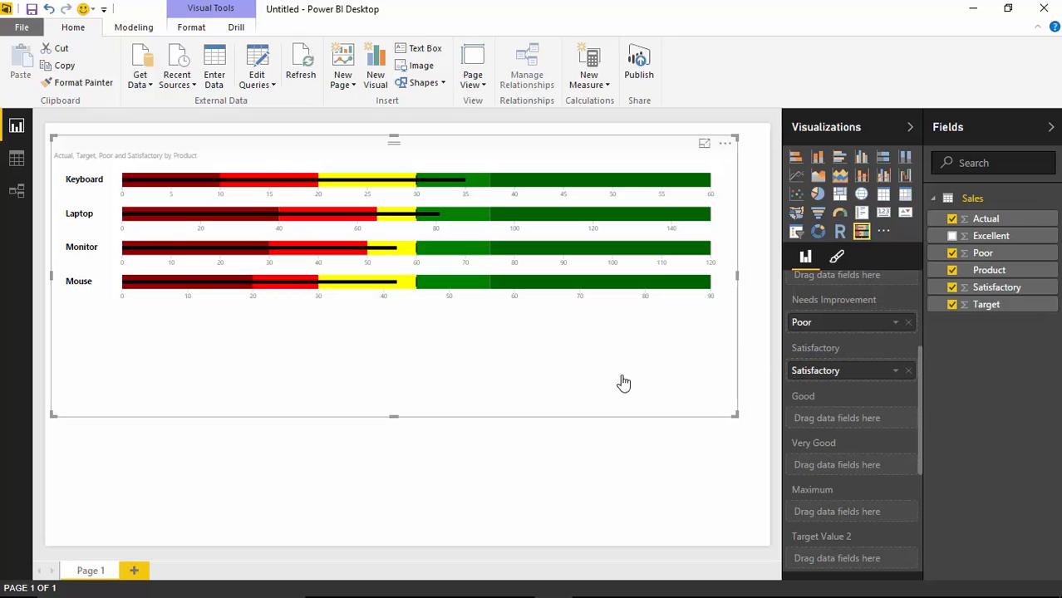
mouse_move(963, 349)
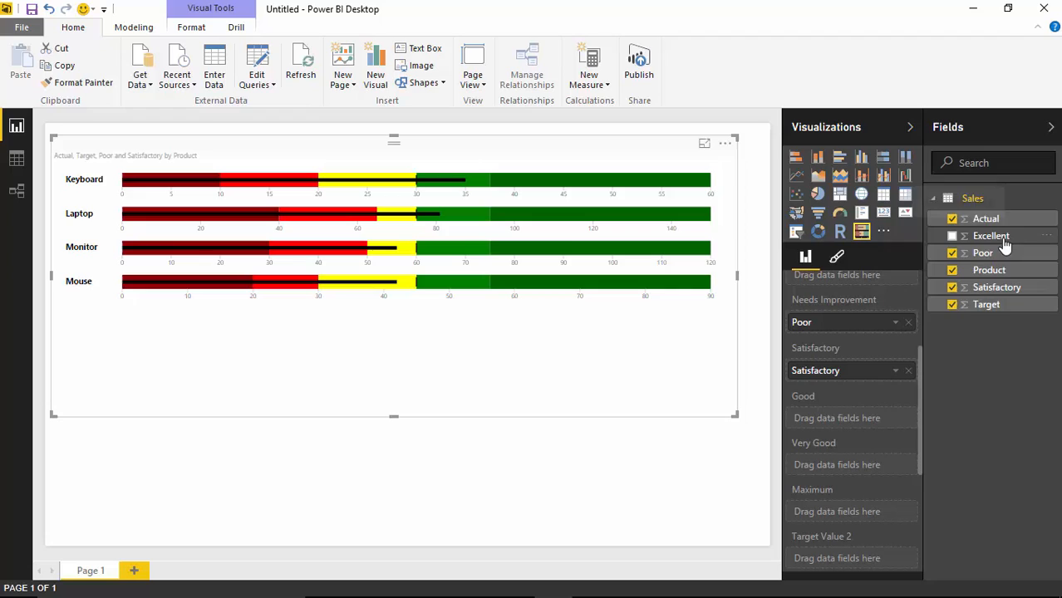
left_click_drag(990, 236, 851, 416)
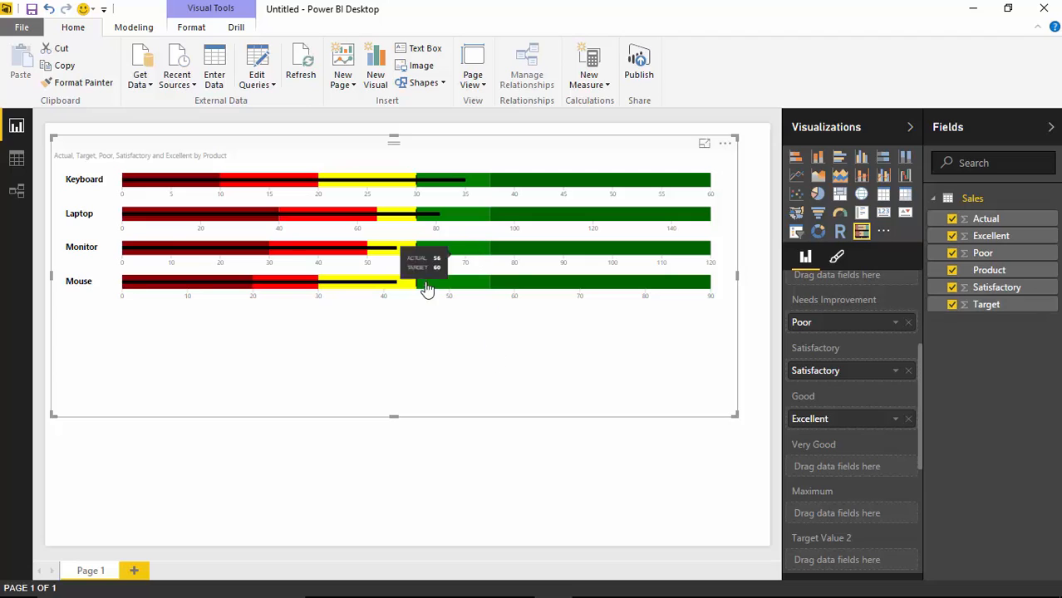
mouse_move(726, 432)
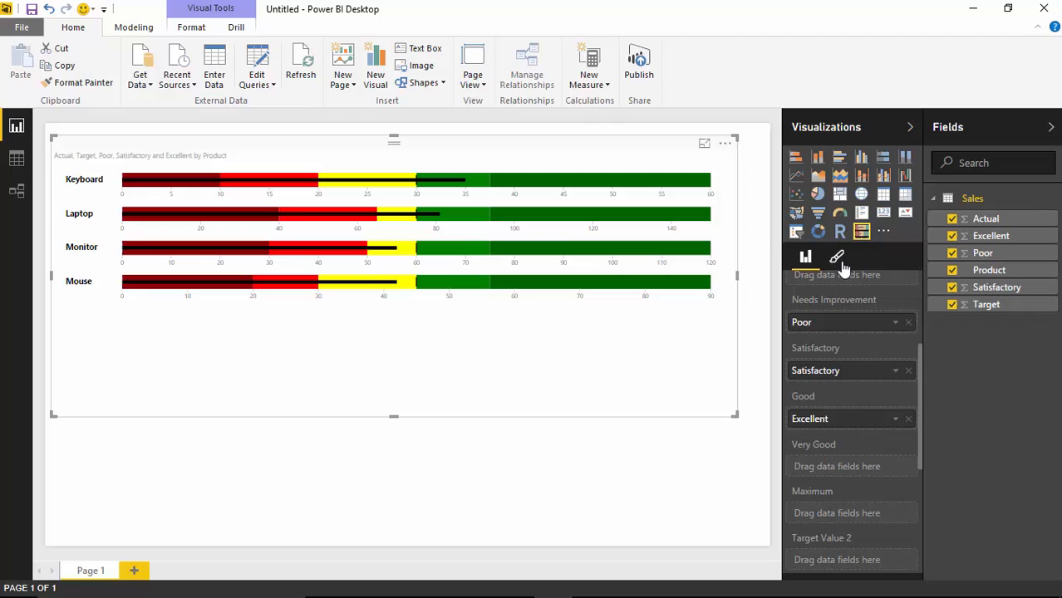
mouse_move(837, 258)
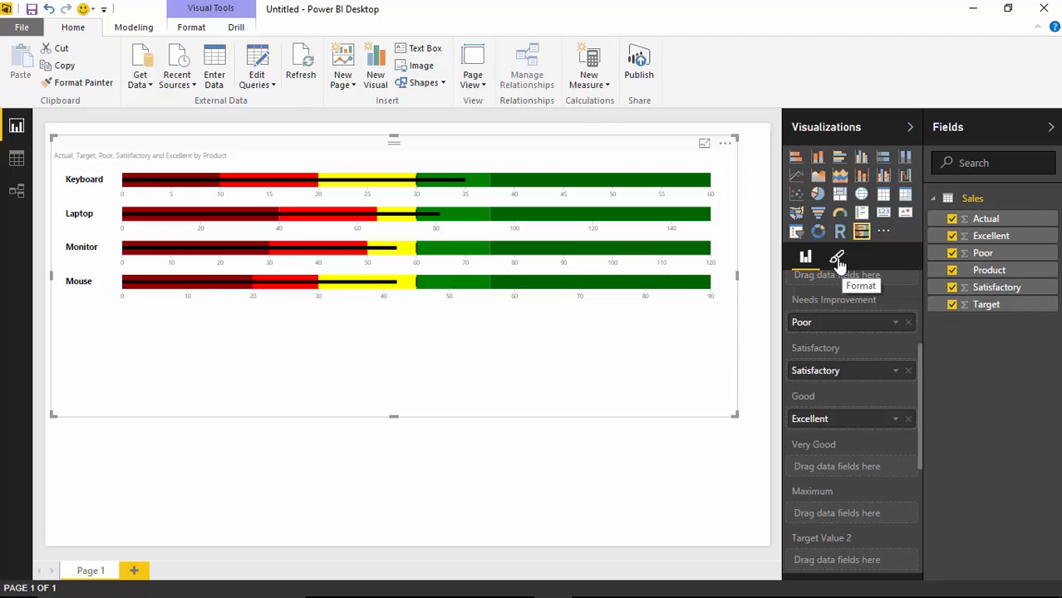
In the chart's Format options, switch the Border setting to On
left_click(837, 256)
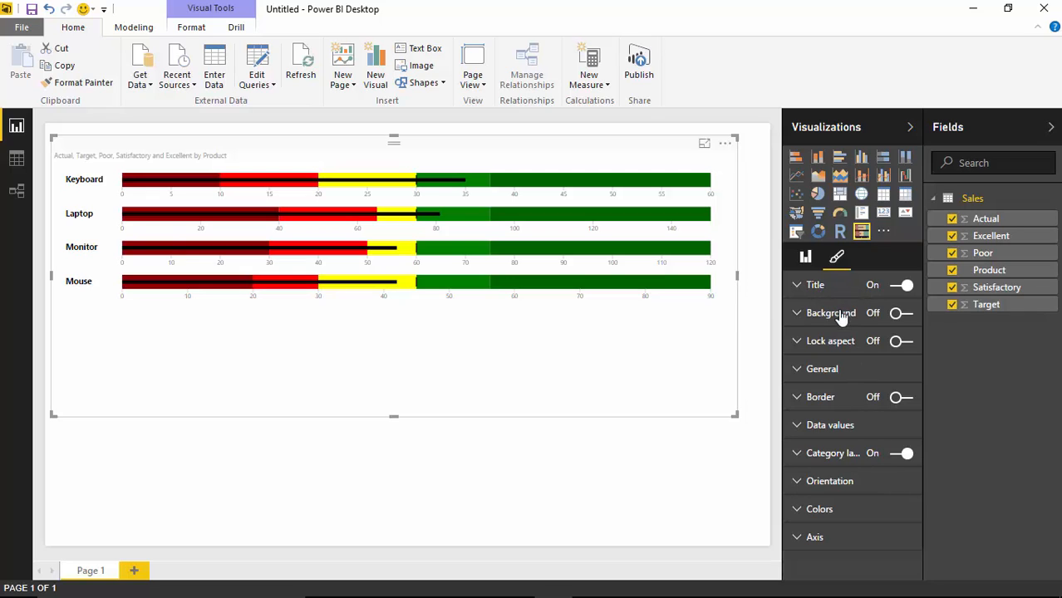
mouse_move(841, 341)
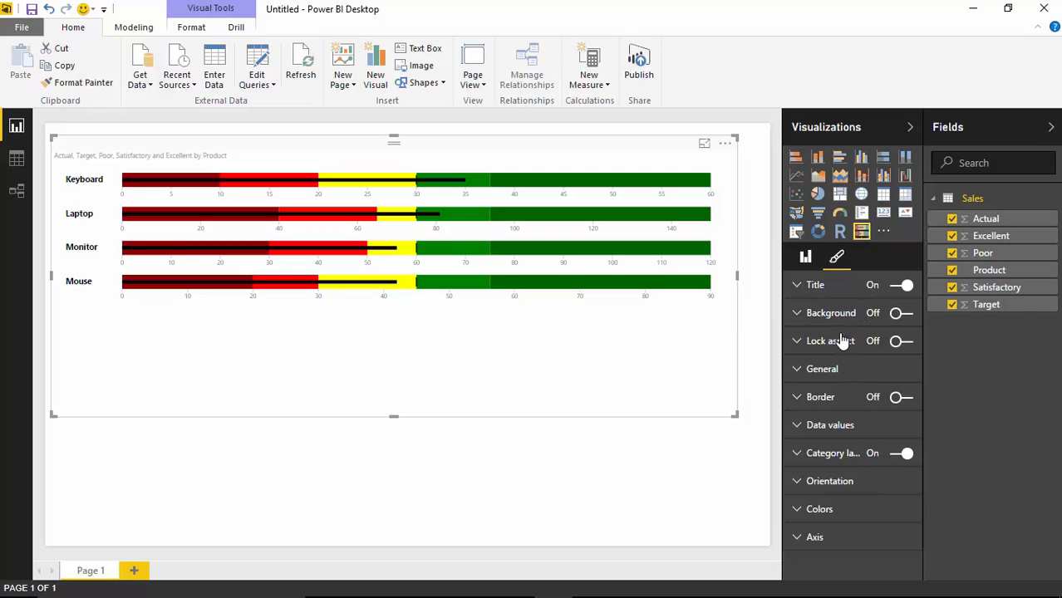
mouse_move(858, 296)
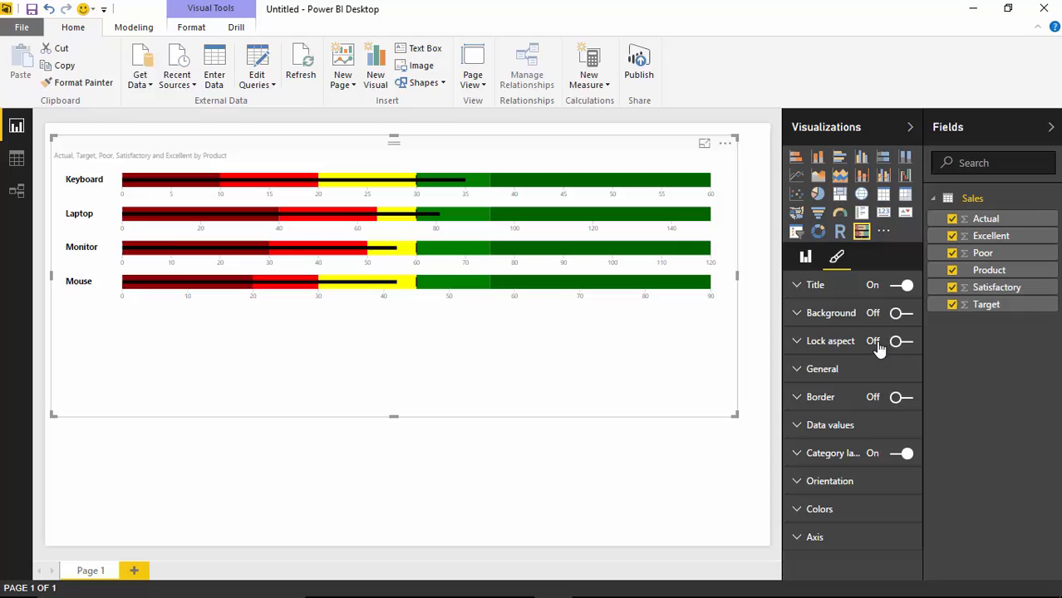
mouse_move(846, 339)
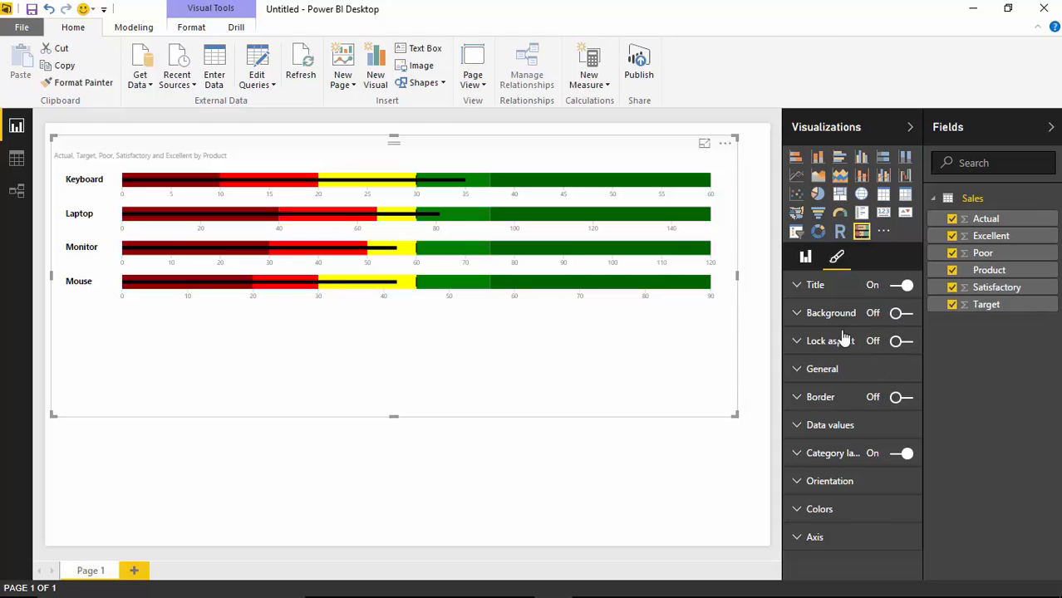
mouse_move(845, 397)
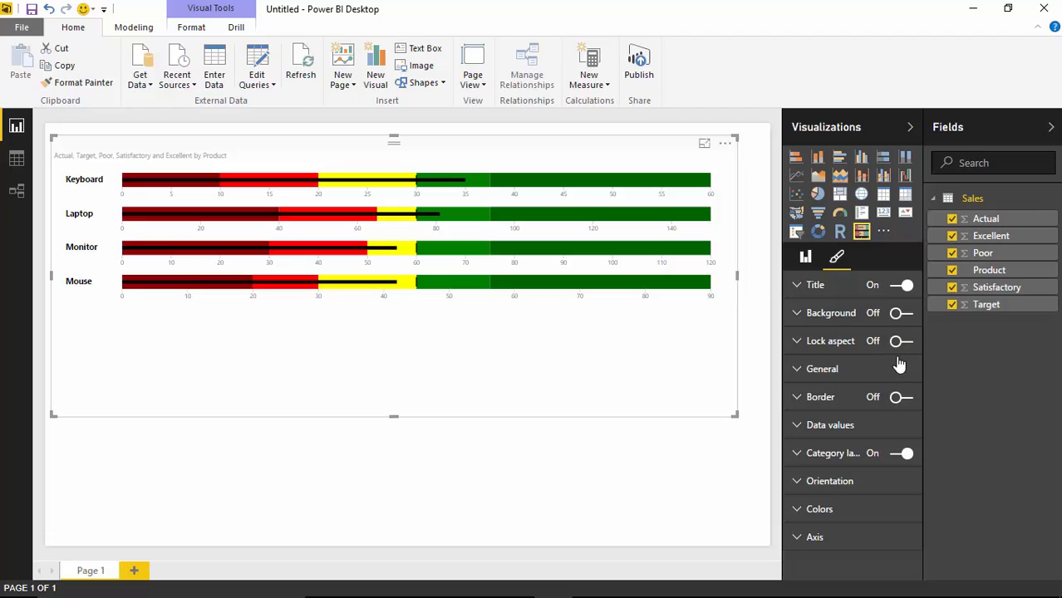
mouse_move(663, 367)
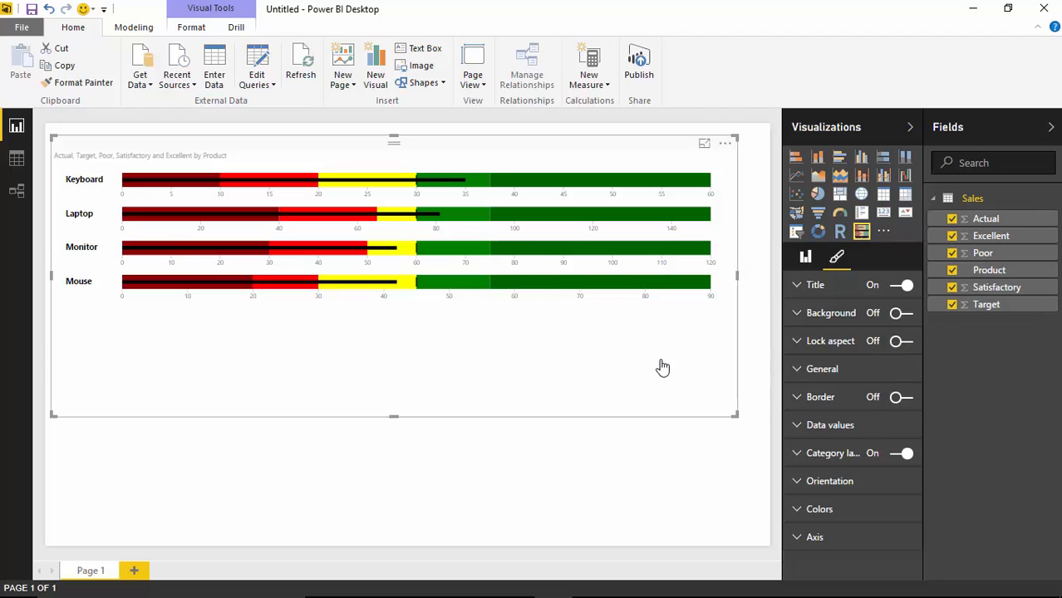
left_click(821, 369)
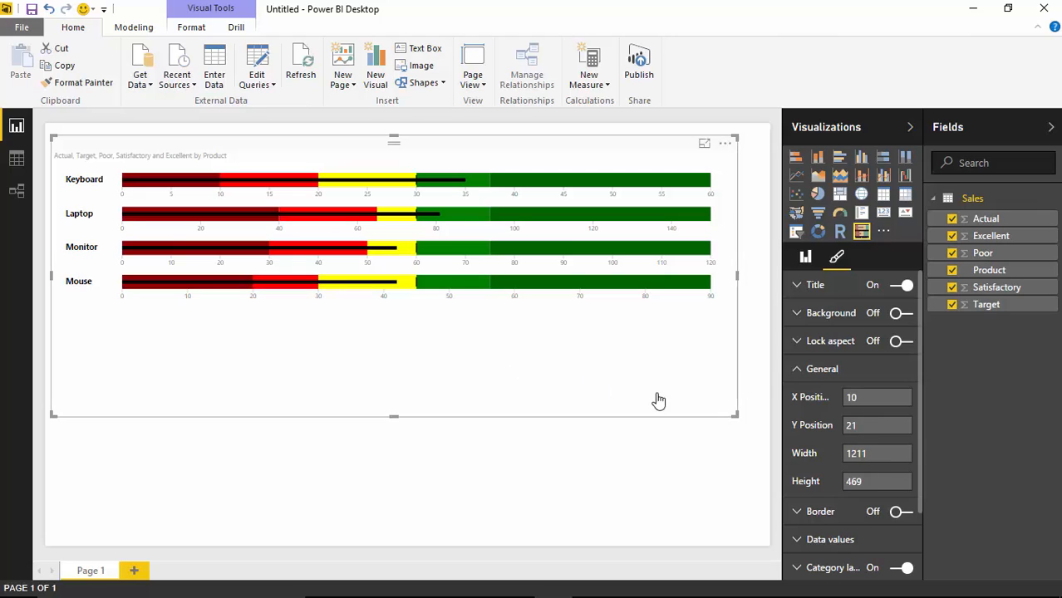
left_click(821, 368)
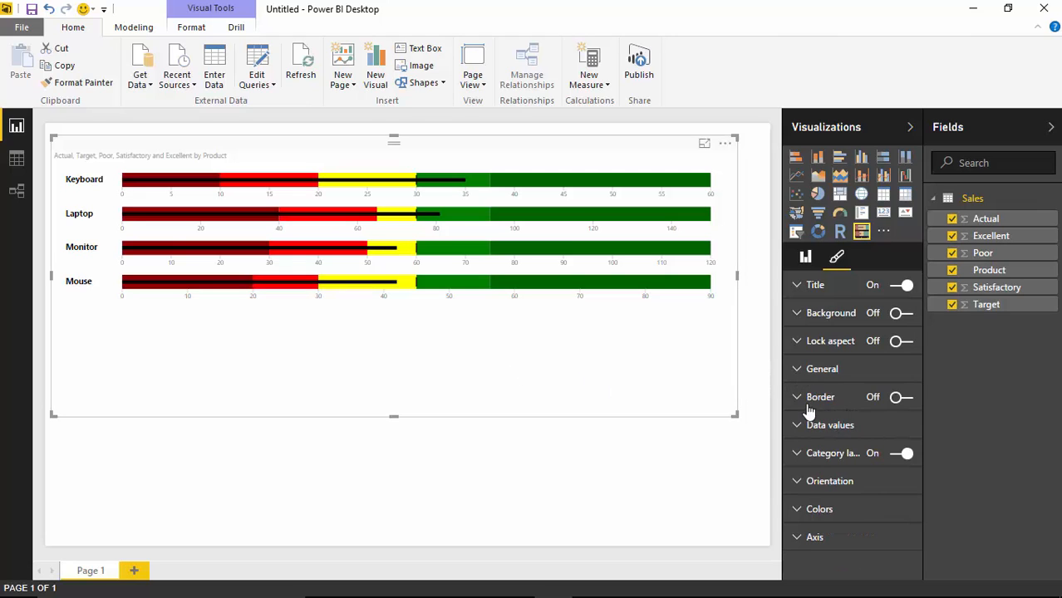
left_click(900, 396)
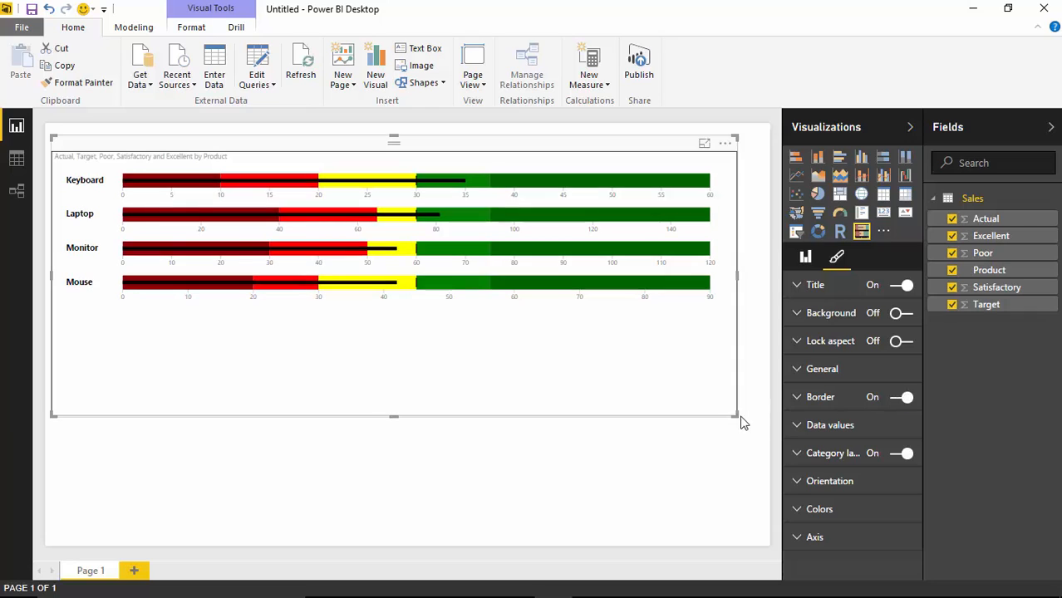
Shorten the bullet chart visual so it fits snugly around the four product bars
left_click_drag(739, 417, 744, 338)
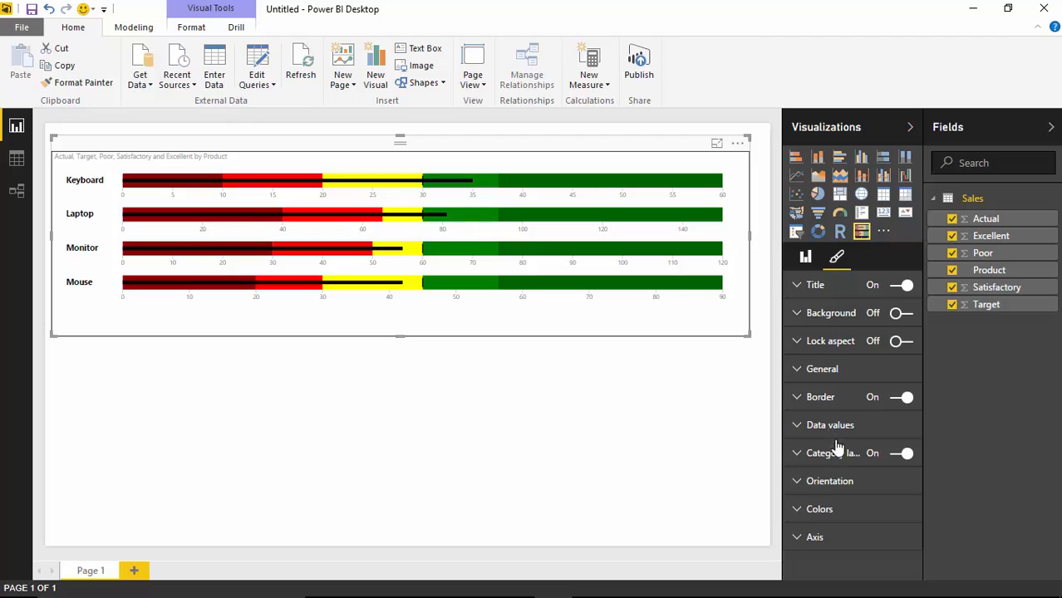
mouse_move(841, 487)
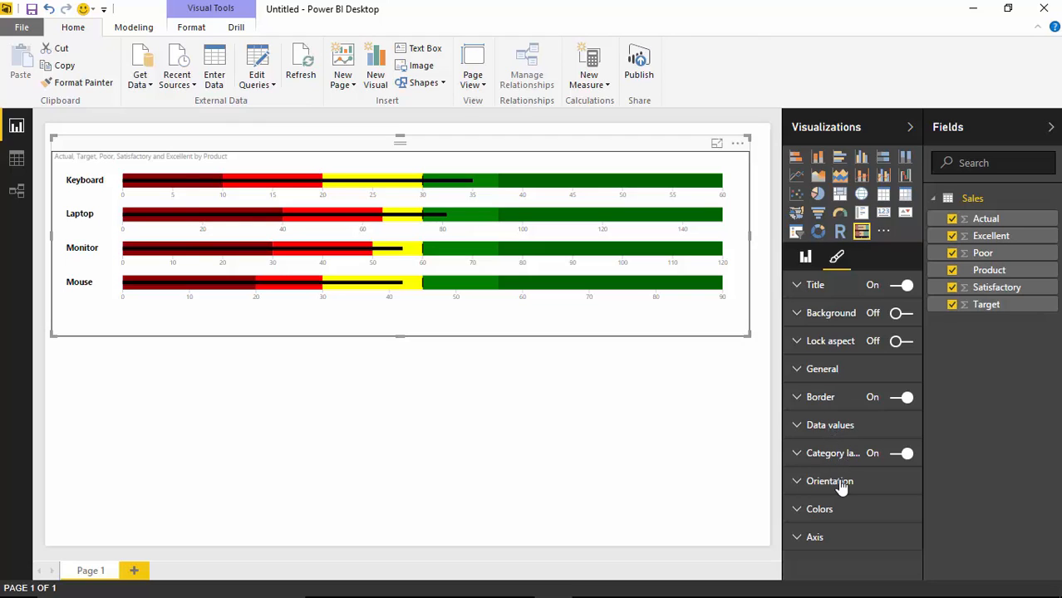
left_click(829, 480)
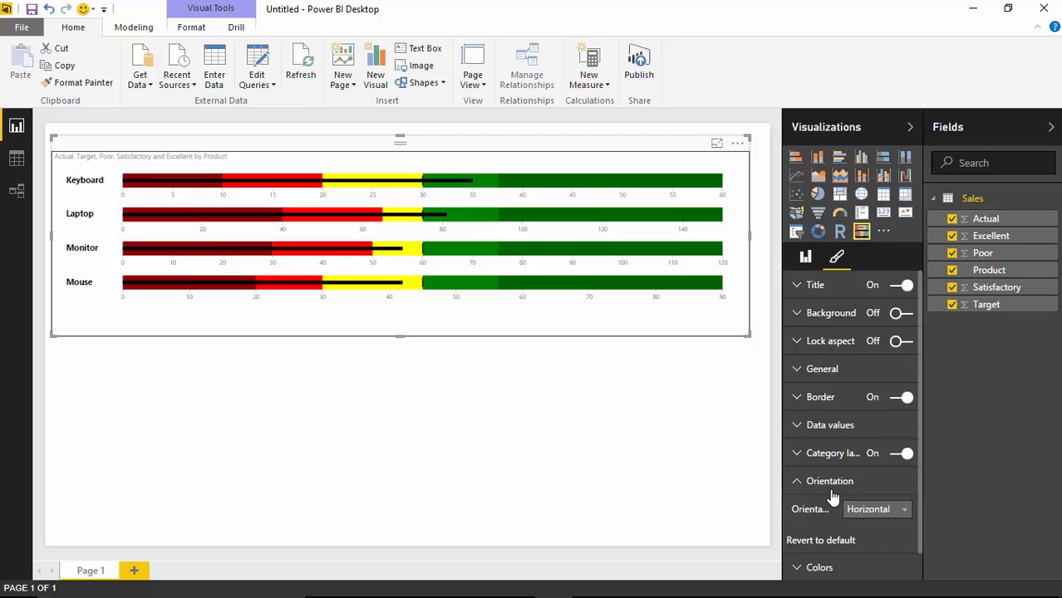
left_click(877, 508)
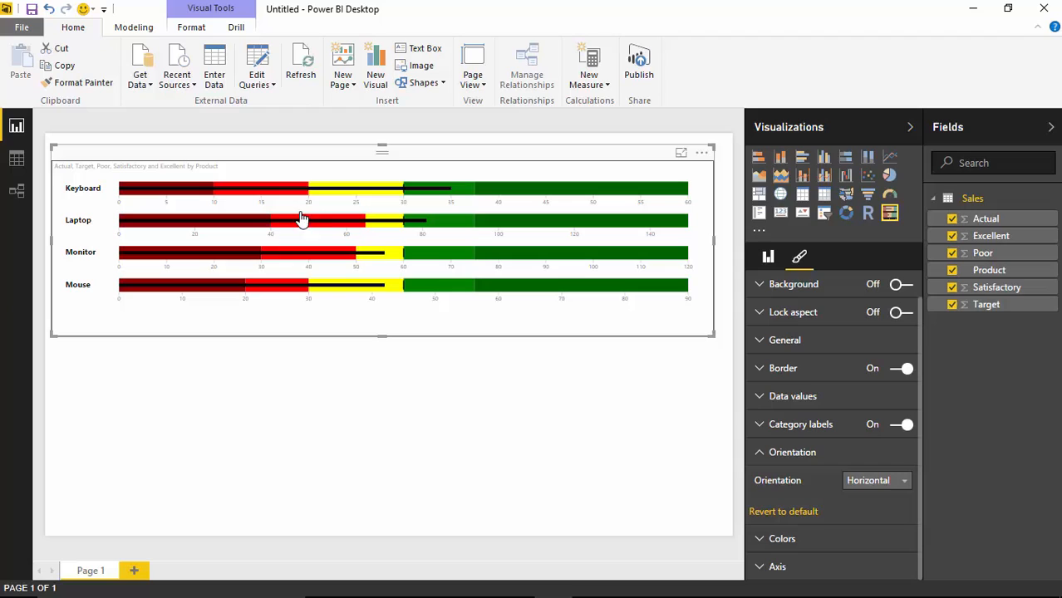
left_click(876, 480)
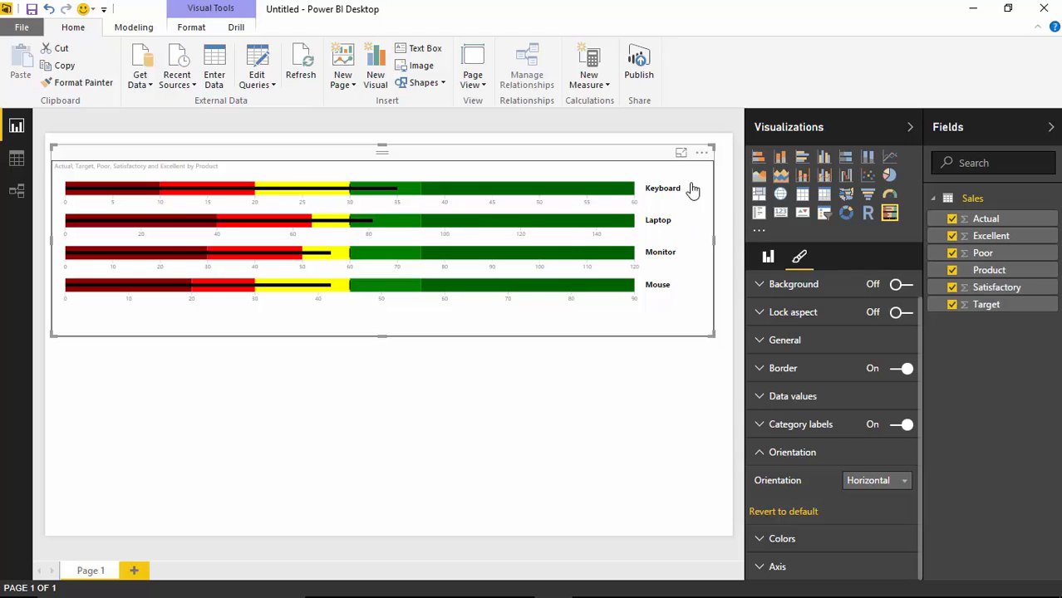
mouse_move(694, 243)
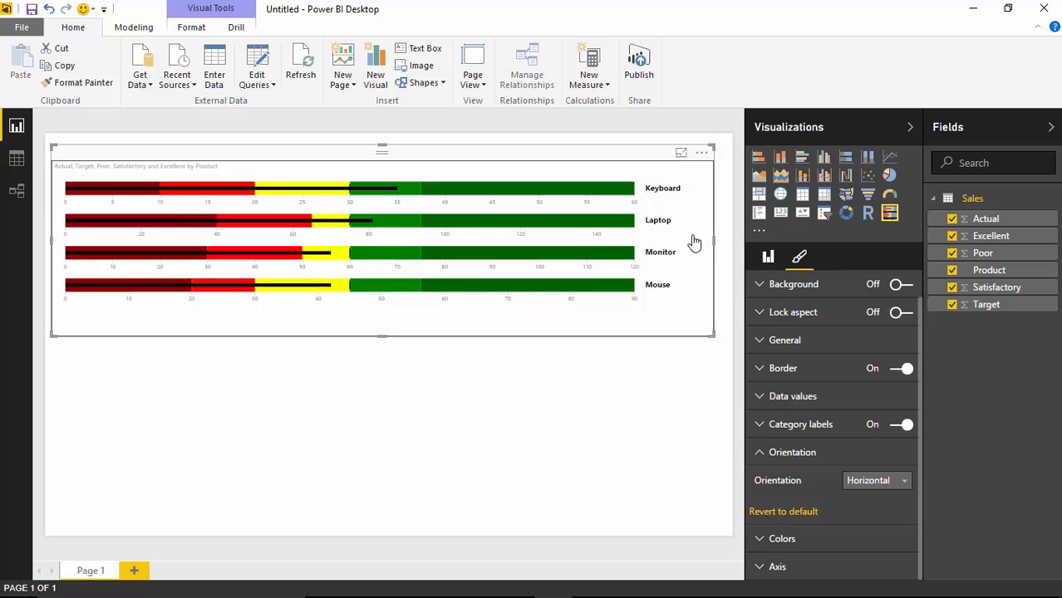
left_click(875, 480)
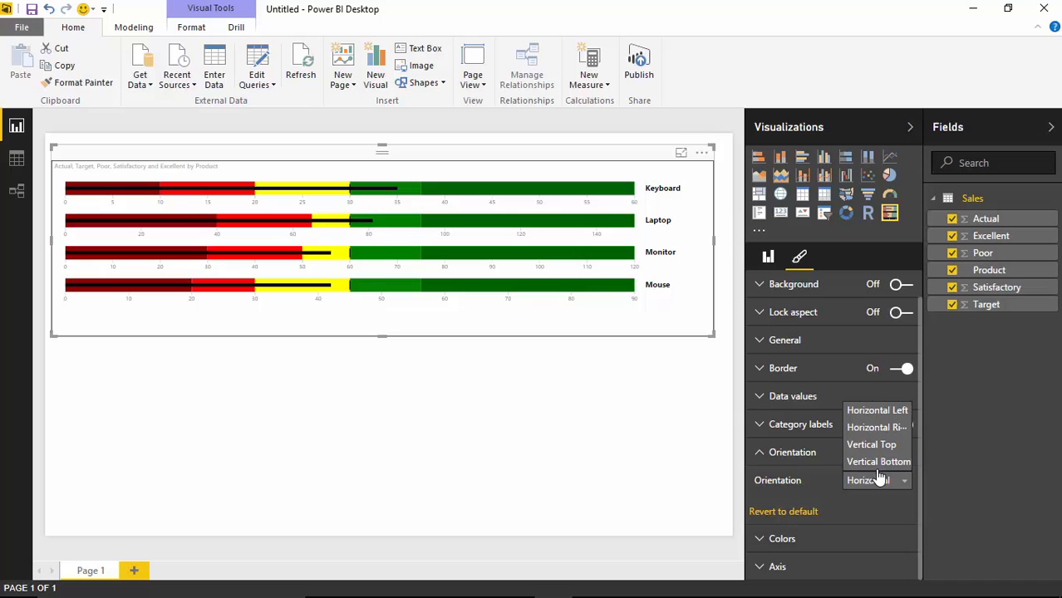
left_click(871, 444)
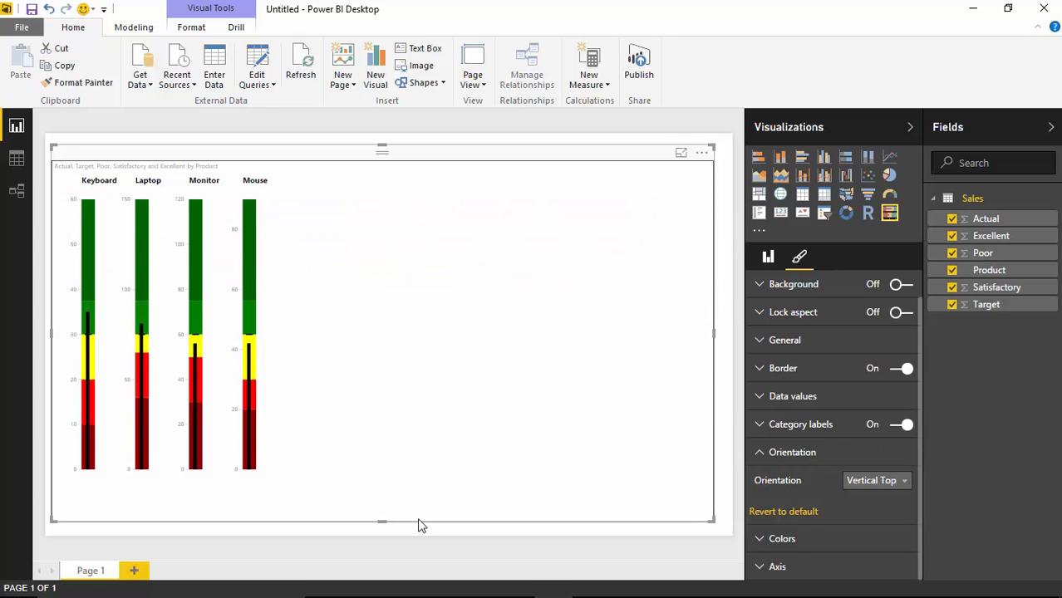
left_click_drag(382, 522, 383, 397)
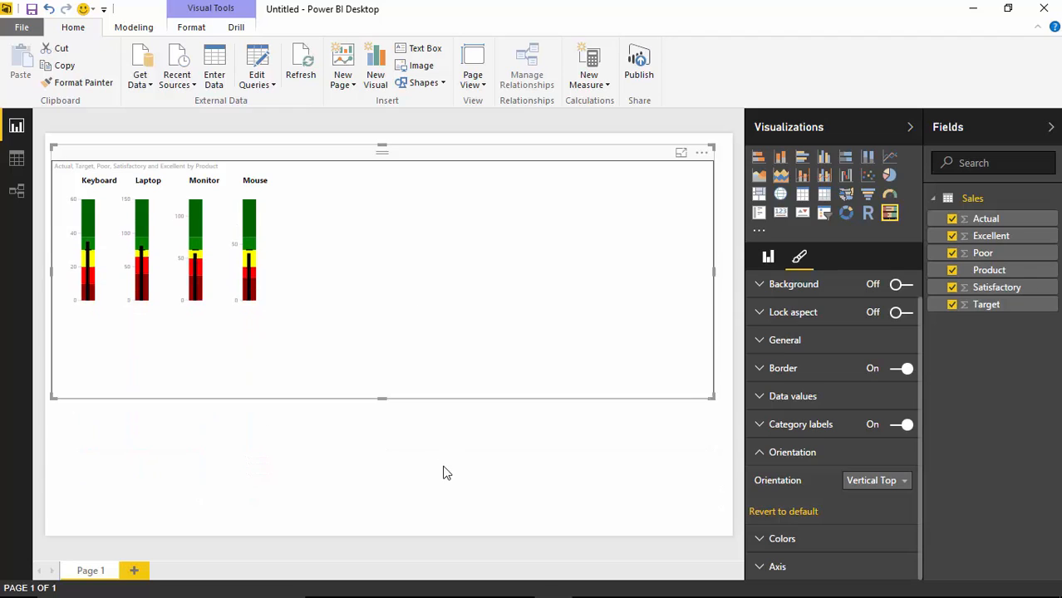
left_click(873, 480)
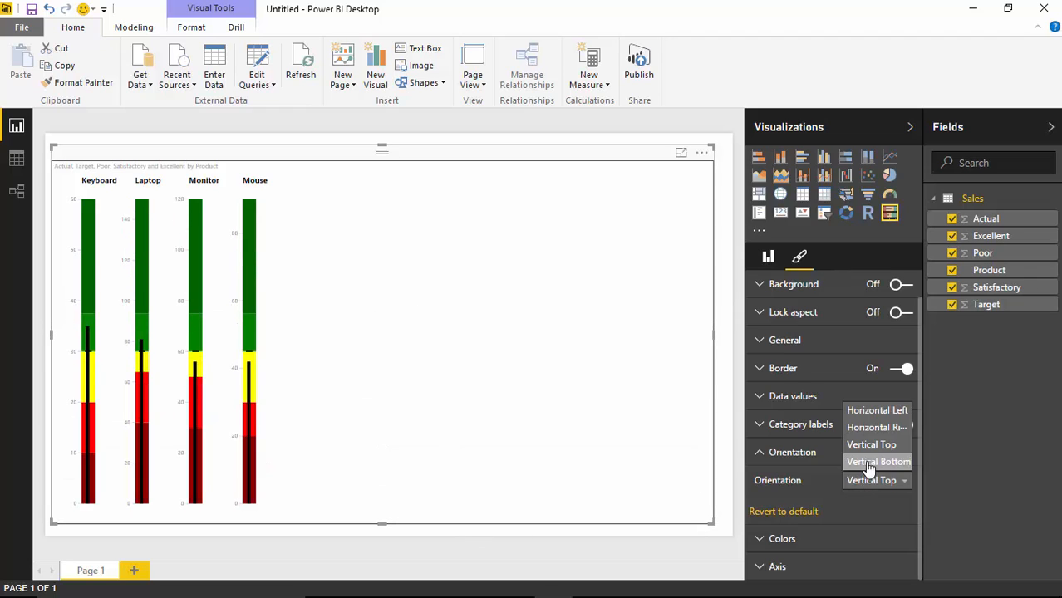
left_click(877, 462)
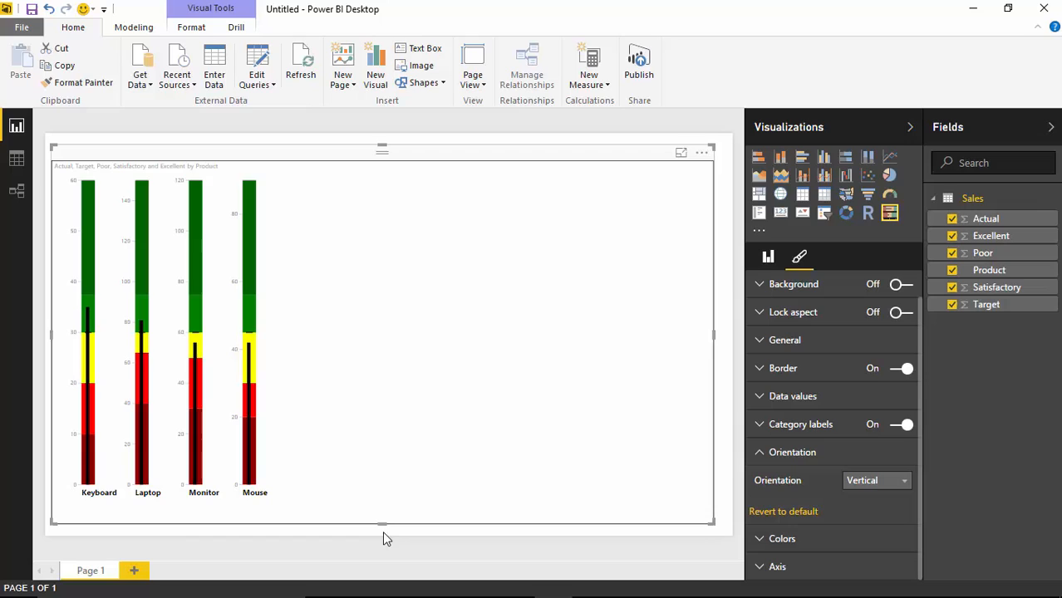
left_click(874, 480)
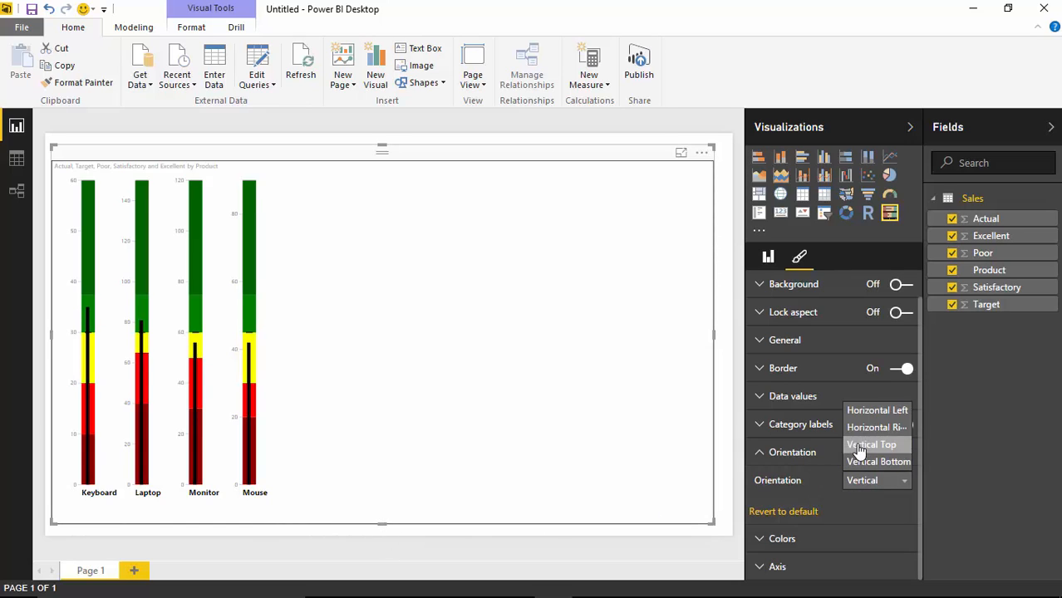
left_click(871, 444)
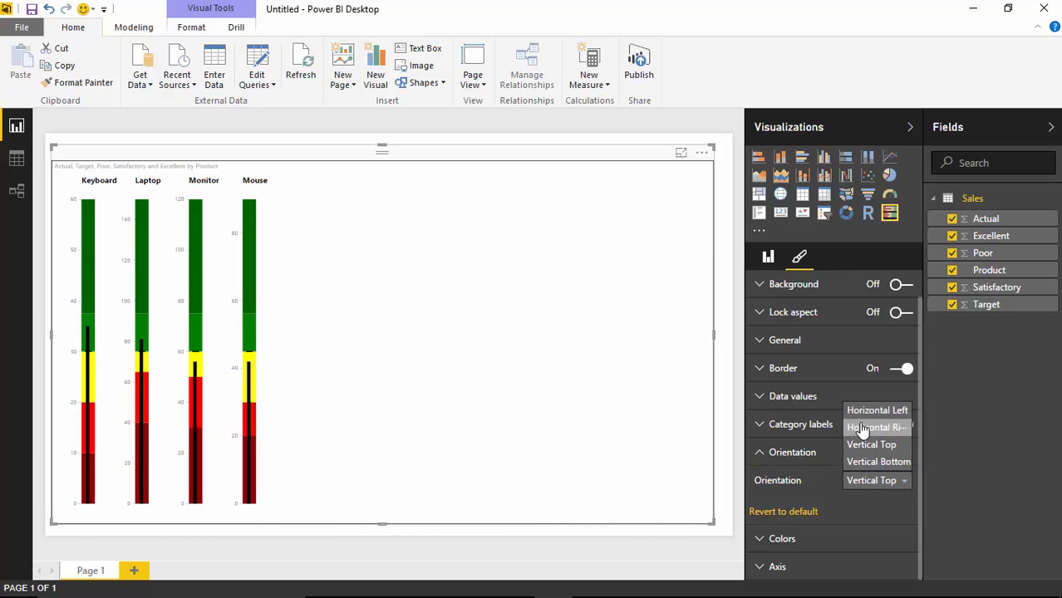
left_click(878, 427)
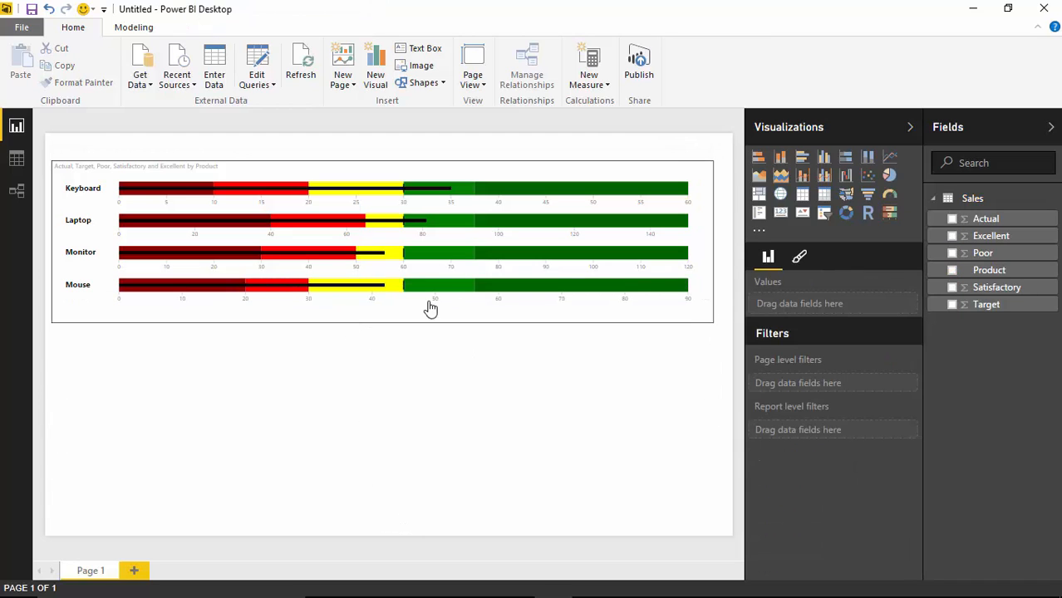
Select the bullet chart and show its Colors settings for the performance bands and bullet
left_click(382, 241)
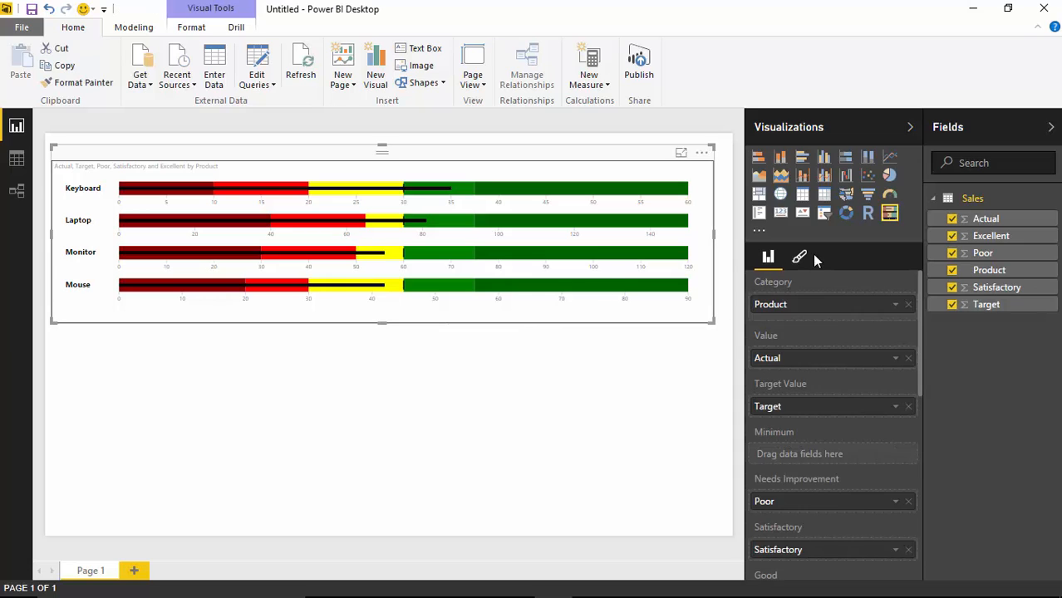
left_click(797, 255)
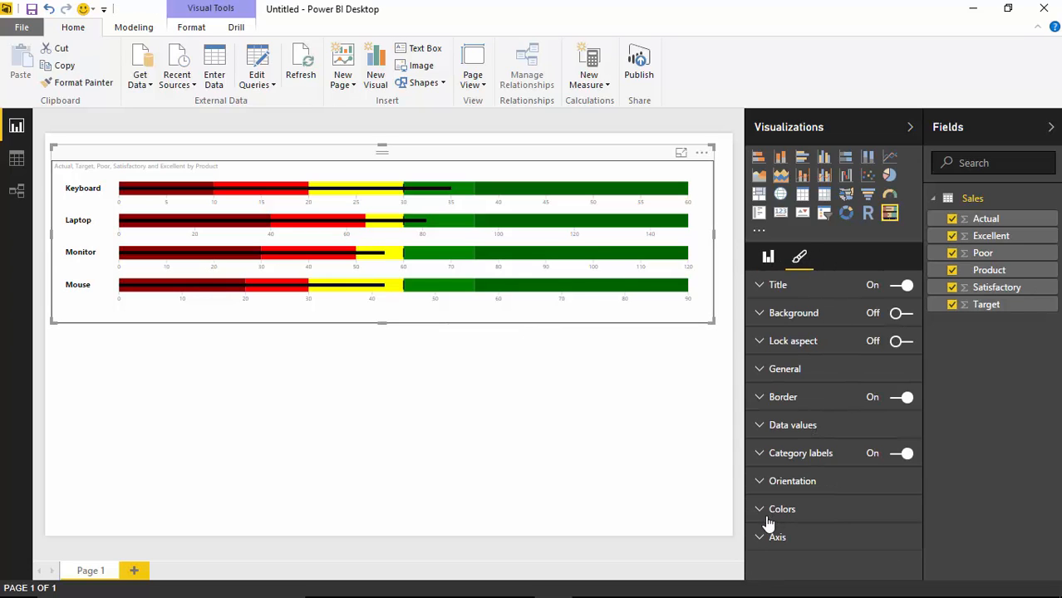
left_click(781, 508)
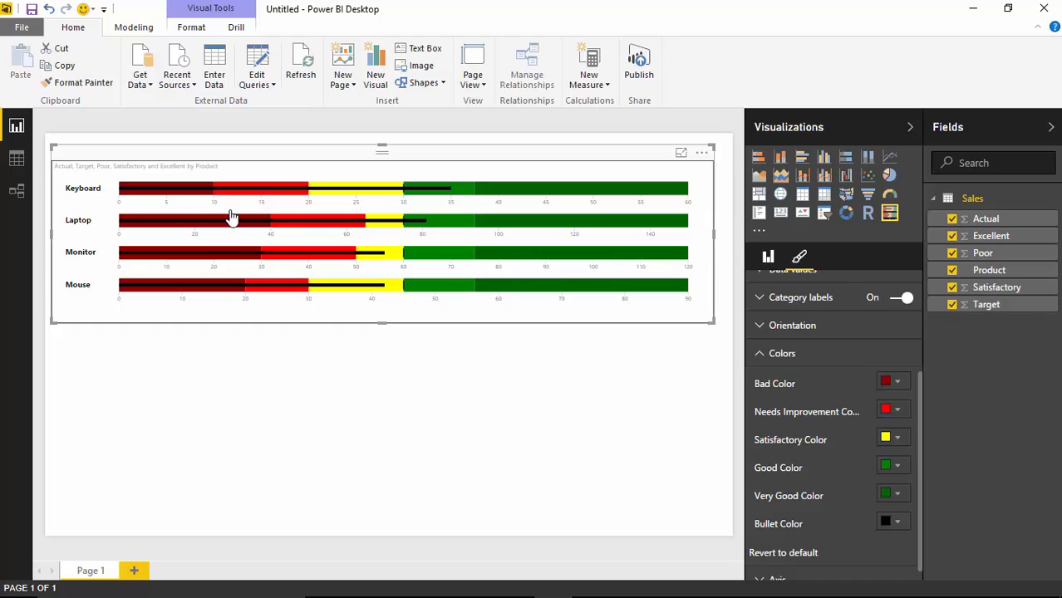
mouse_move(844, 456)
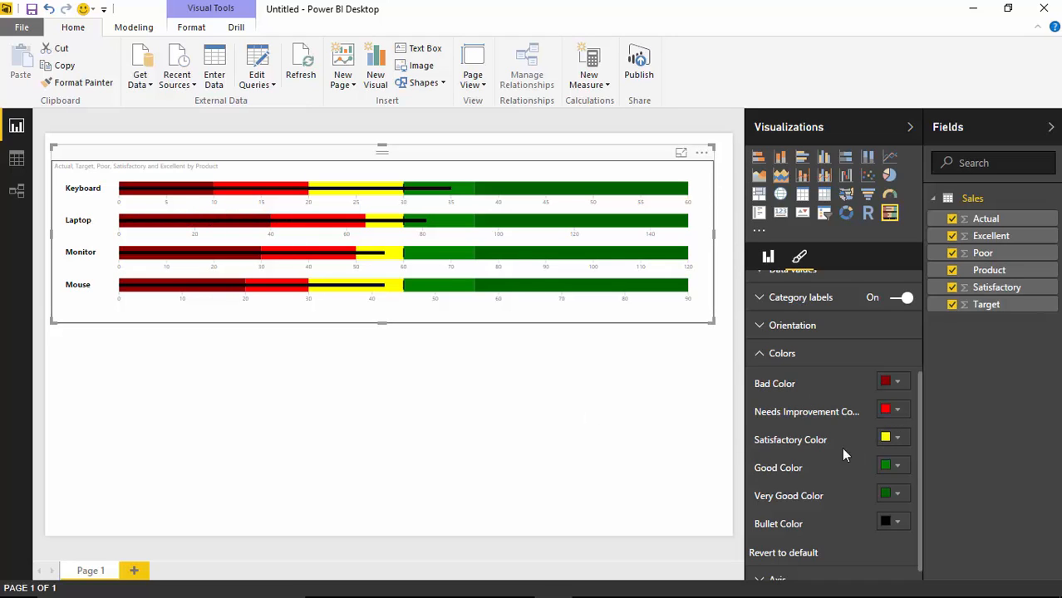
mouse_move(887, 524)
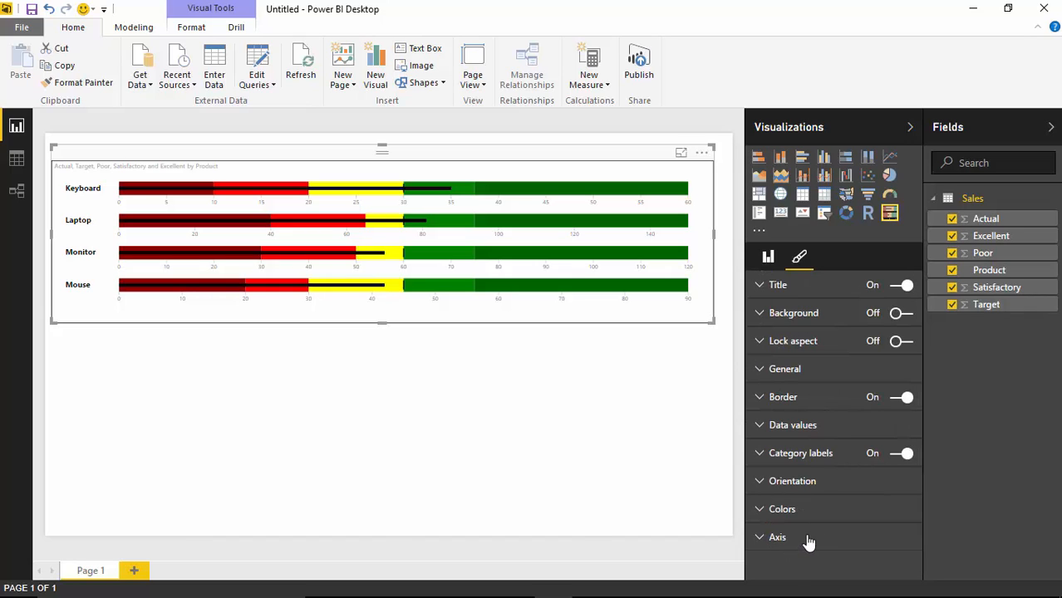
Expand Axis, toggle the axis off and back on, and set the axis colour to black
left_click(777, 536)
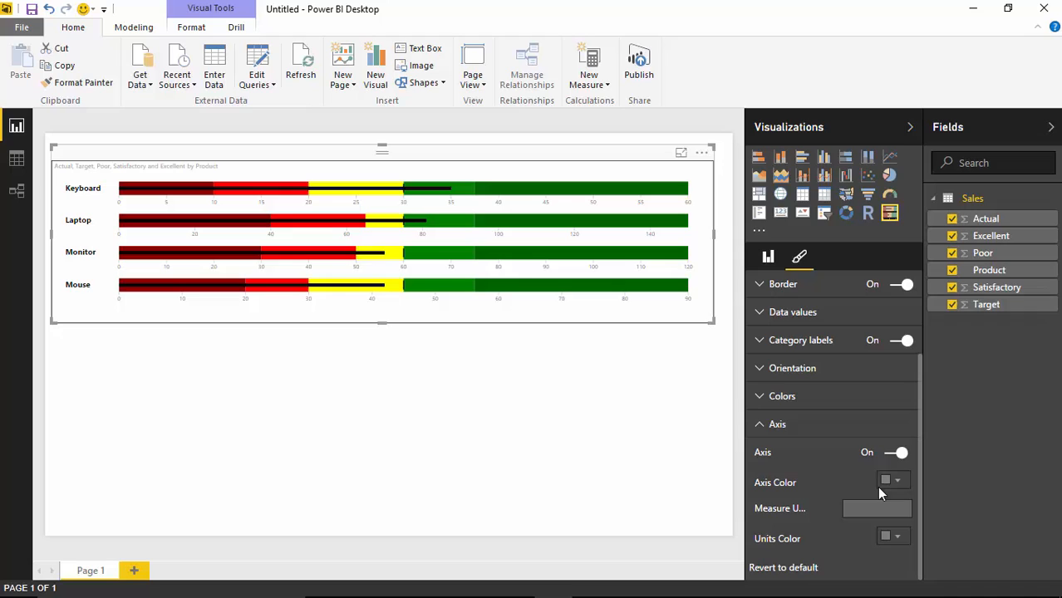
left_click(895, 452)
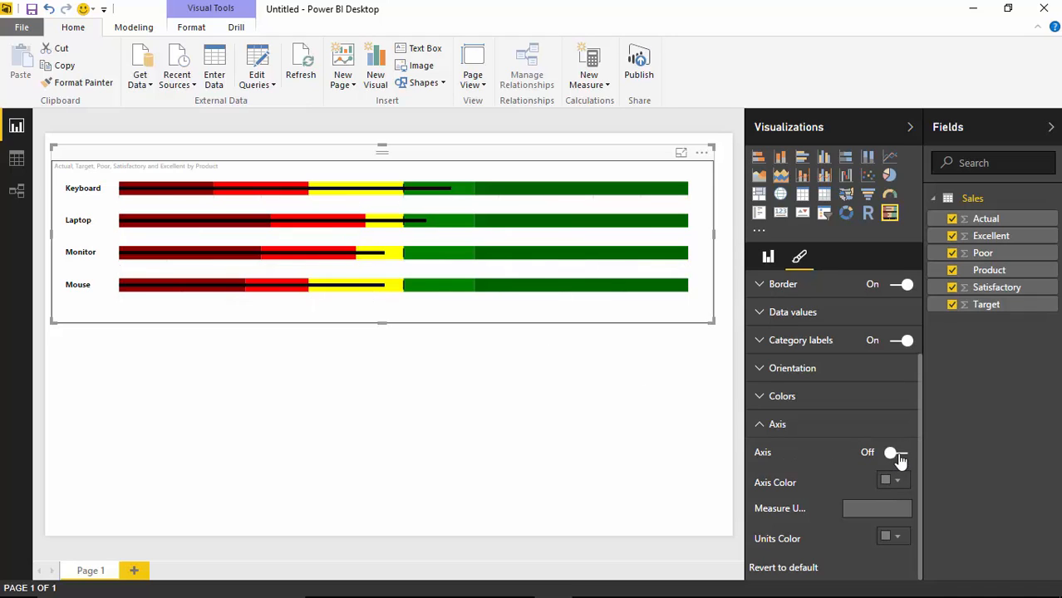
left_click(901, 452)
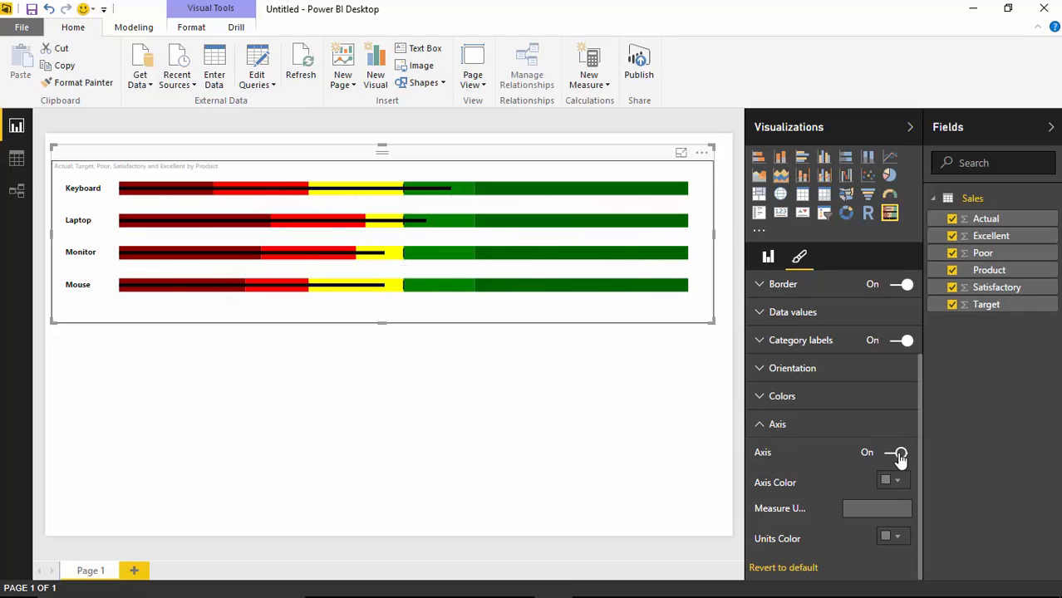
left_click(897, 452)
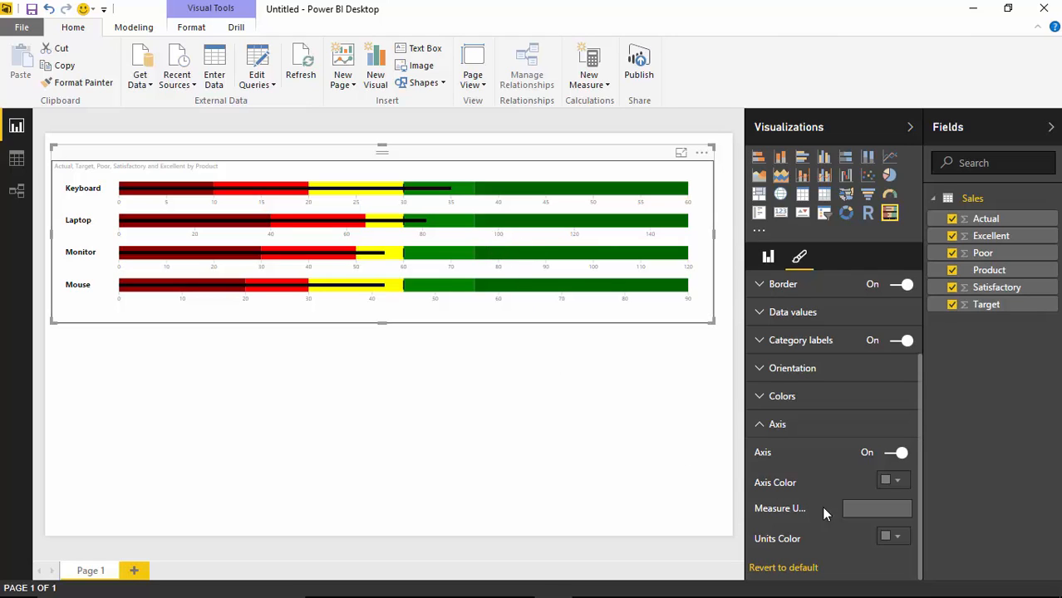
left_click(894, 482)
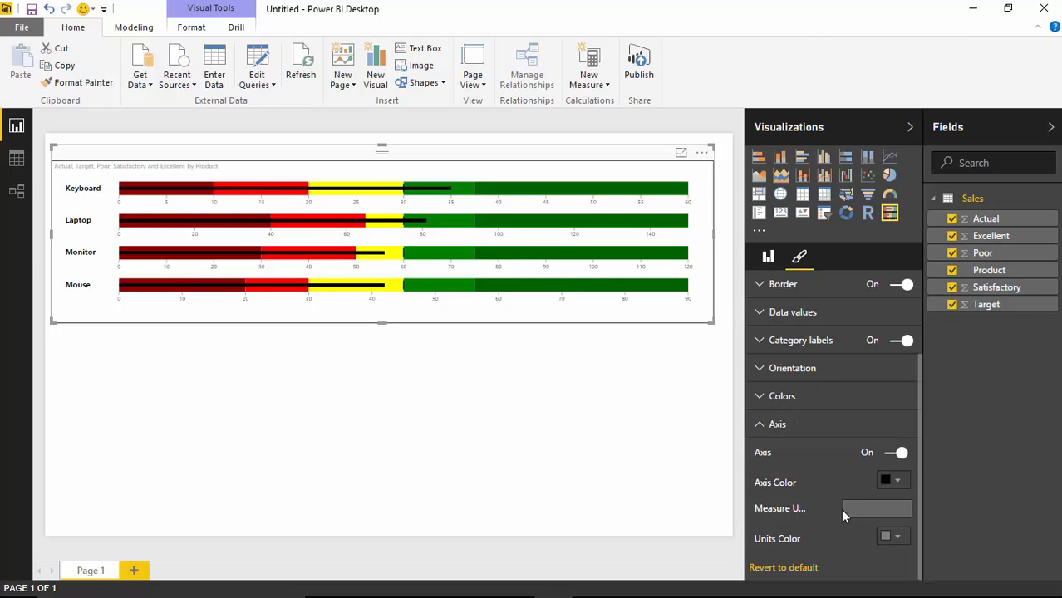
mouse_move(744, 499)
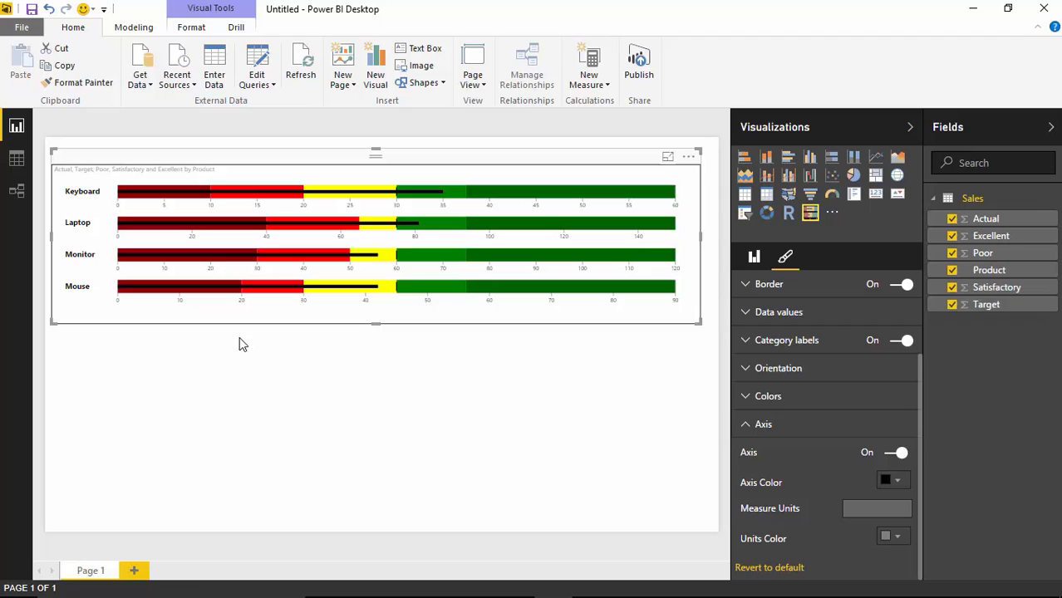
mouse_move(259, 257)
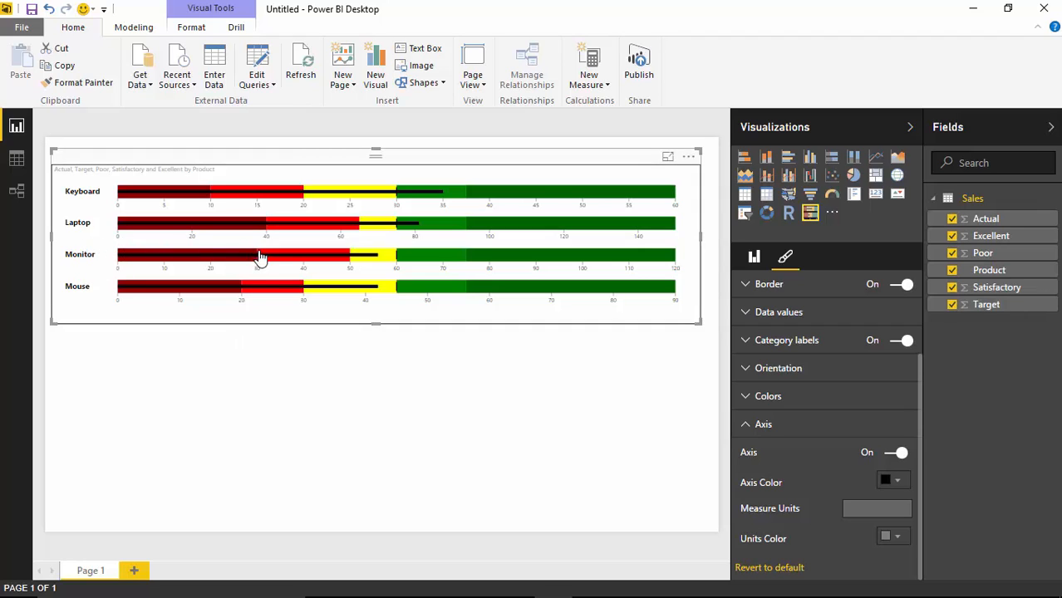
Set the axis Measure Units to 'Dollars' and turn Category labels off
left_click(877, 508)
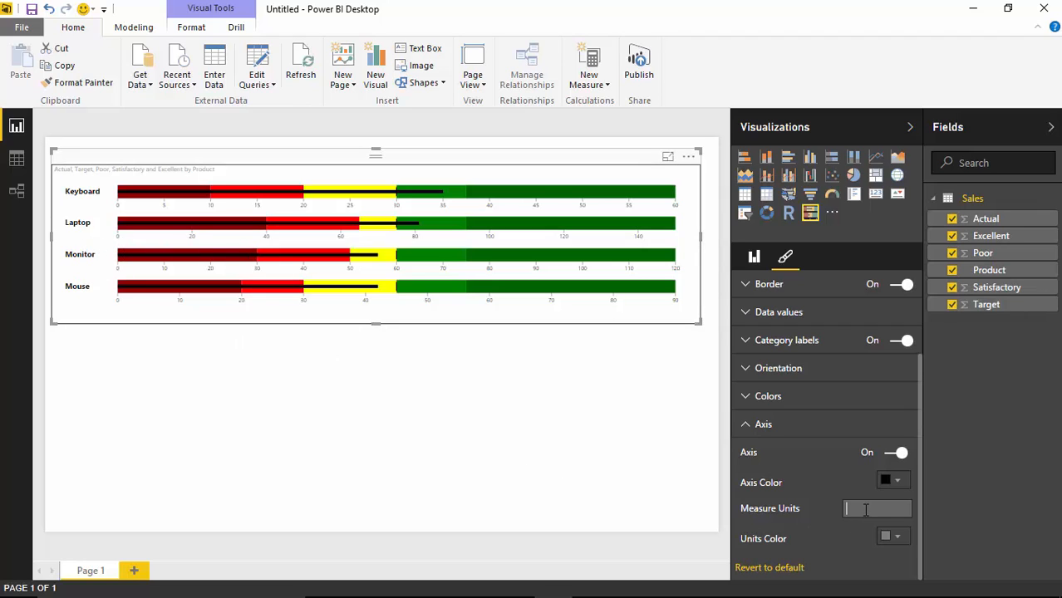
type("D")
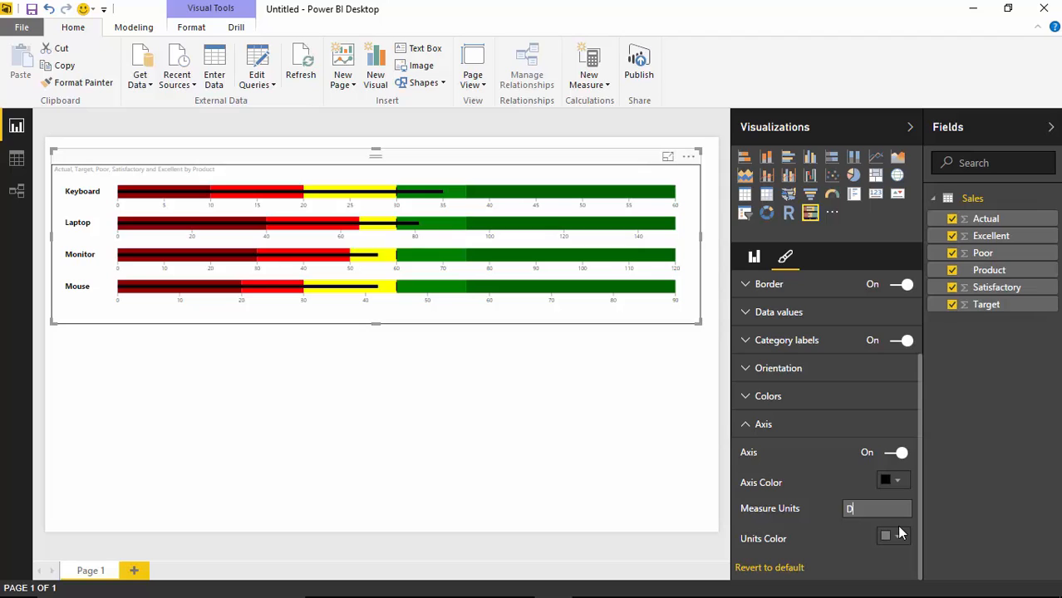
type("Dollars")
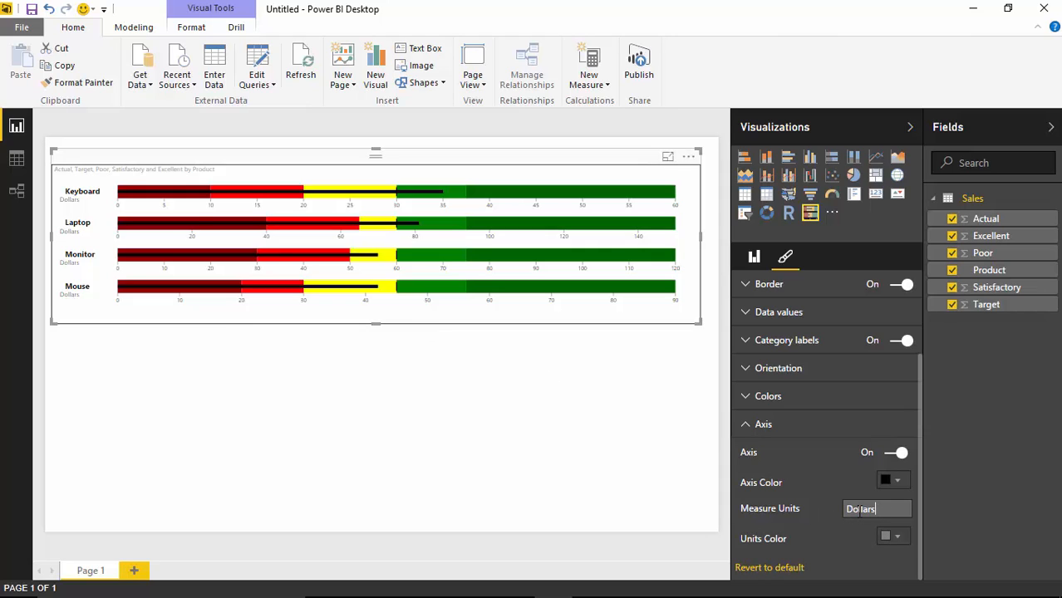
left_click(890, 538)
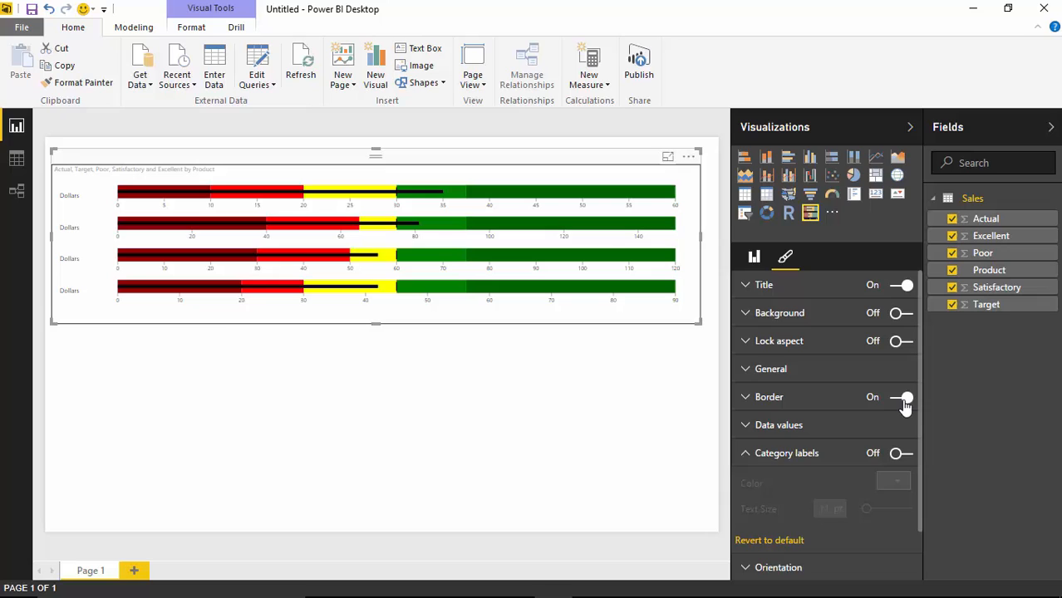
Turn Category labels back on and set their text size to 14 pt
left_click(901, 452)
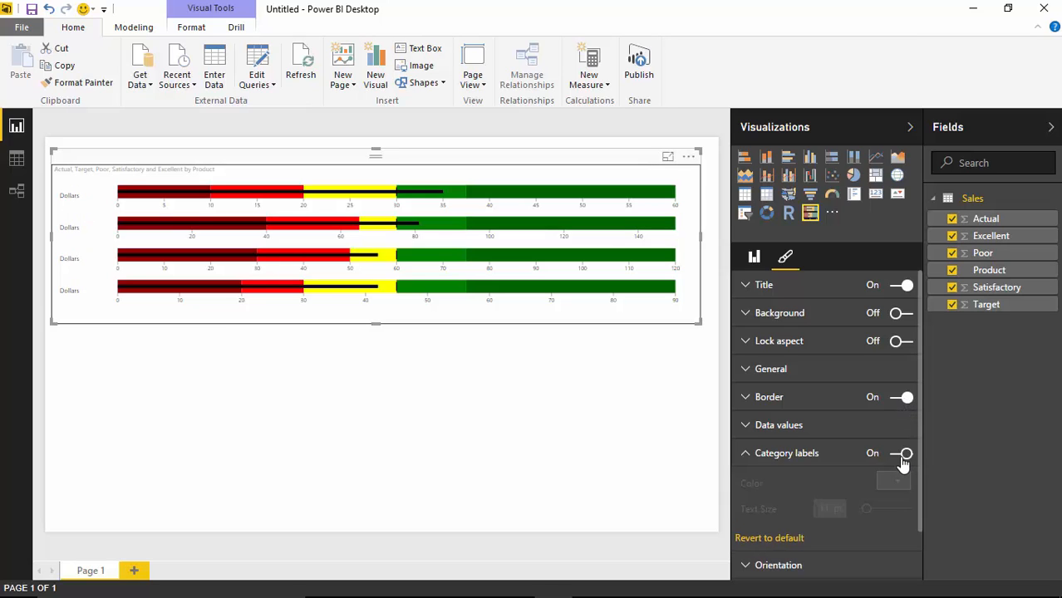
left_click(904, 452)
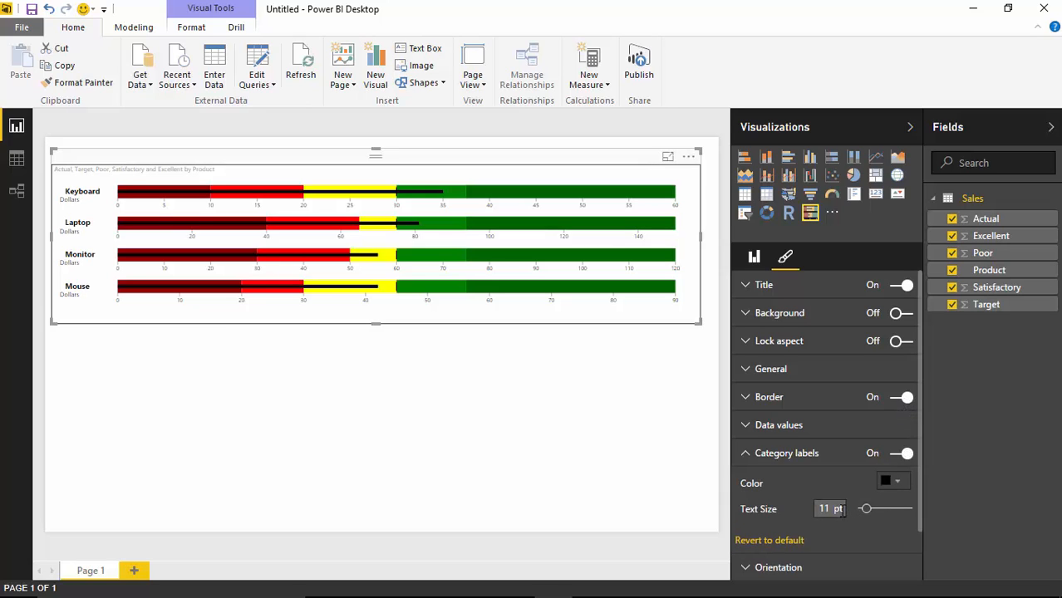
mouse_move(866, 509)
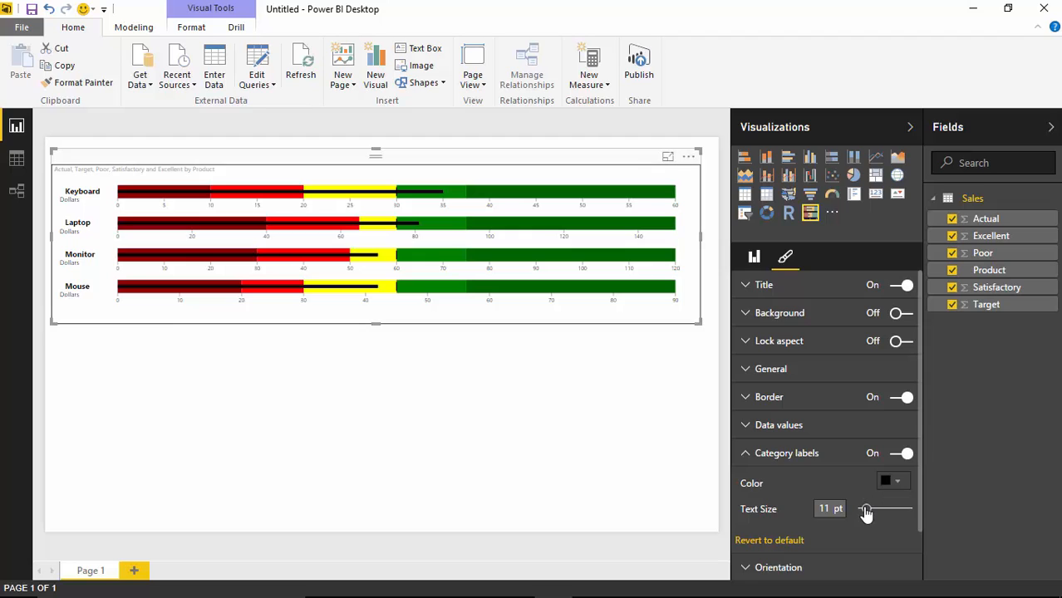
left_click_drag(866, 509, 872, 508)
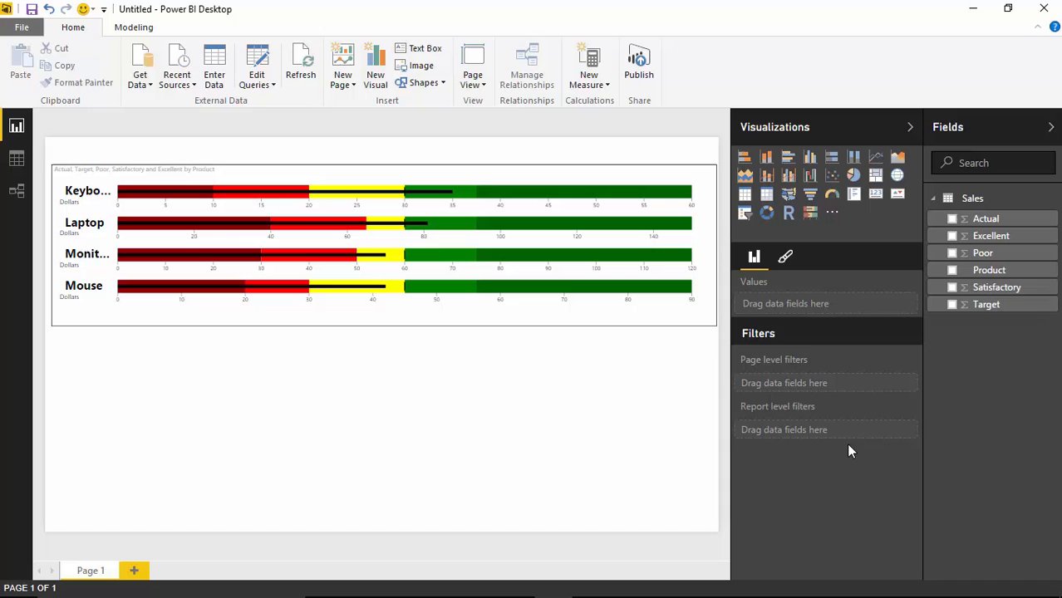
left_click(382, 241)
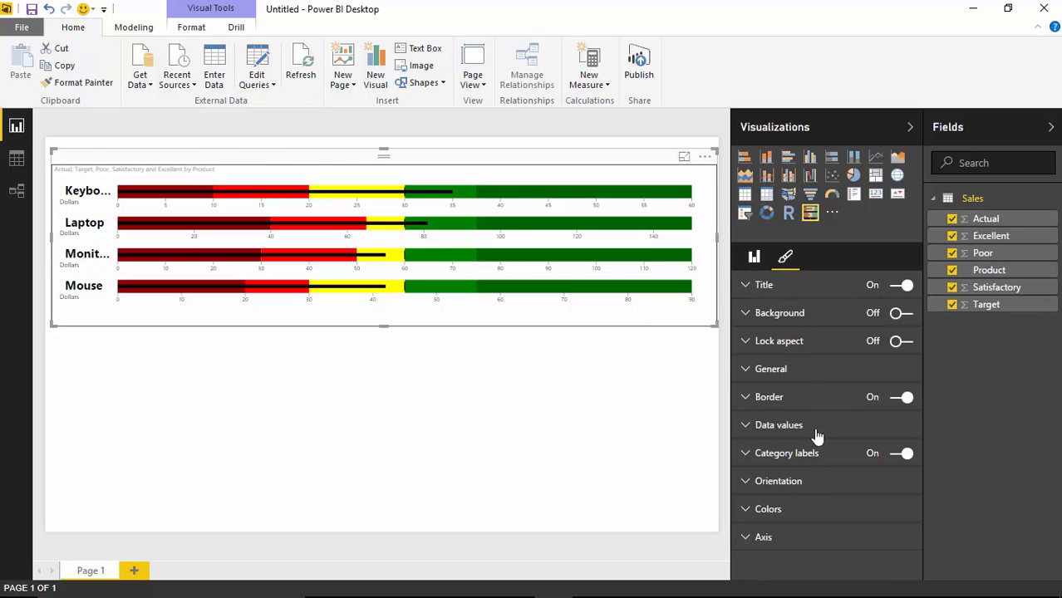
left_click(785, 452)
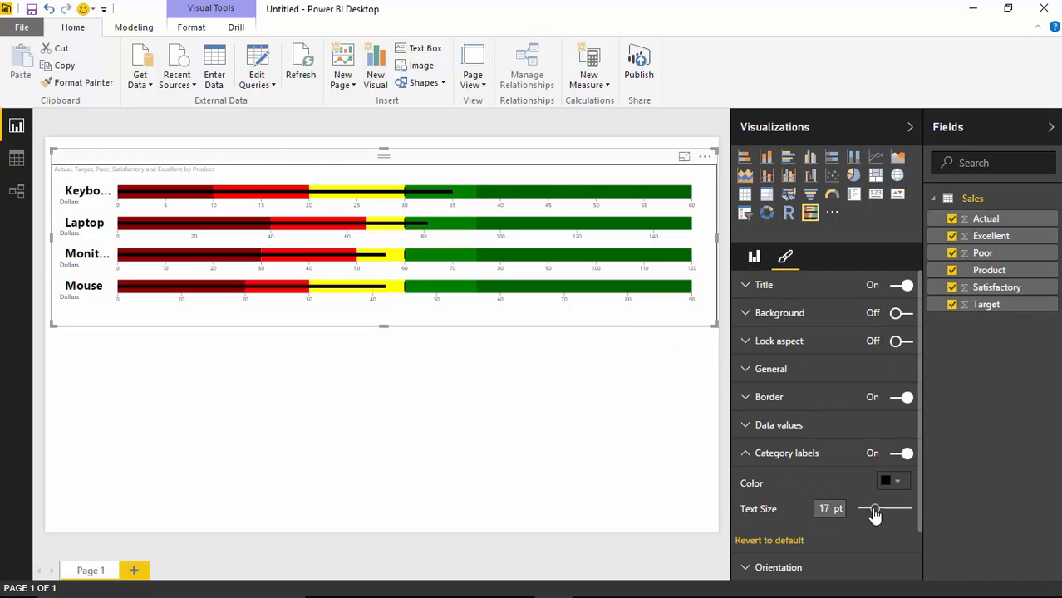
left_click_drag(874, 509, 869, 508)
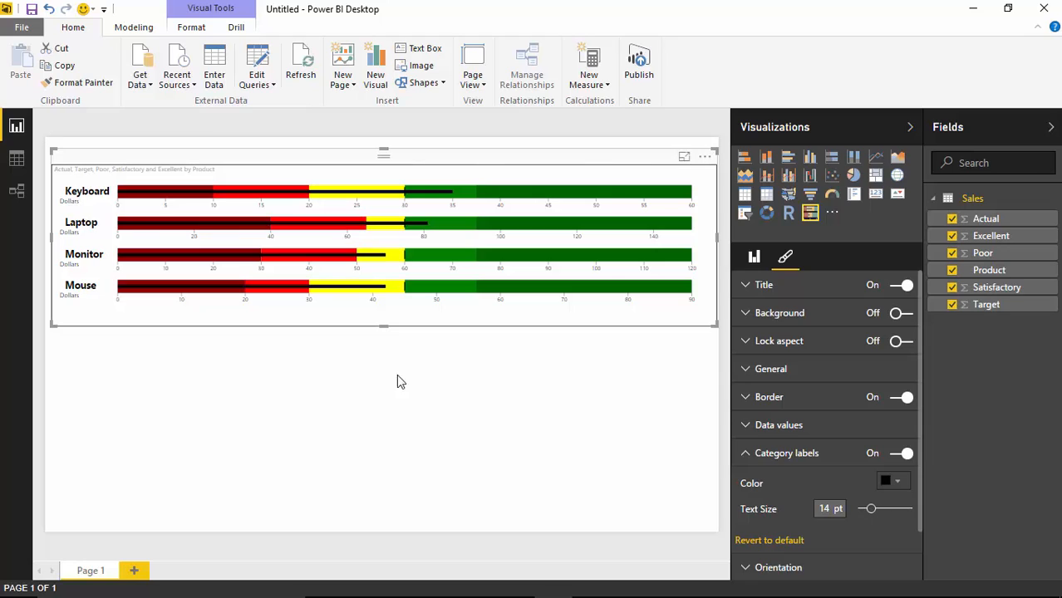
mouse_move(349, 351)
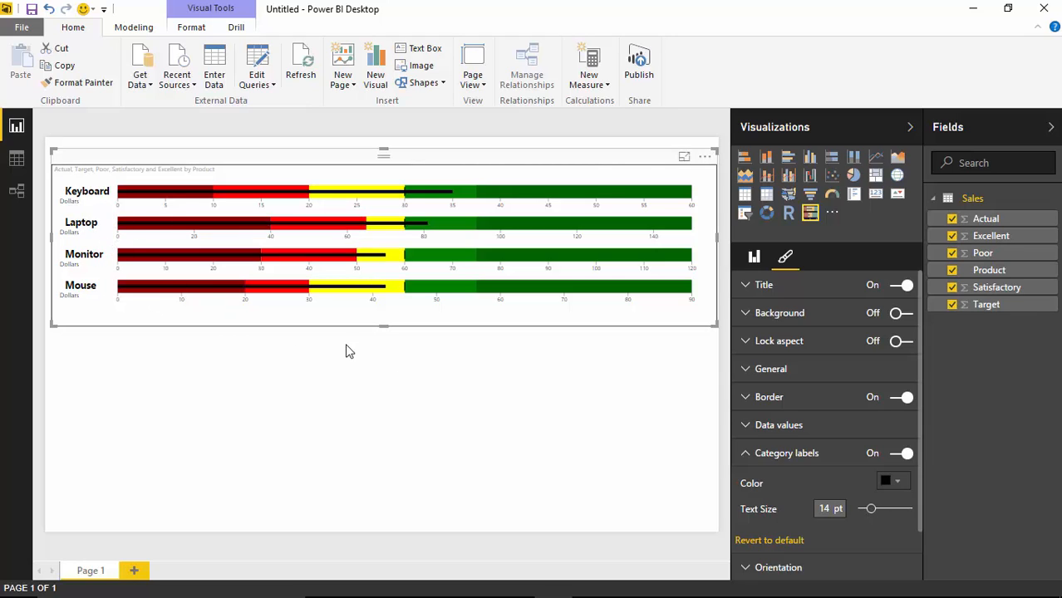
mouse_move(538, 324)
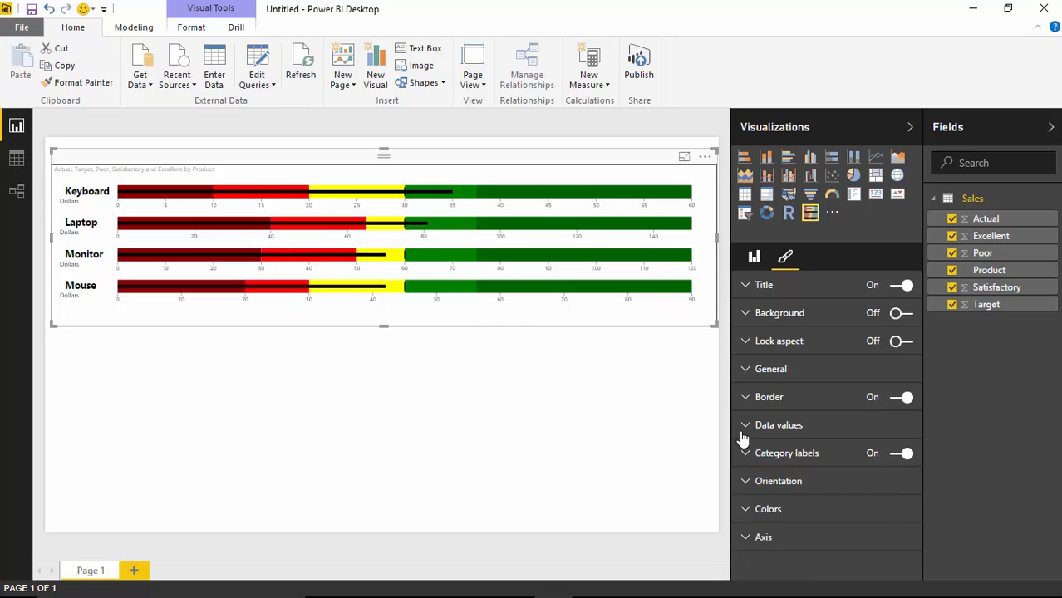
Expand Data values to reveal thresholds: Needs Improvement 25%, Satisfactory 50%, Good 100%, Maximum 200%
left_click(777, 425)
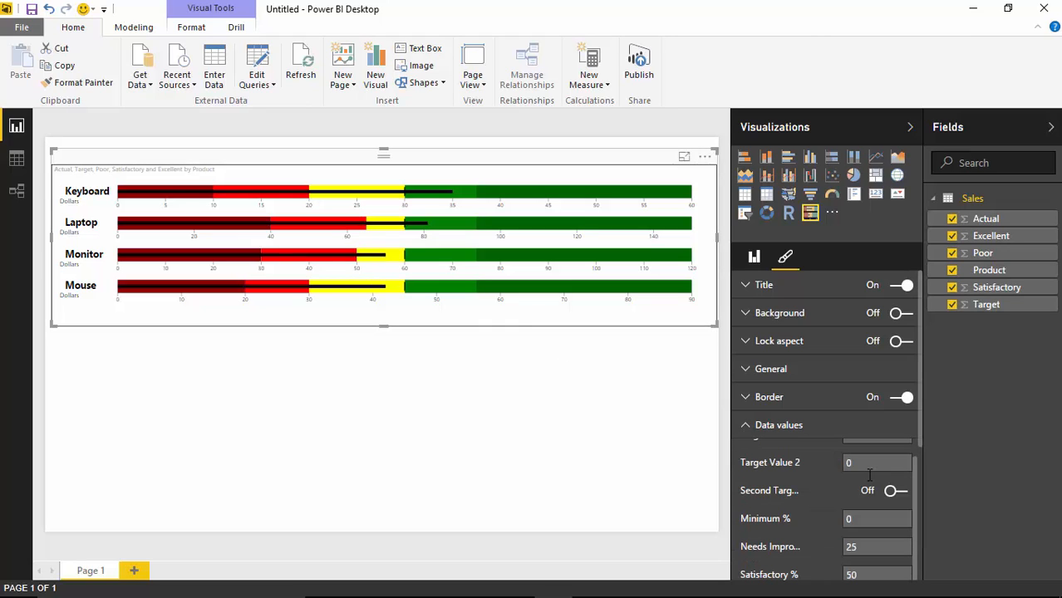
mouse_move(635, 291)
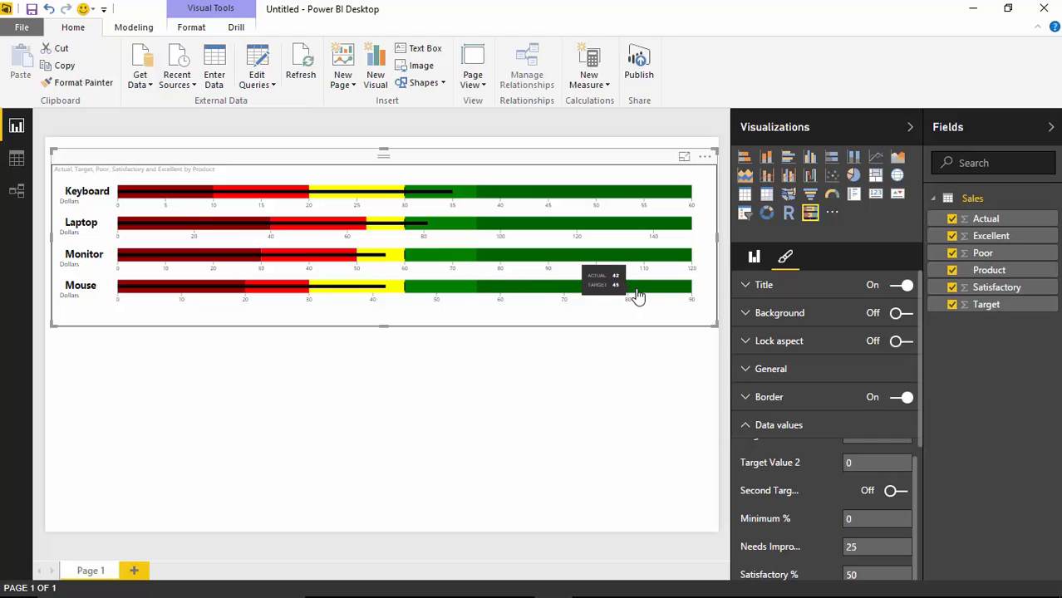
mouse_move(419, 335)
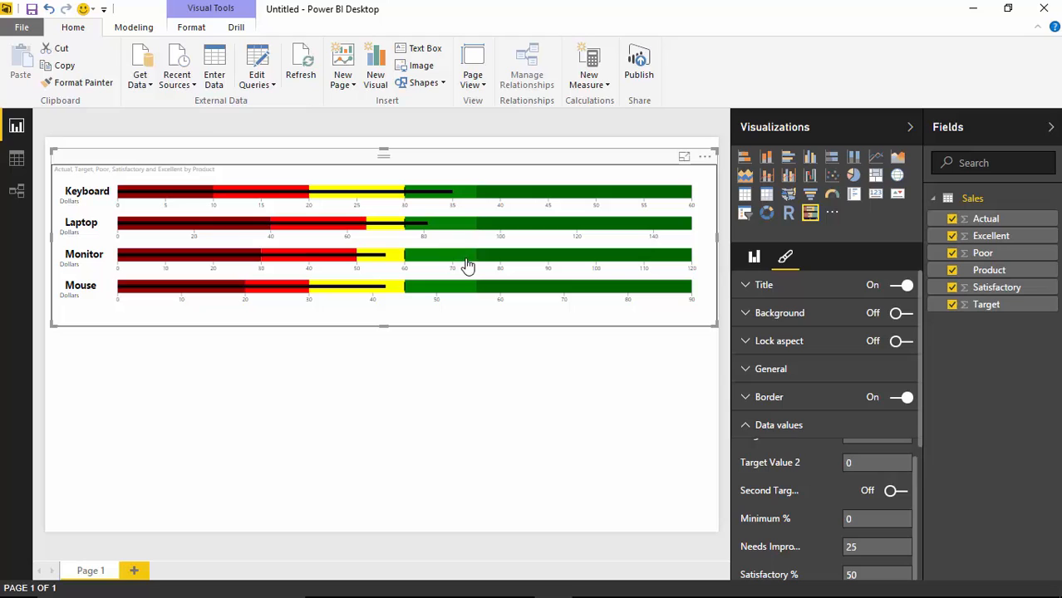
mouse_move(465, 289)
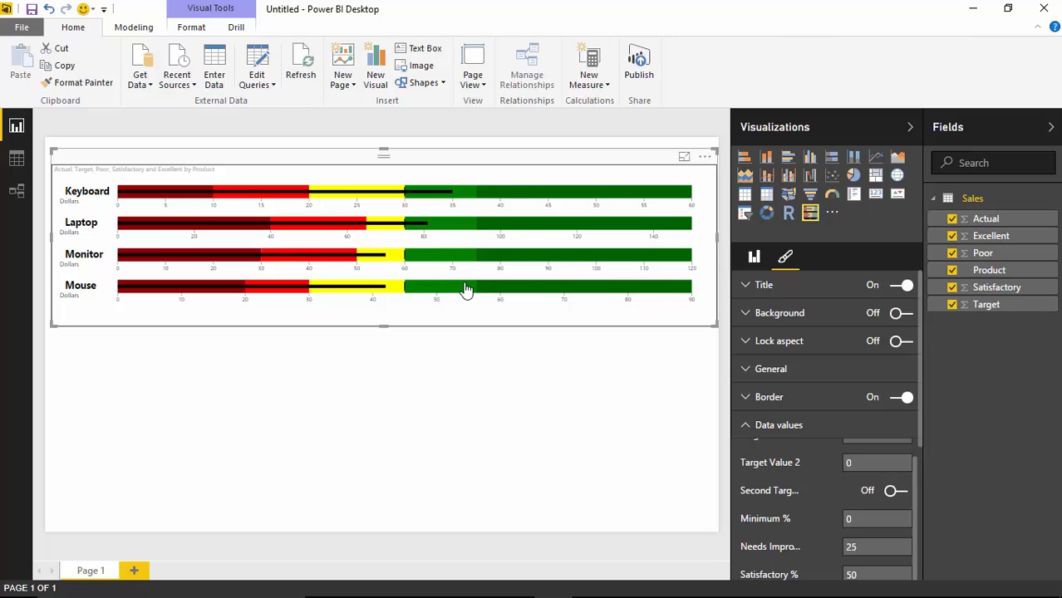
mouse_move(530, 291)
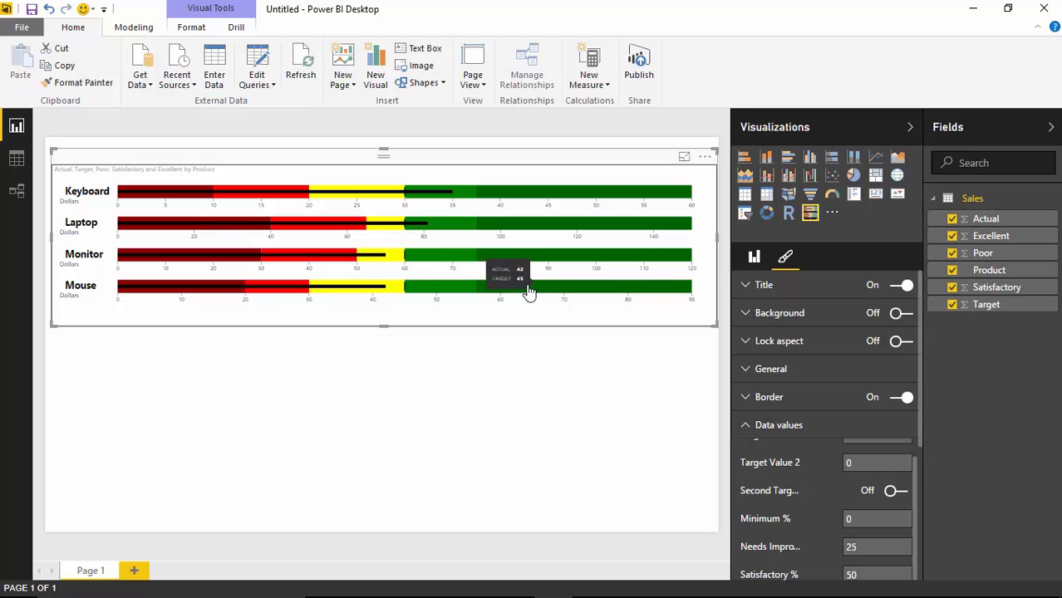
mouse_move(298, 298)
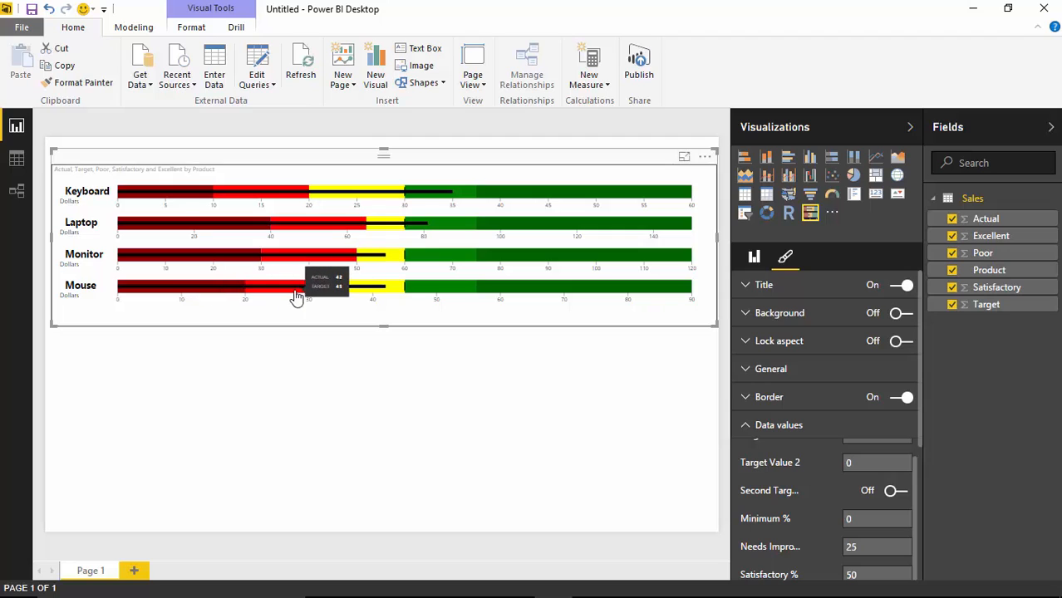
mouse_move(920, 343)
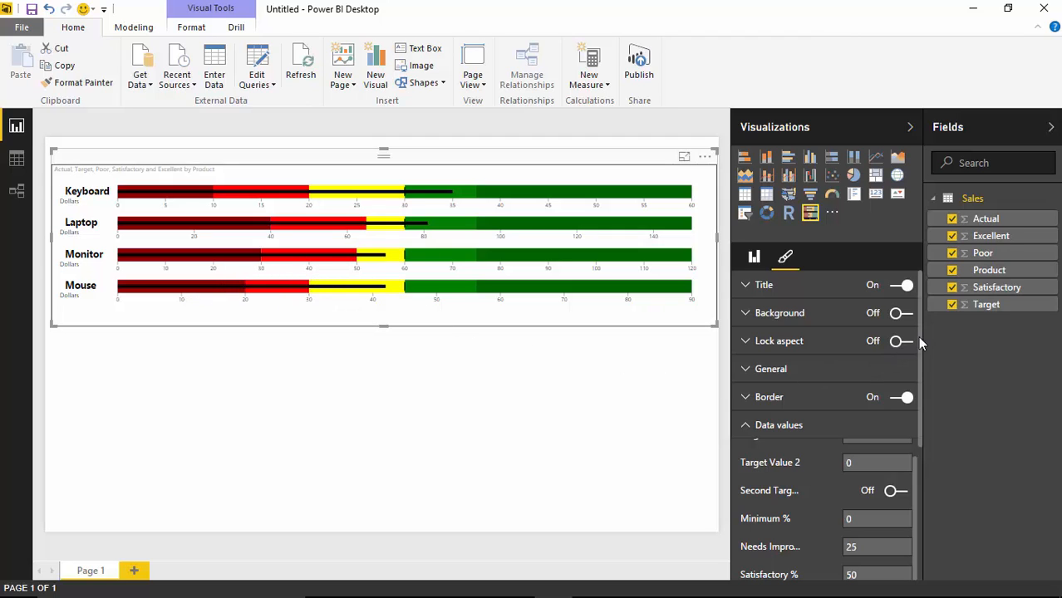
scroll("down", 3)
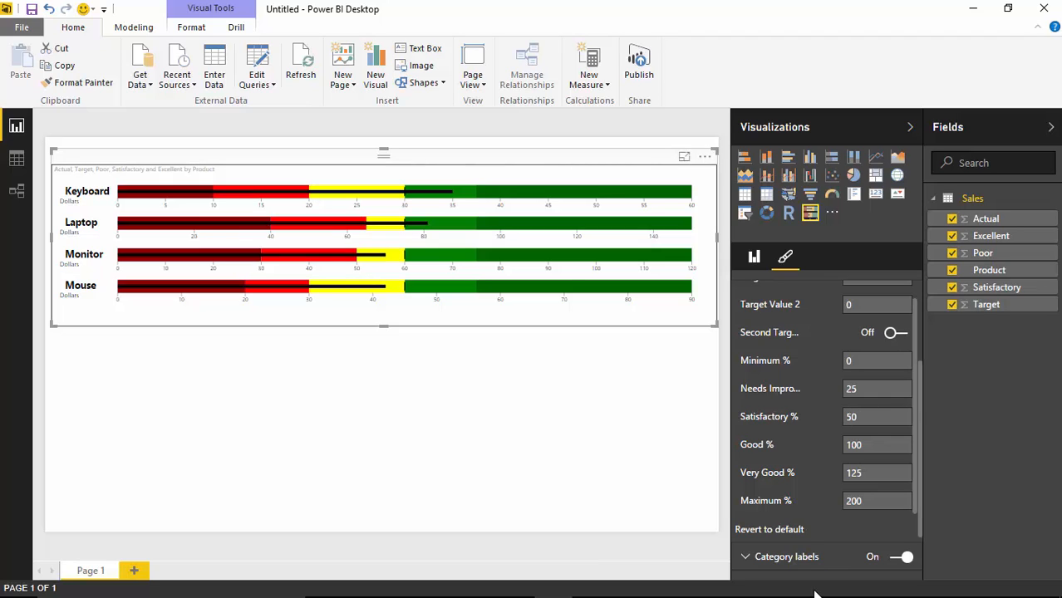
mouse_move(763, 485)
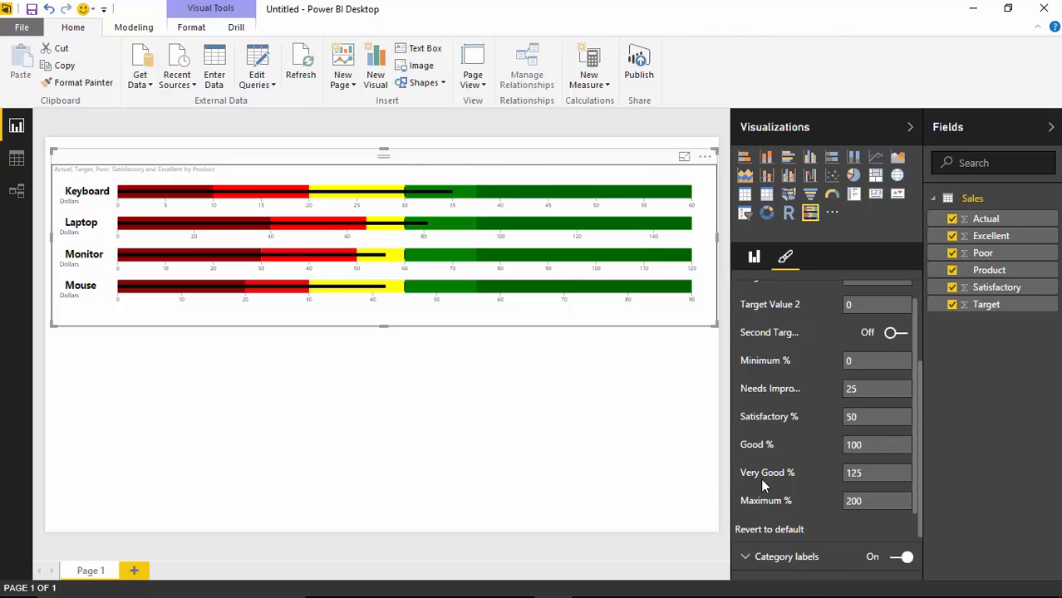
mouse_move(661, 419)
type("150")
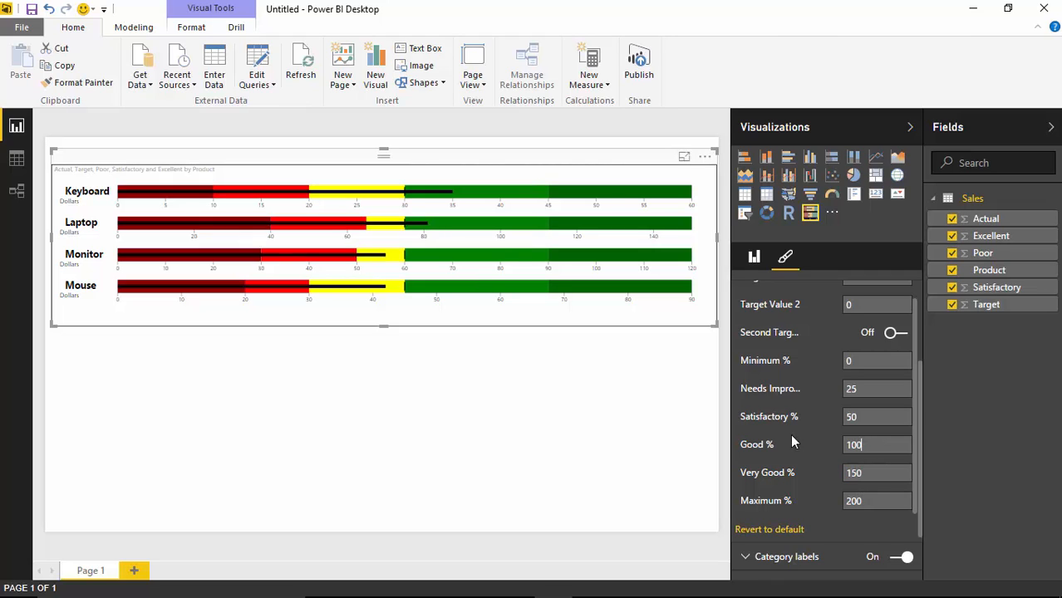
mouse_move(549, 252)
type("1")
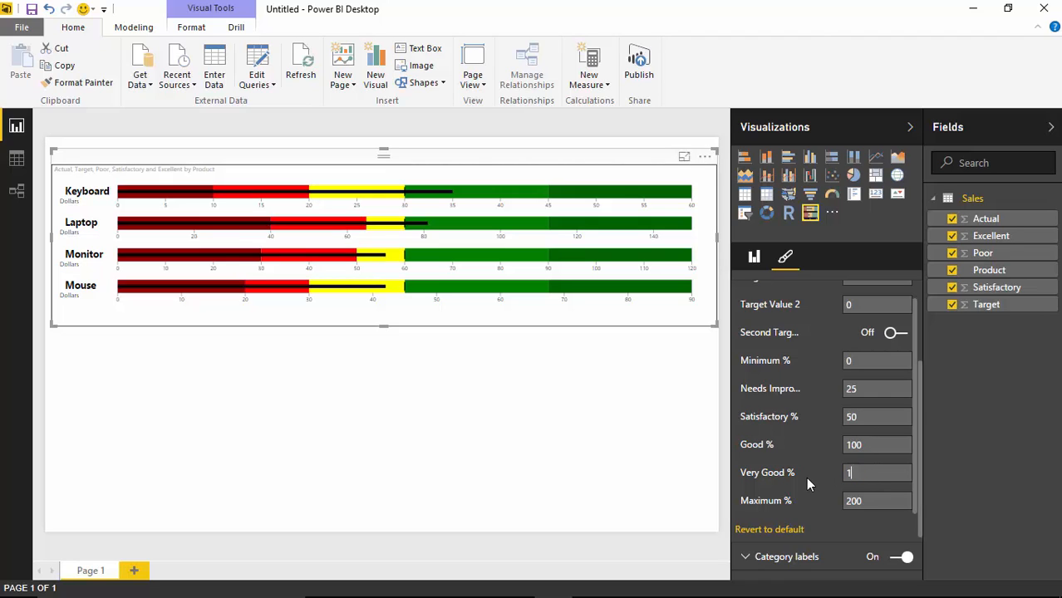
Adjust Very Good % to 125 and set Maximum % to 150 so the bands fill the width
type("25")
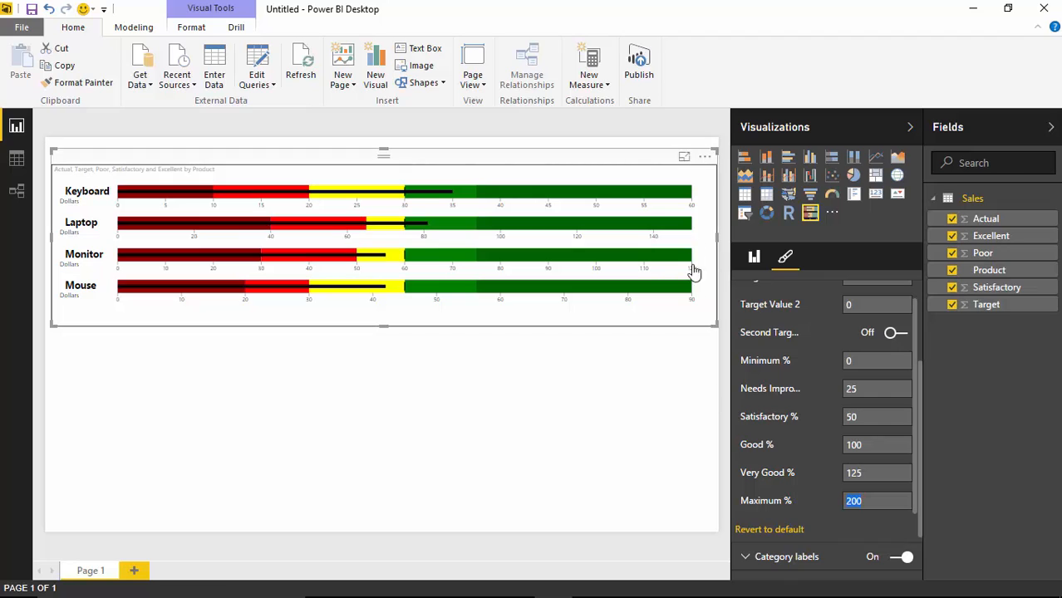
mouse_move(701, 292)
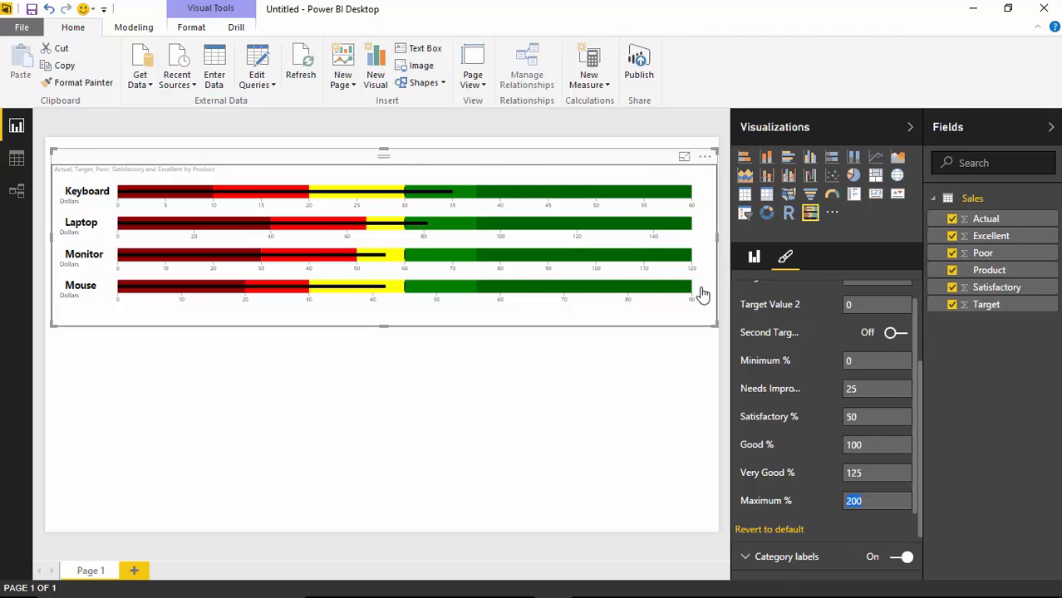
type("150")
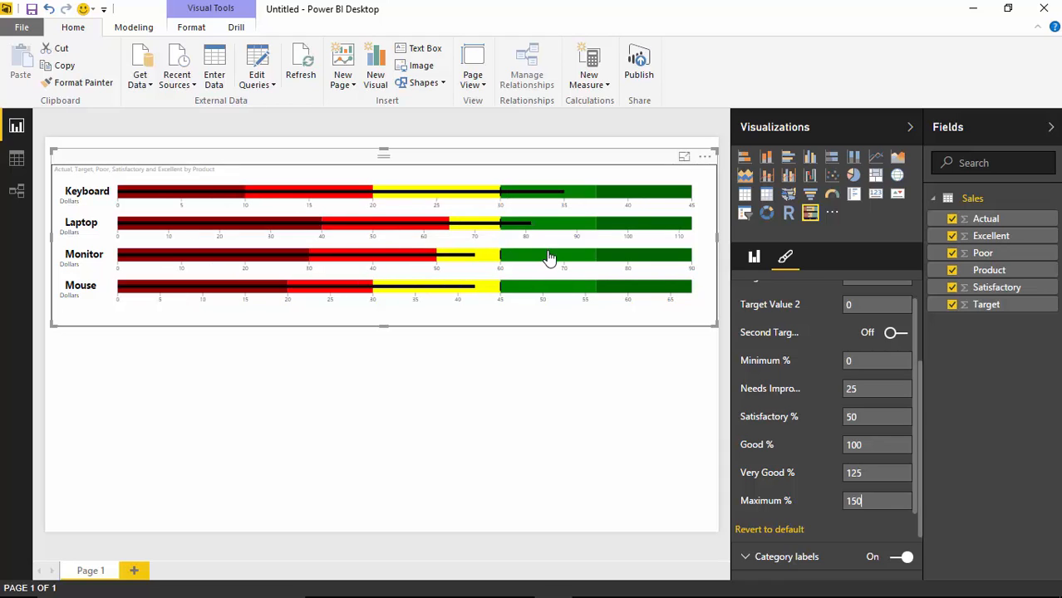
mouse_move(544, 273)
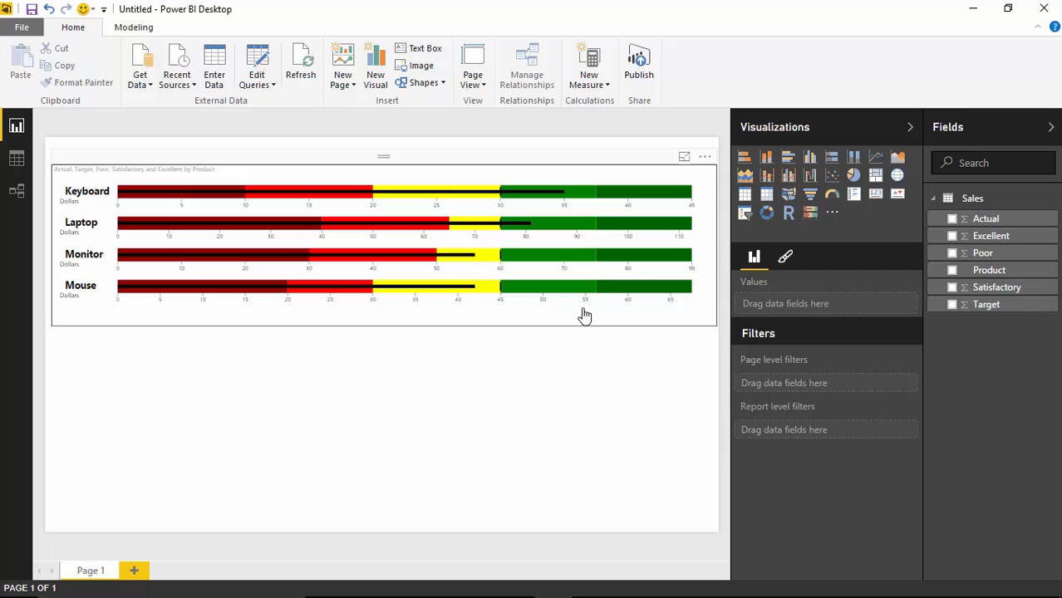
mouse_move(580, 315)
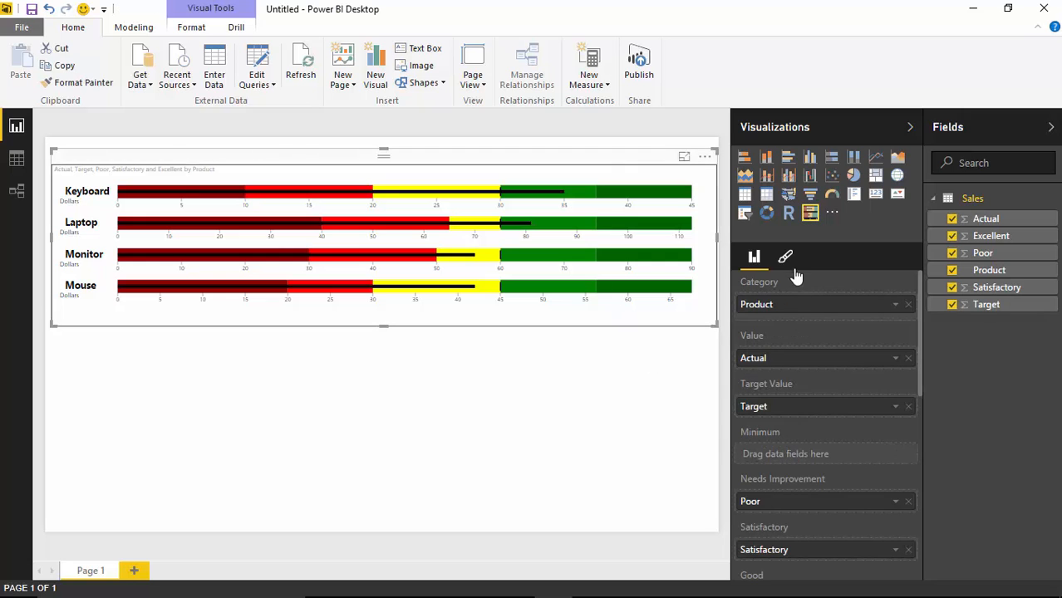
mouse_move(668, 452)
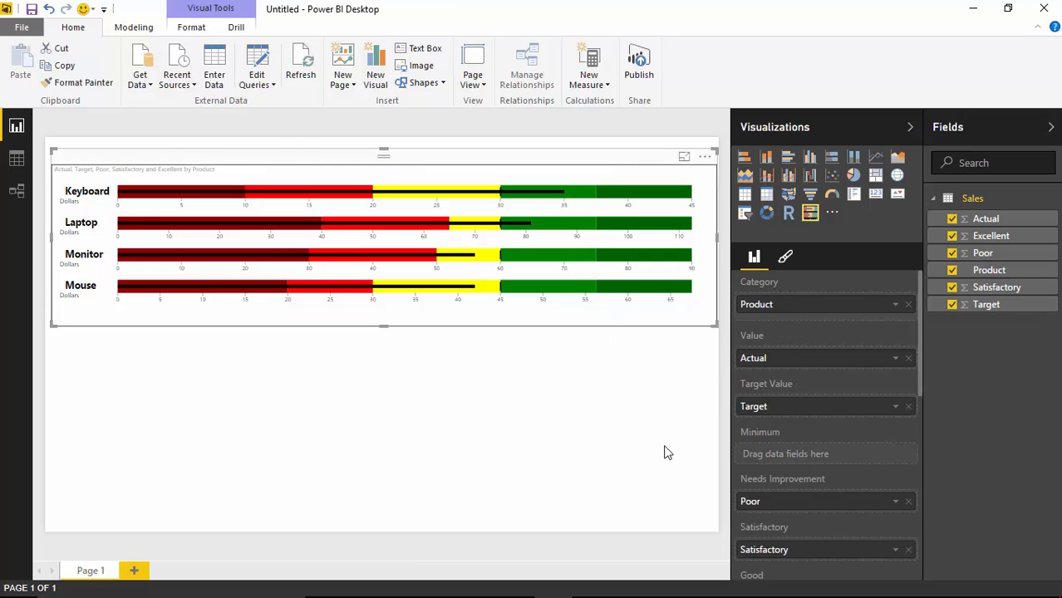